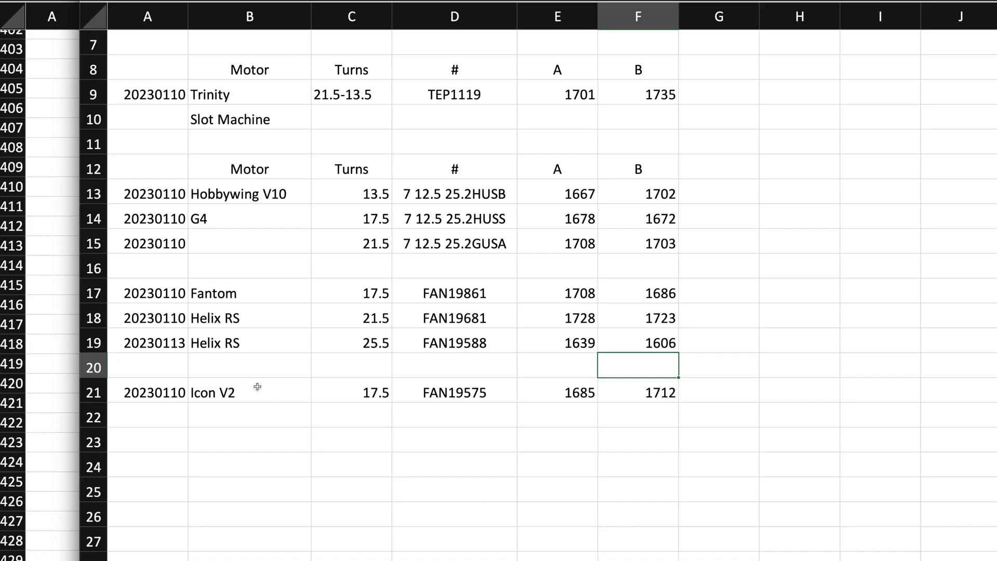
mouse_move(430, 352)
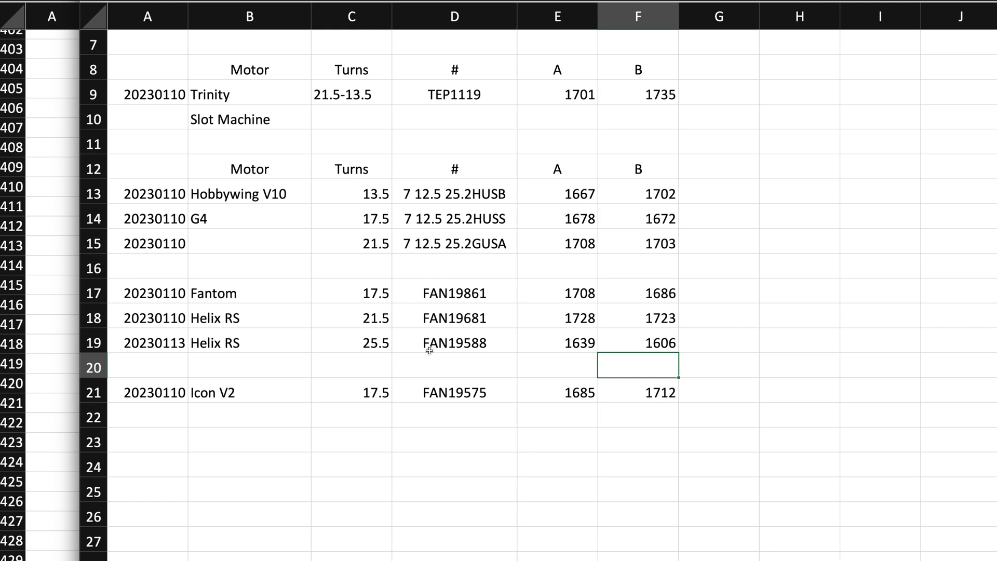
mouse_move(345, 349)
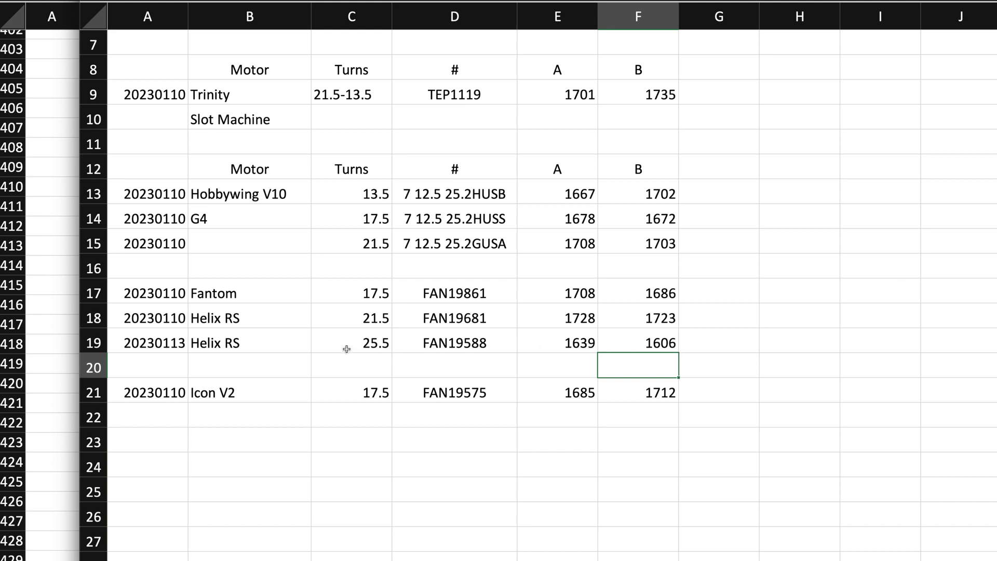
mouse_move(579, 353)
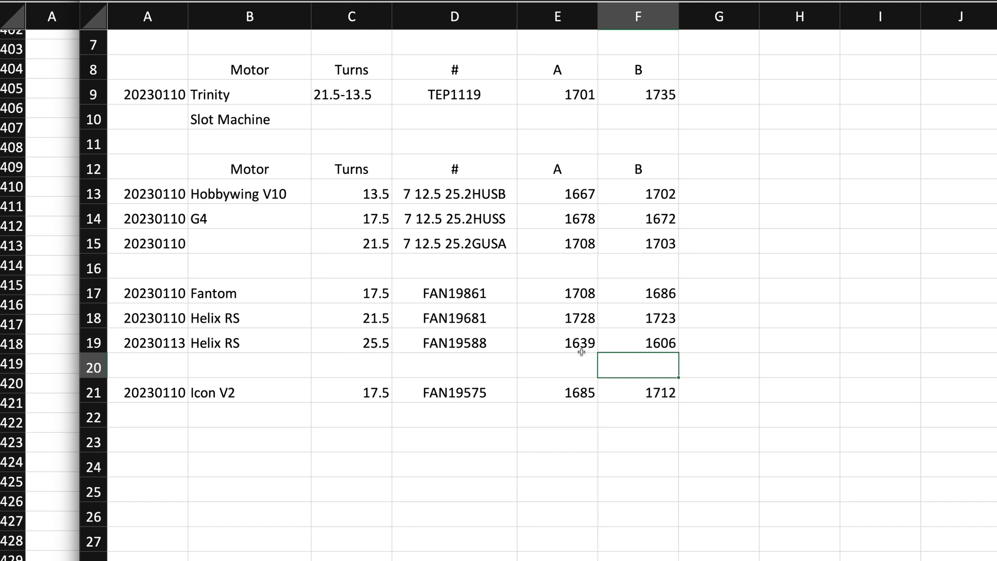
mouse_move(606, 349)
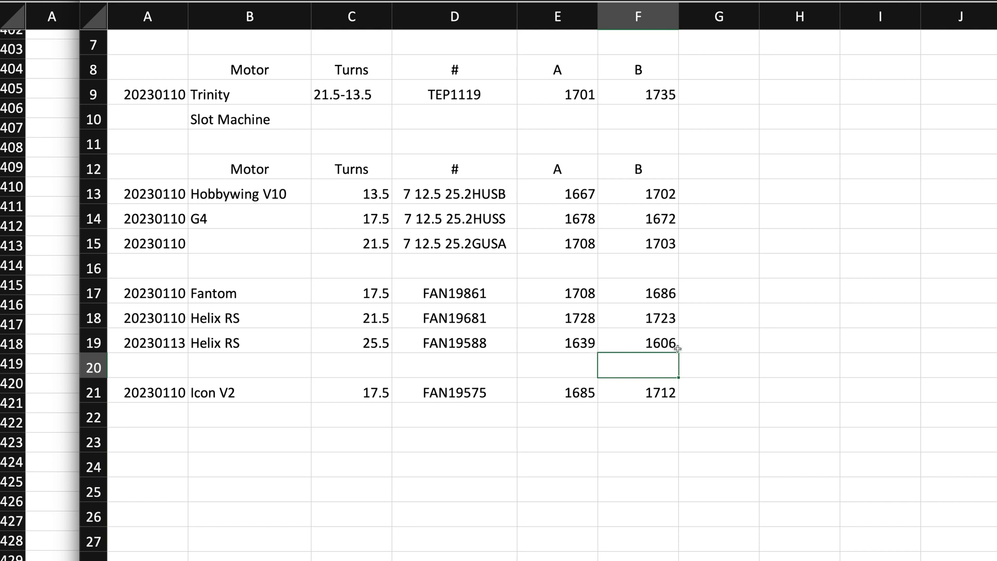
mouse_move(68, 355)
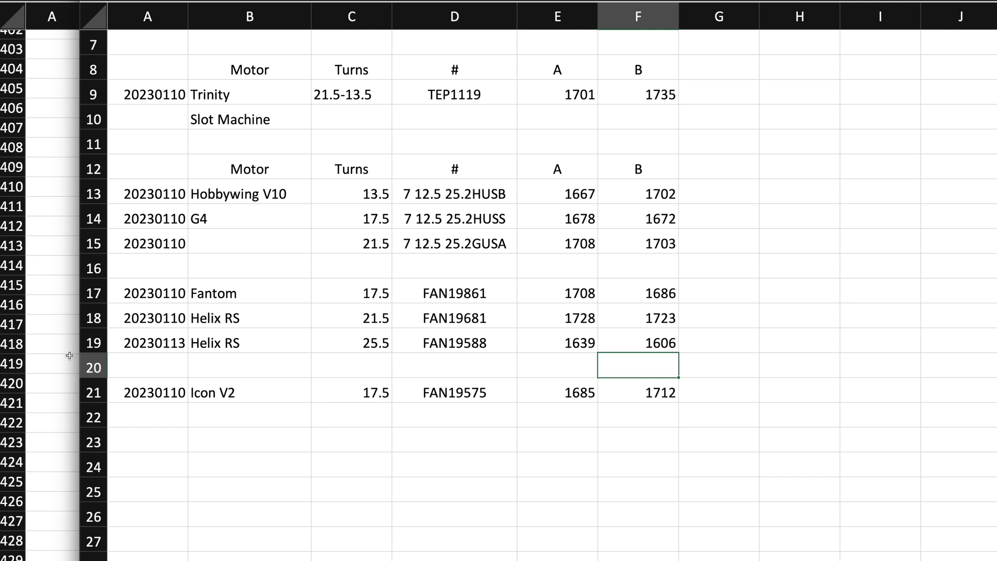
mouse_move(56, 366)
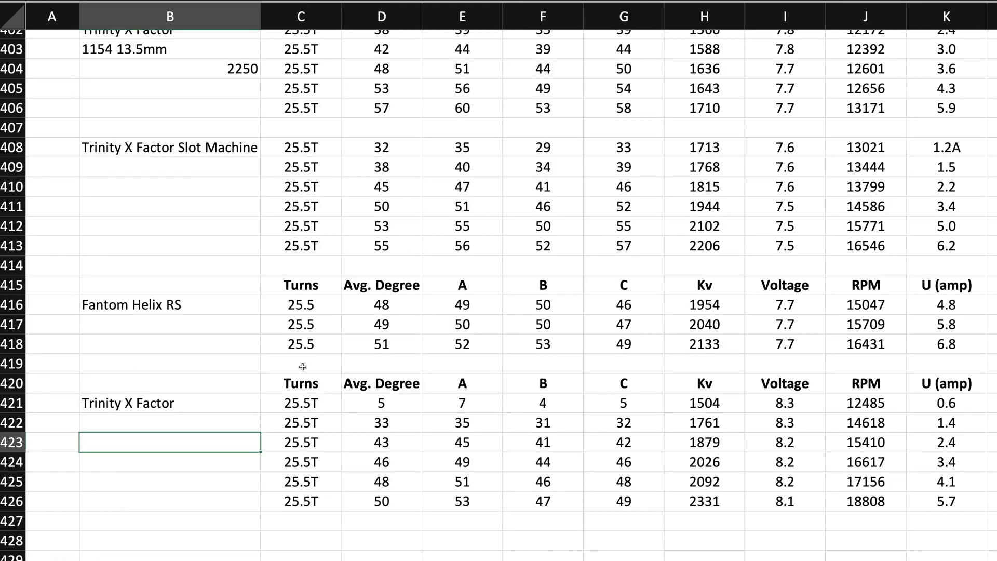
mouse_move(237, 343)
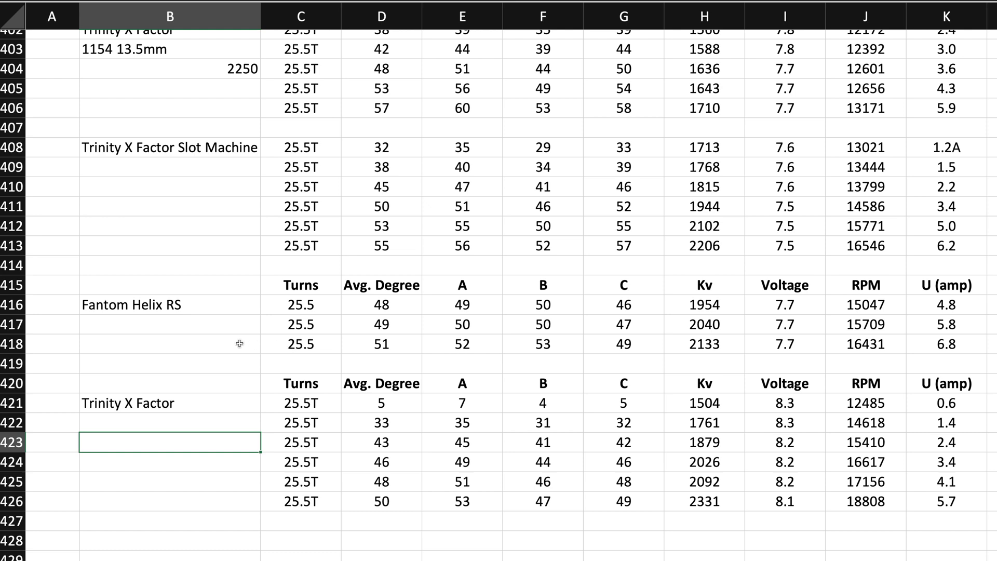
mouse_move(214, 339)
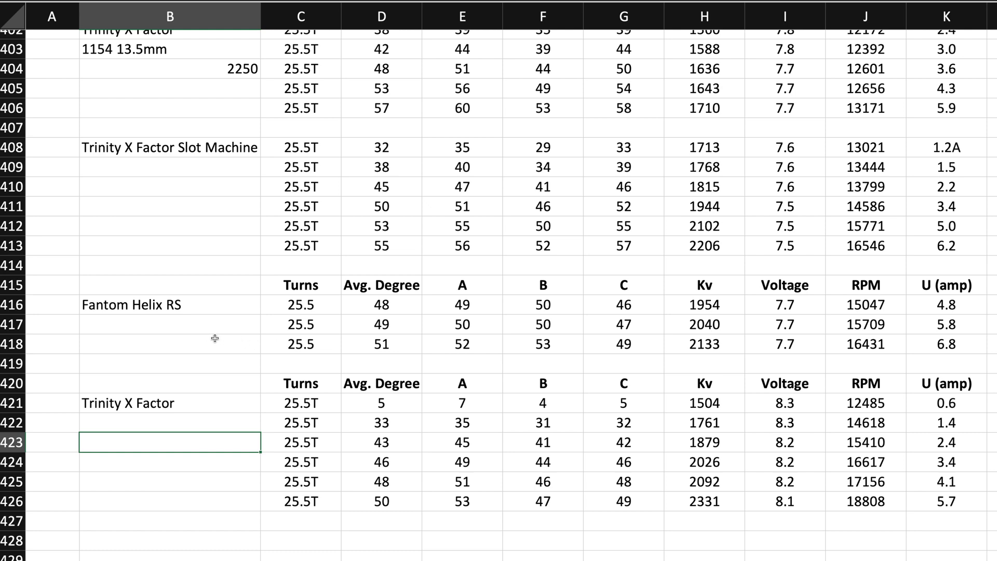
mouse_move(226, 338)
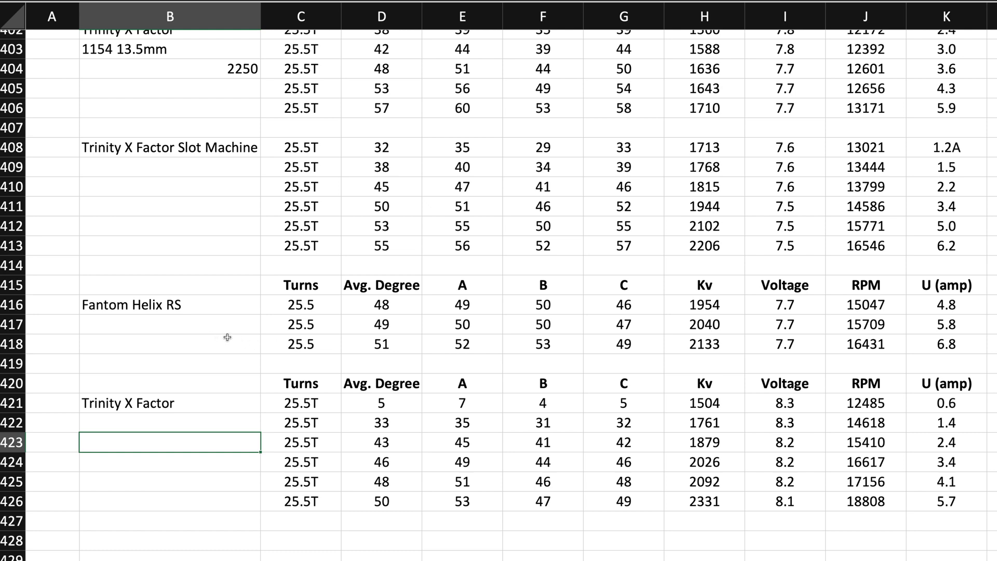
mouse_move(308, 338)
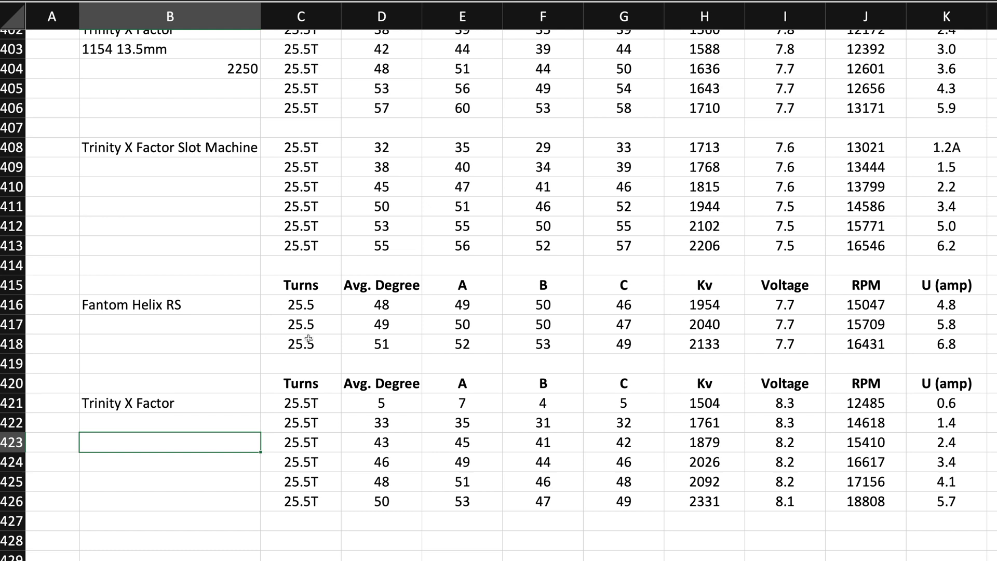
mouse_move(122, 314)
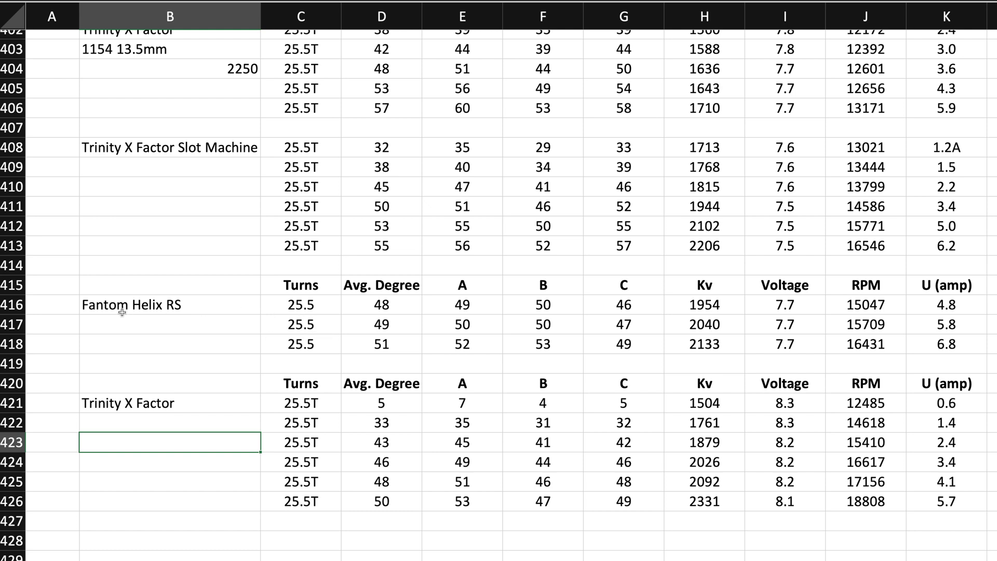
mouse_move(139, 218)
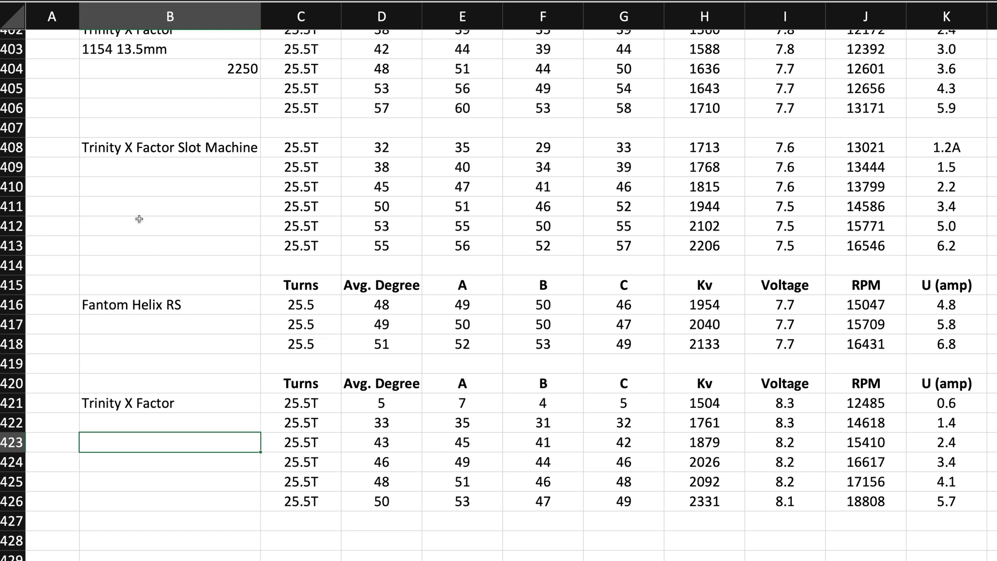
mouse_move(185, 168)
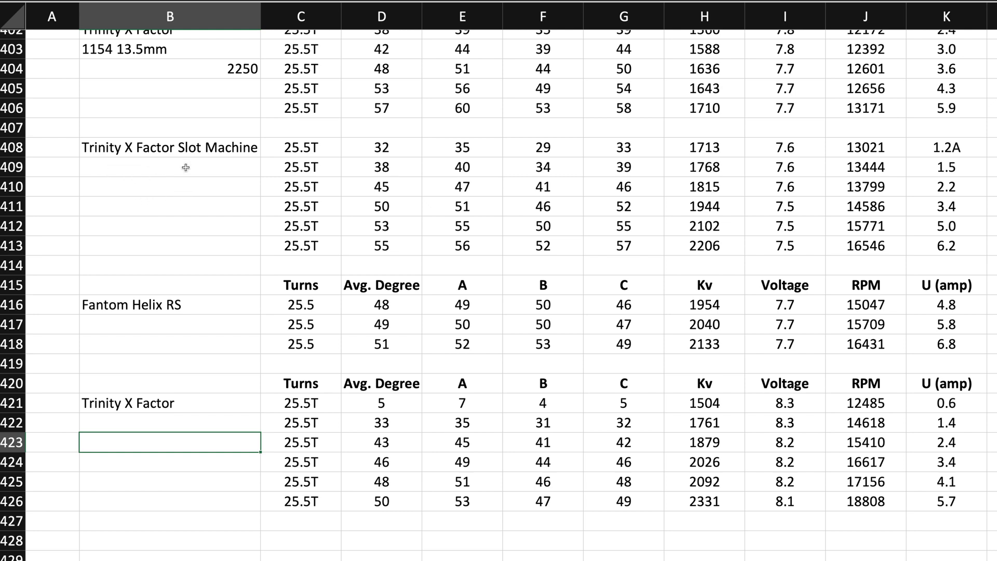
mouse_move(174, 205)
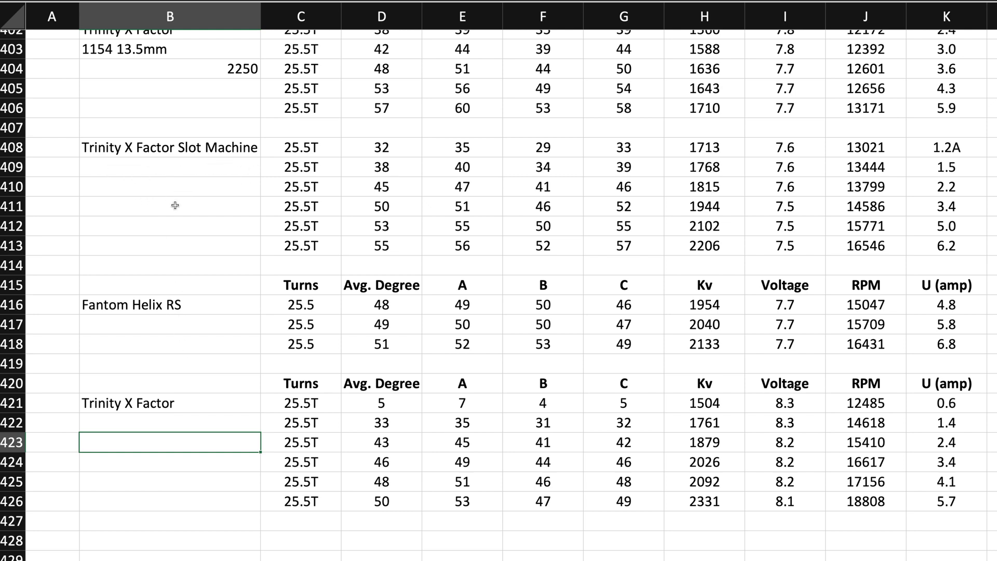
mouse_move(162, 147)
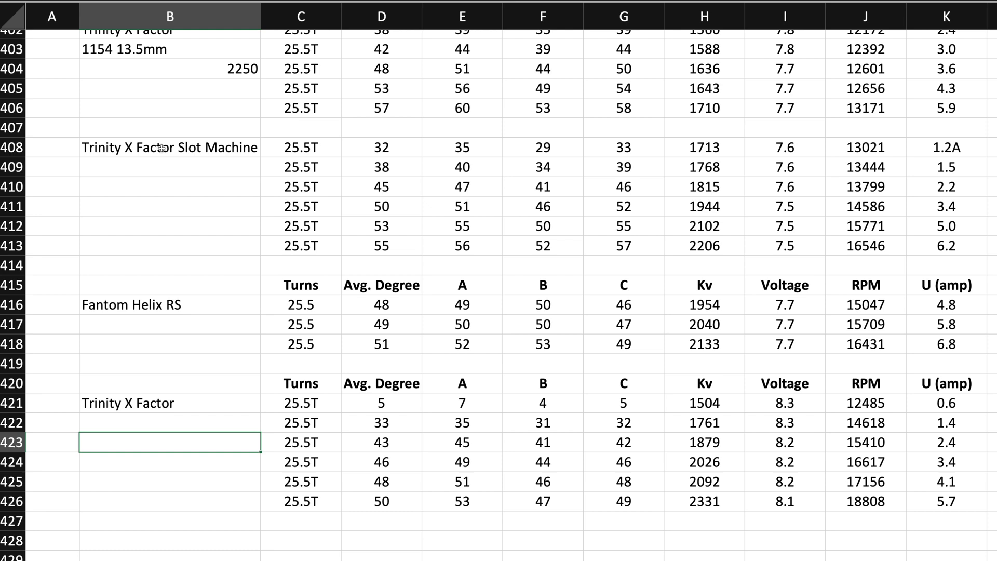
mouse_move(197, 335)
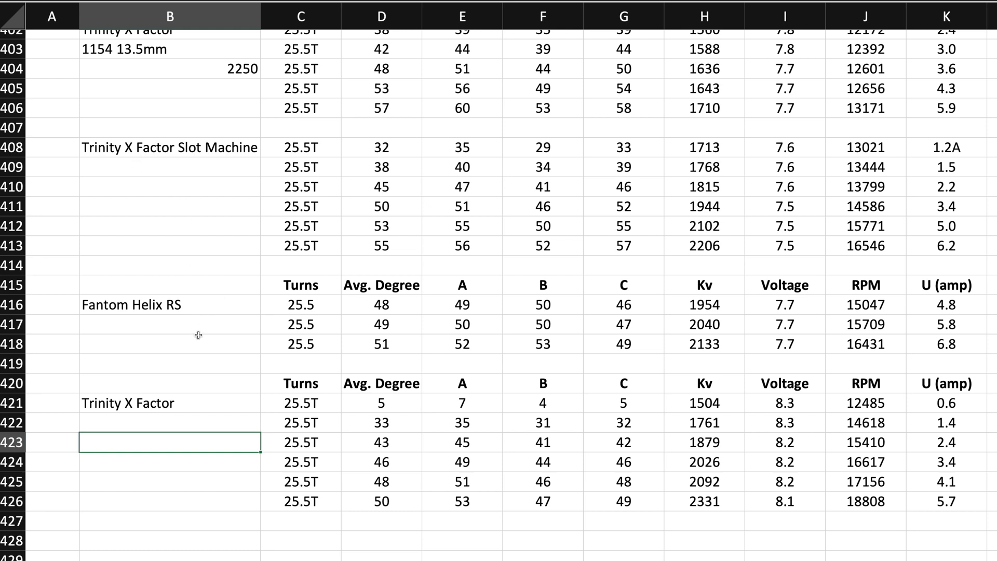
mouse_move(180, 418)
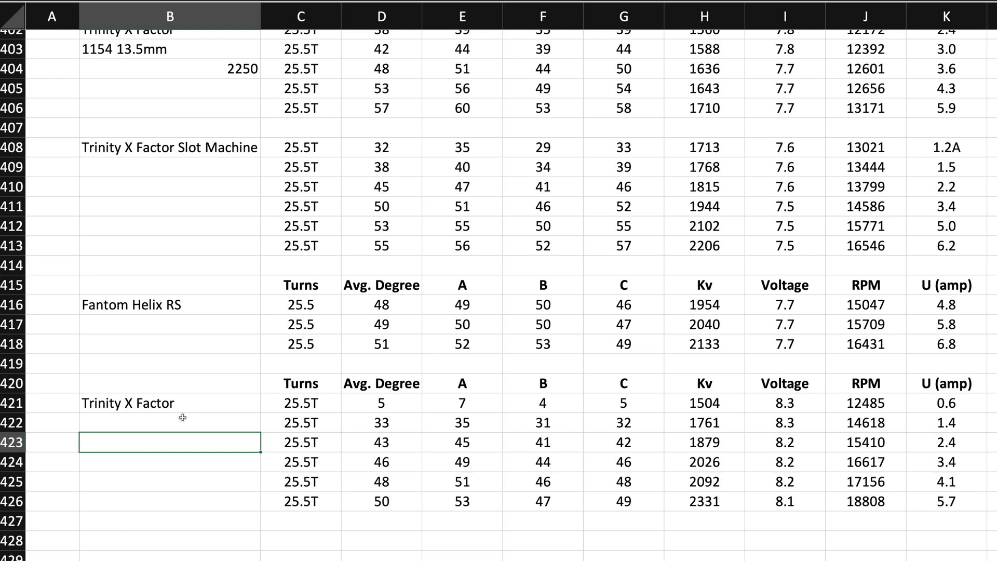
mouse_move(324, 334)
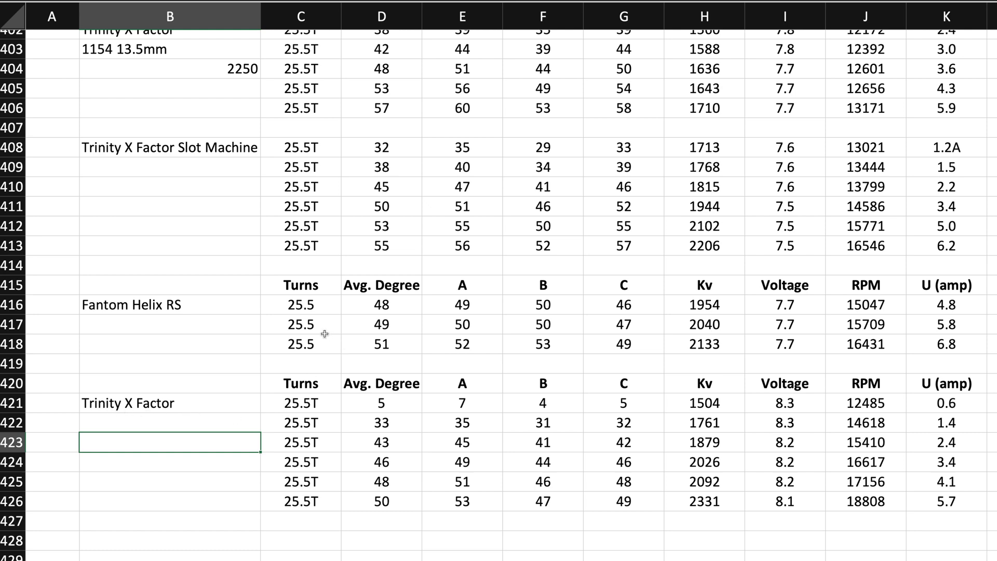
mouse_move(928, 322)
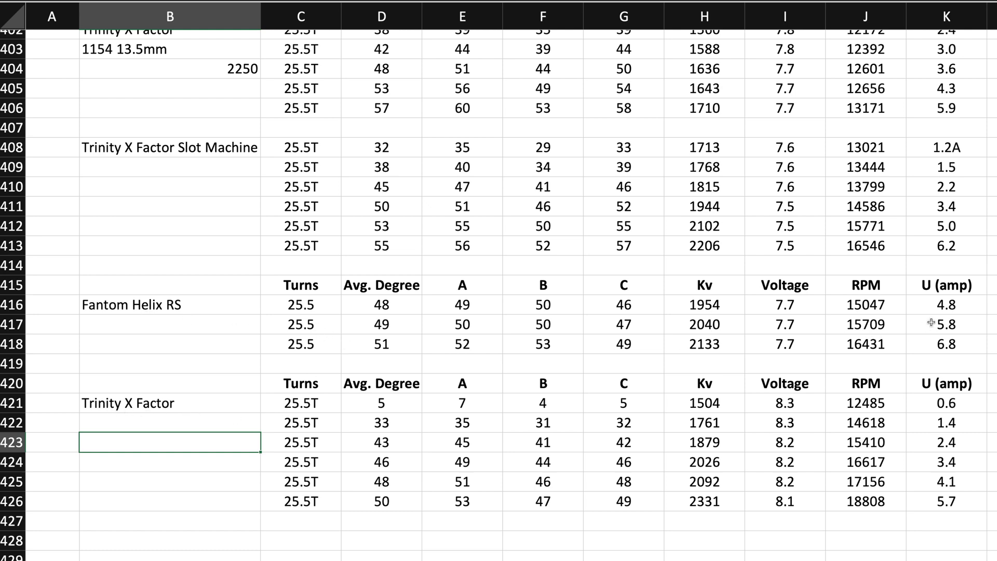
mouse_move(943, 310)
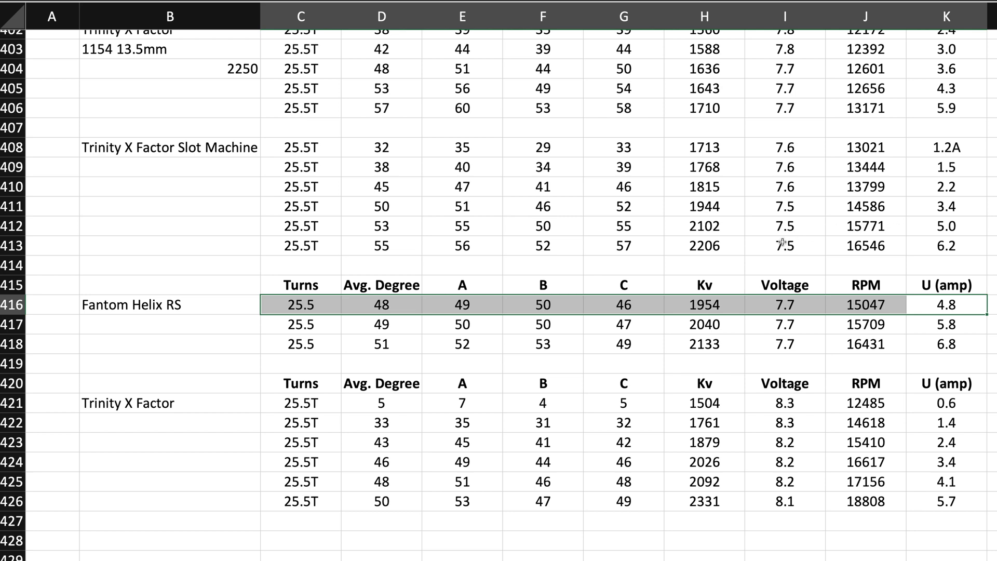
mouse_move(110, 338)
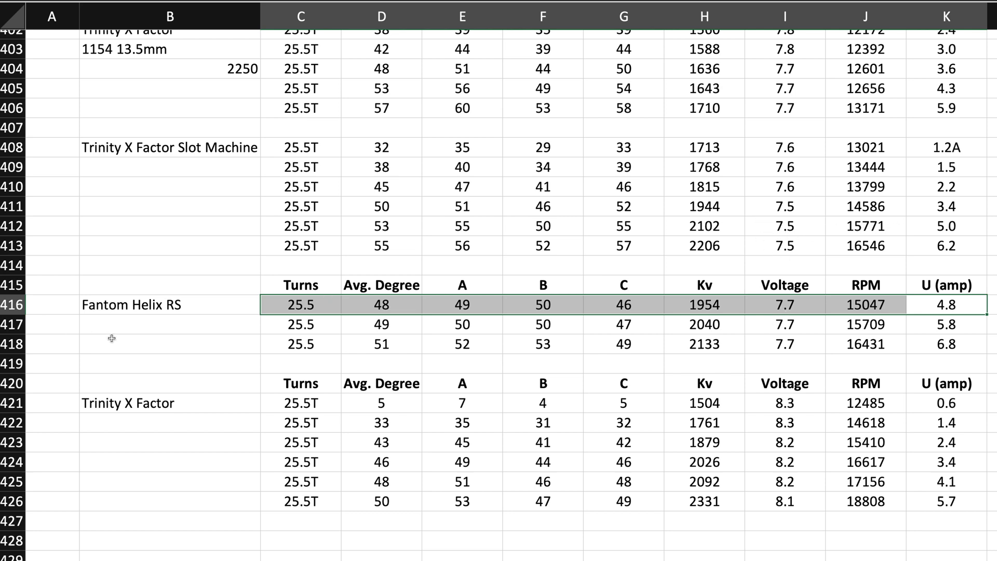
mouse_move(160, 166)
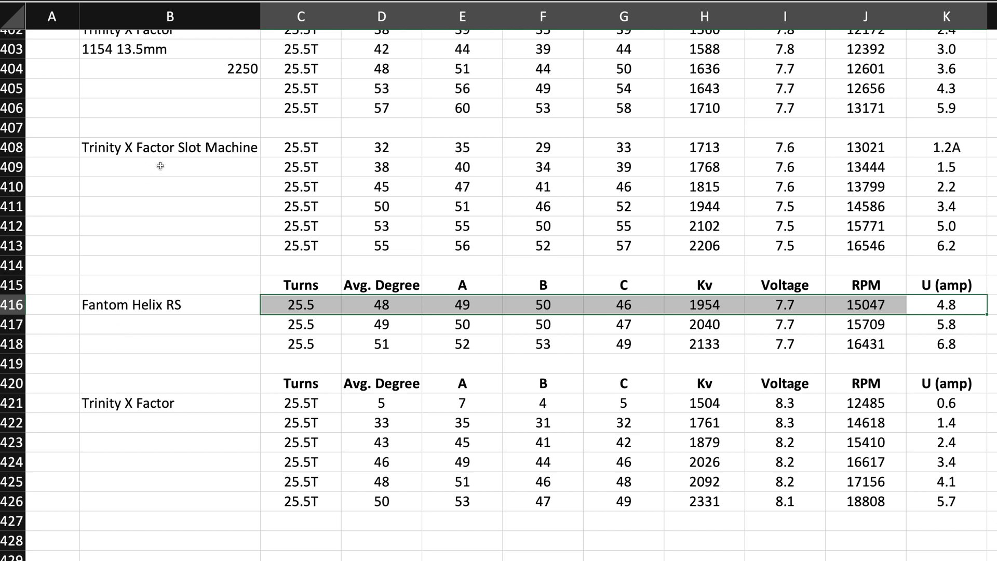
mouse_move(305, 425)
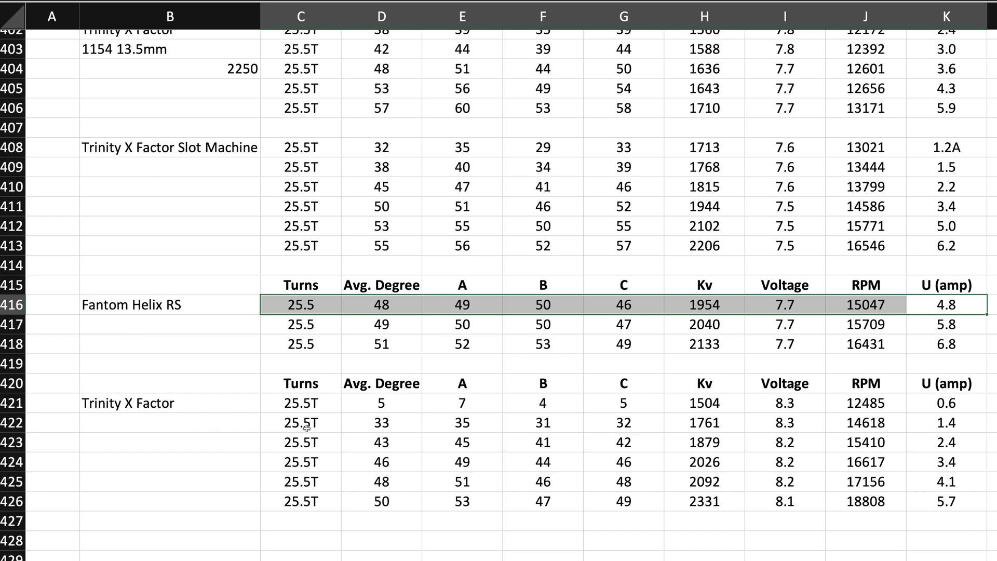
mouse_move(808, 445)
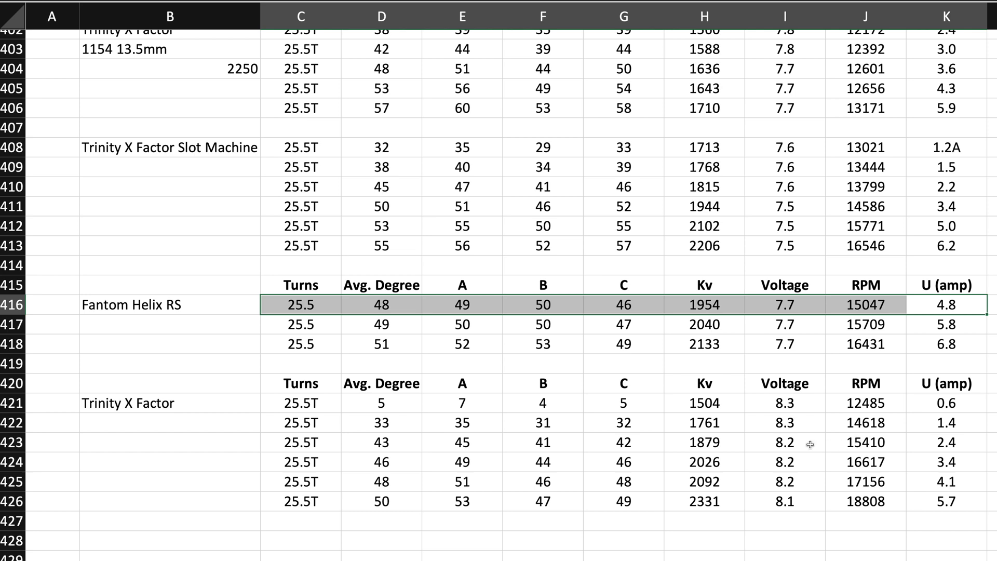
mouse_move(756, 444)
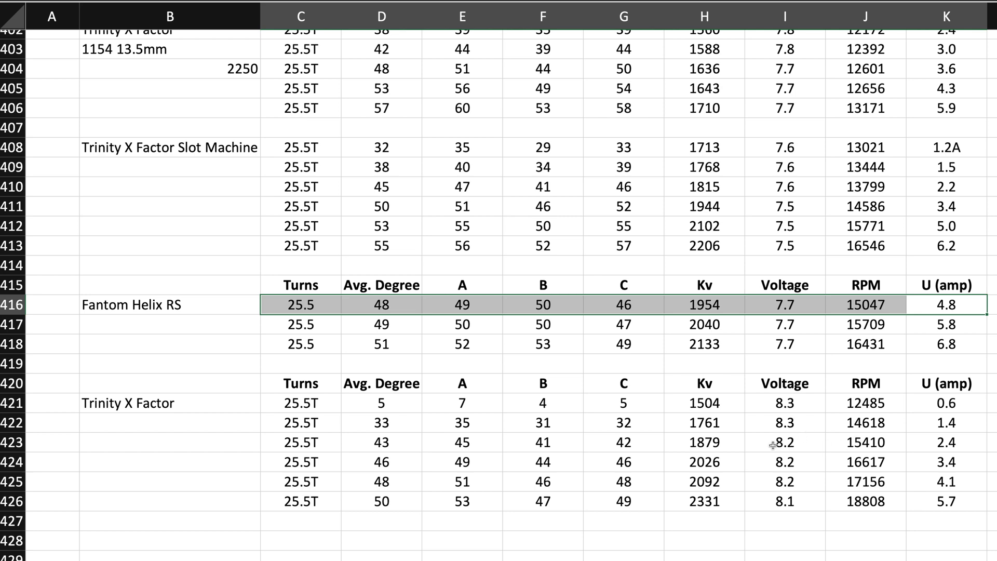
mouse_move(748, 466)
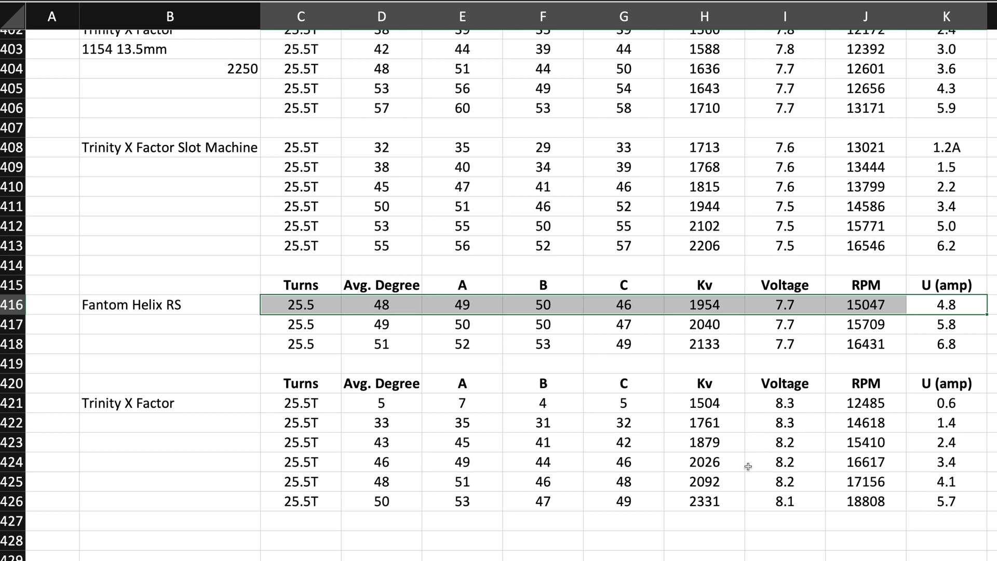
mouse_move(729, 469)
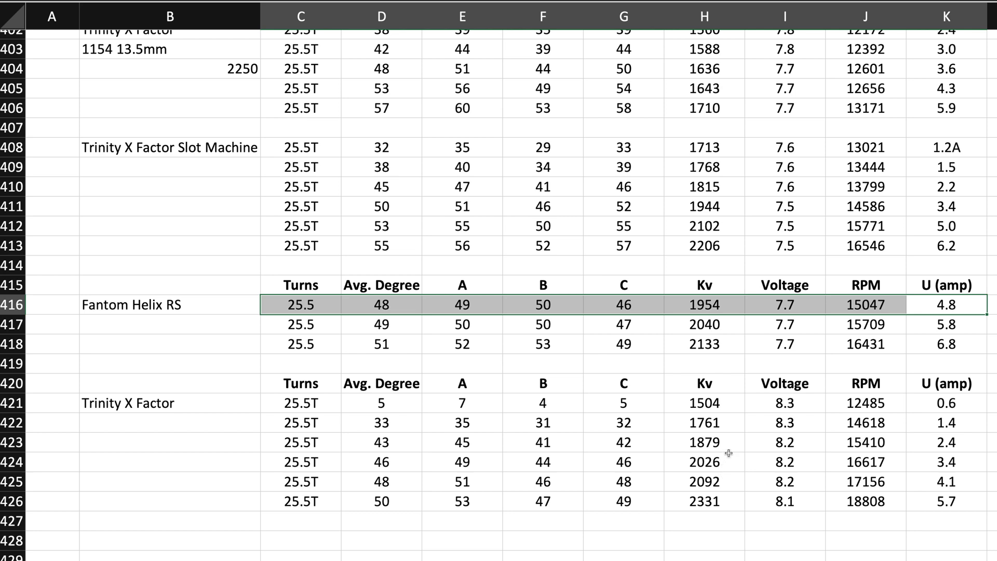
mouse_move(134, 324)
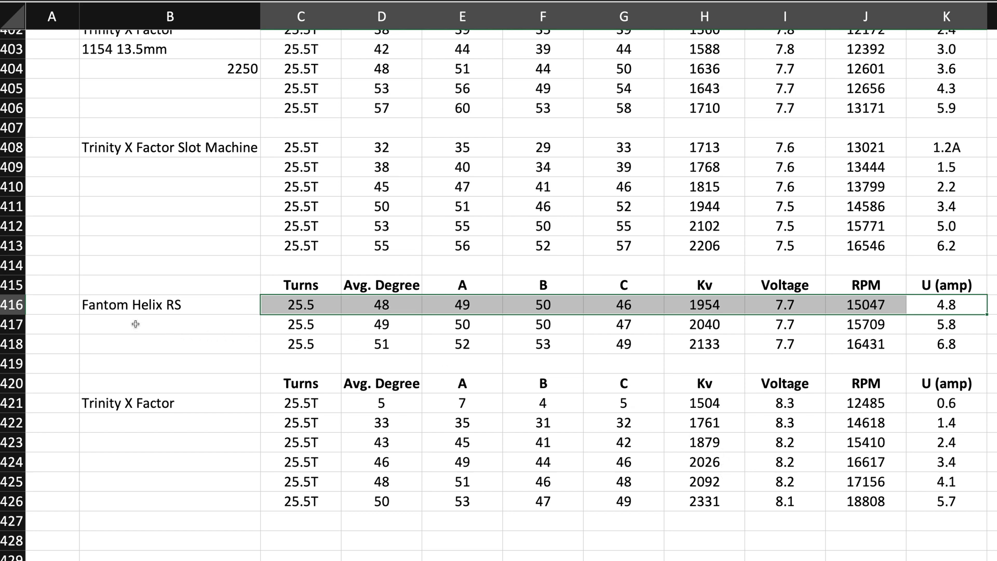
mouse_move(200, 325)
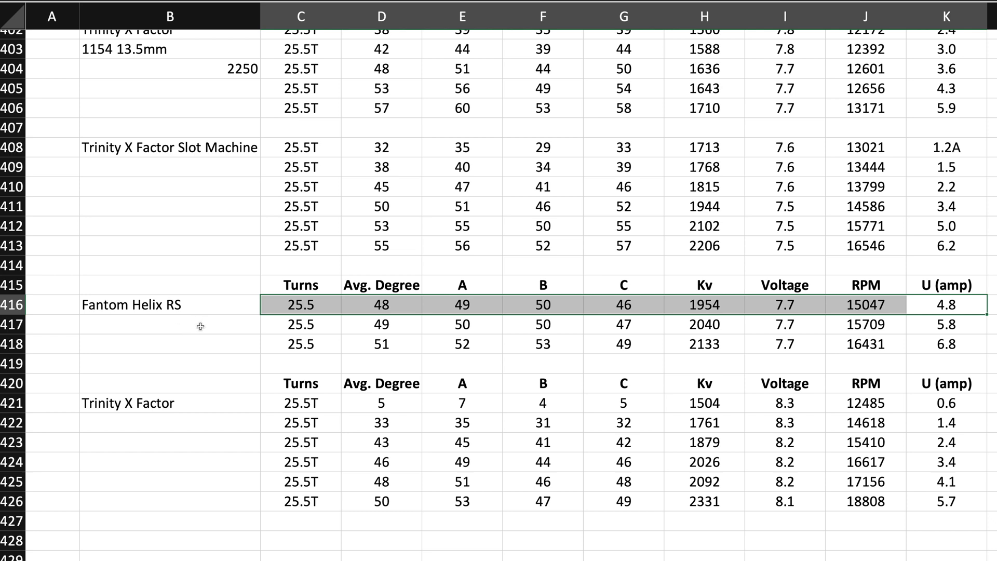
mouse_move(209, 324)
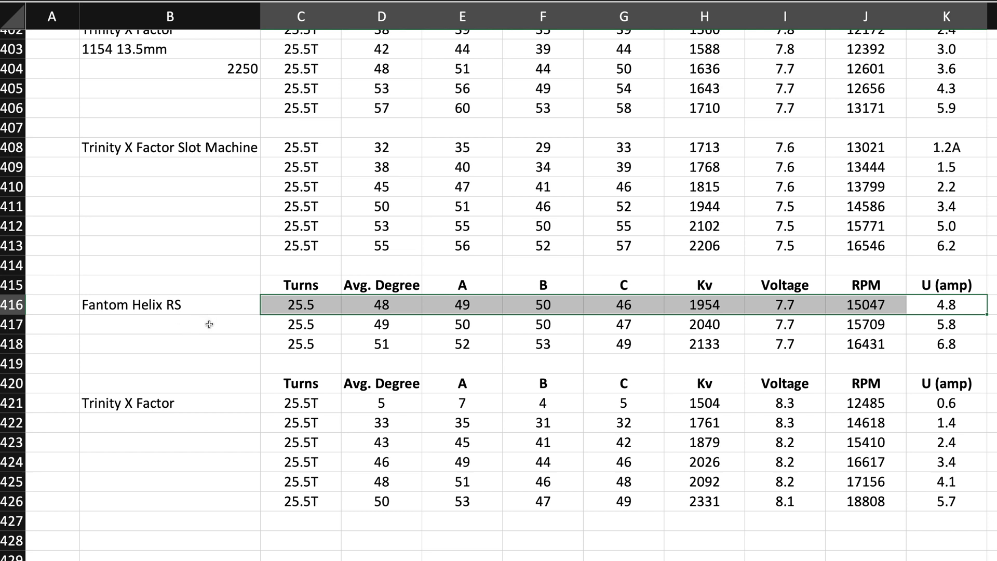
mouse_move(207, 332)
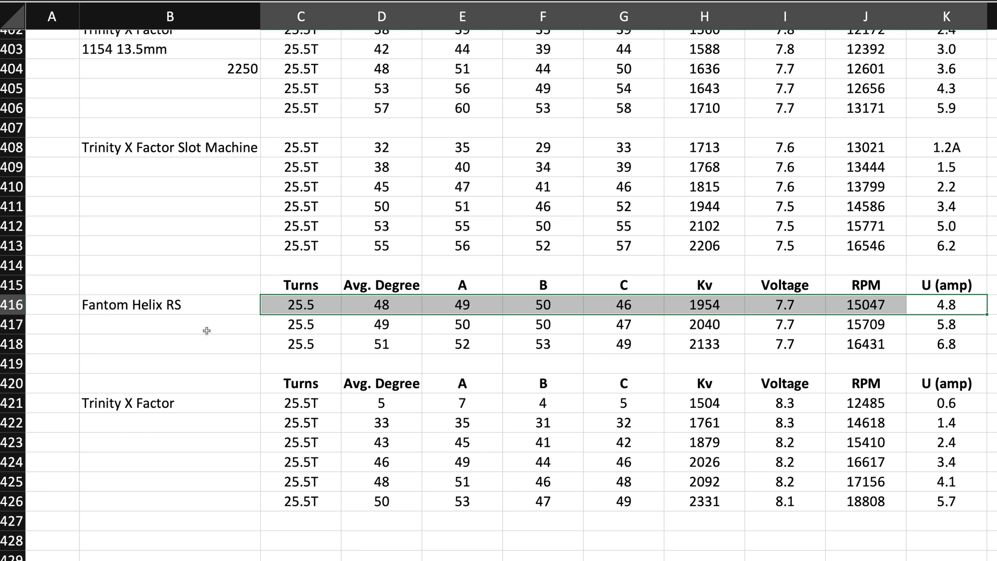
mouse_move(676, 312)
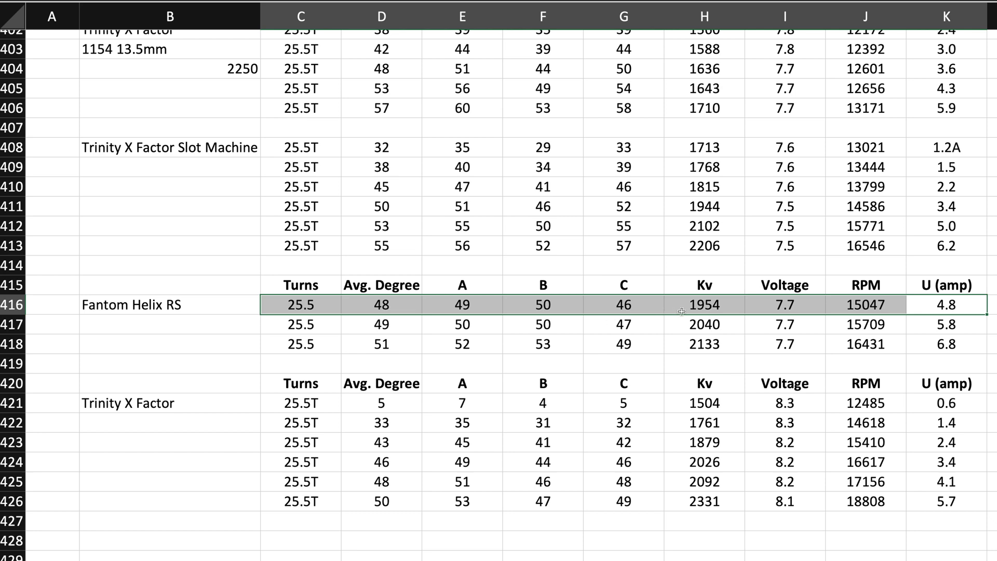
mouse_move(788, 327)
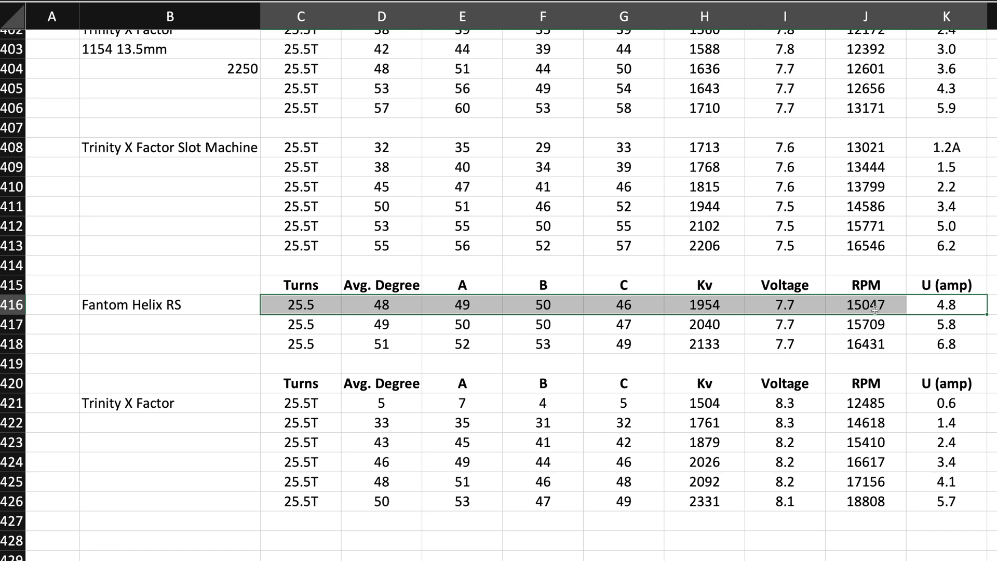
mouse_move(708, 285)
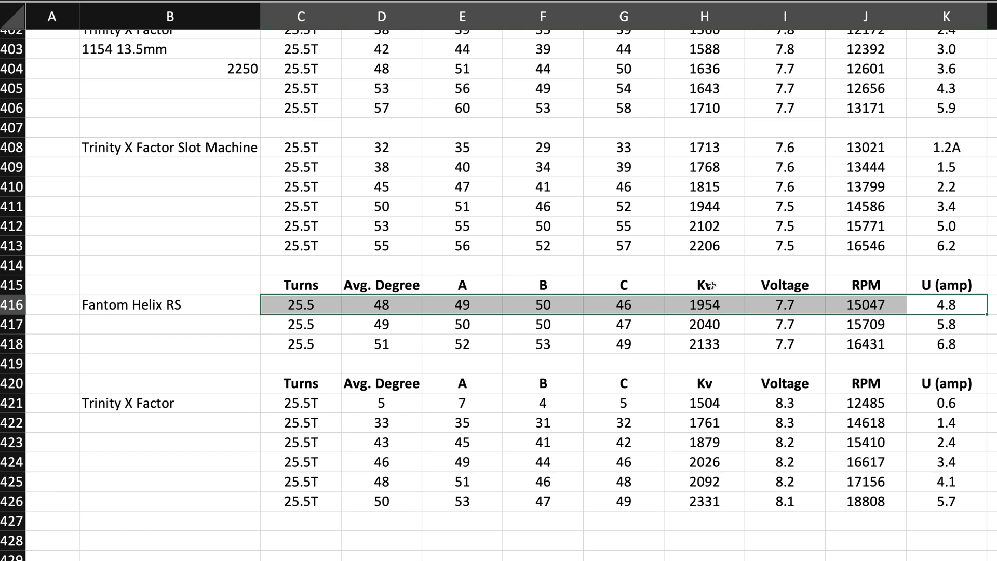
mouse_move(821, 306)
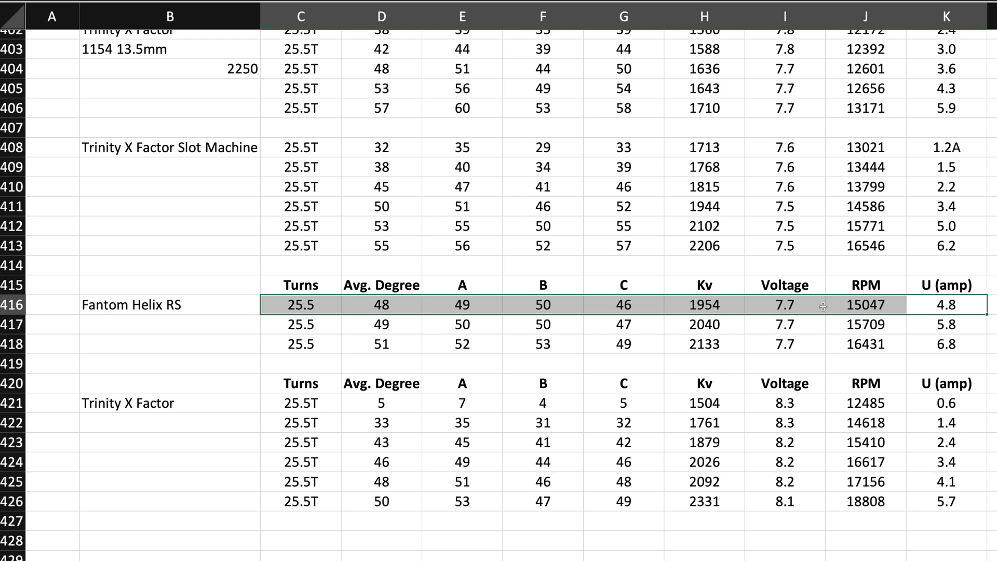
mouse_move(890, 187)
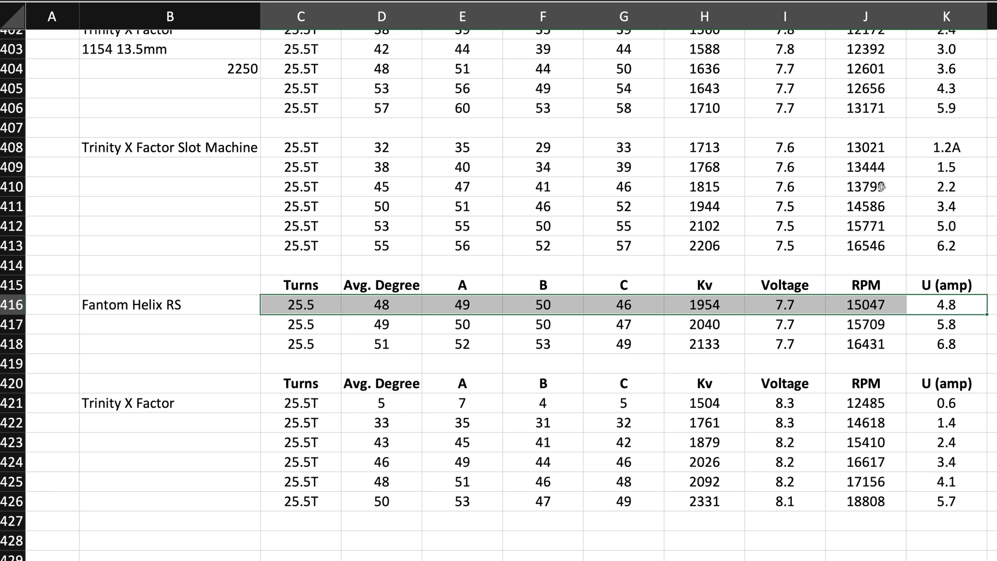
mouse_move(867, 263)
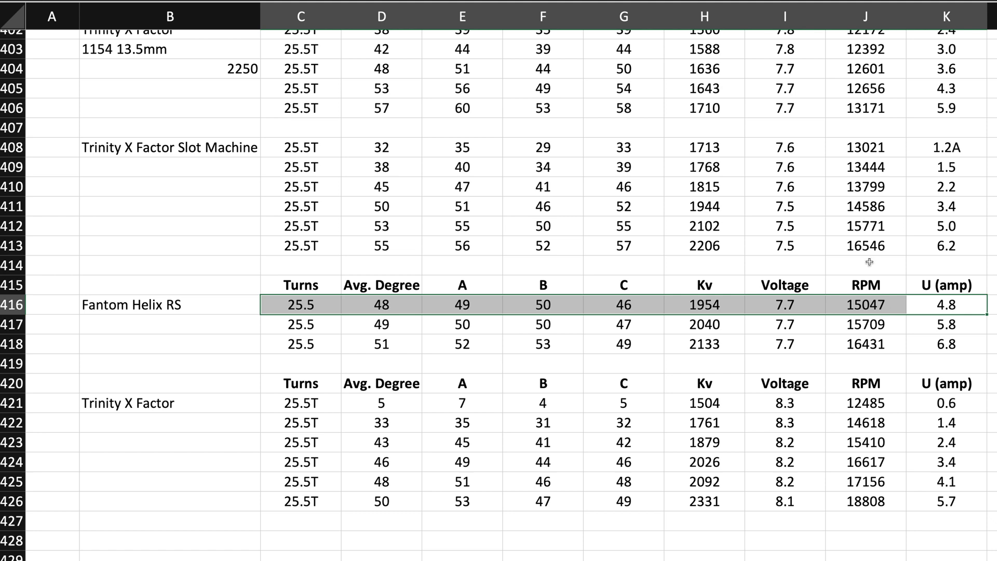
mouse_move(949, 235)
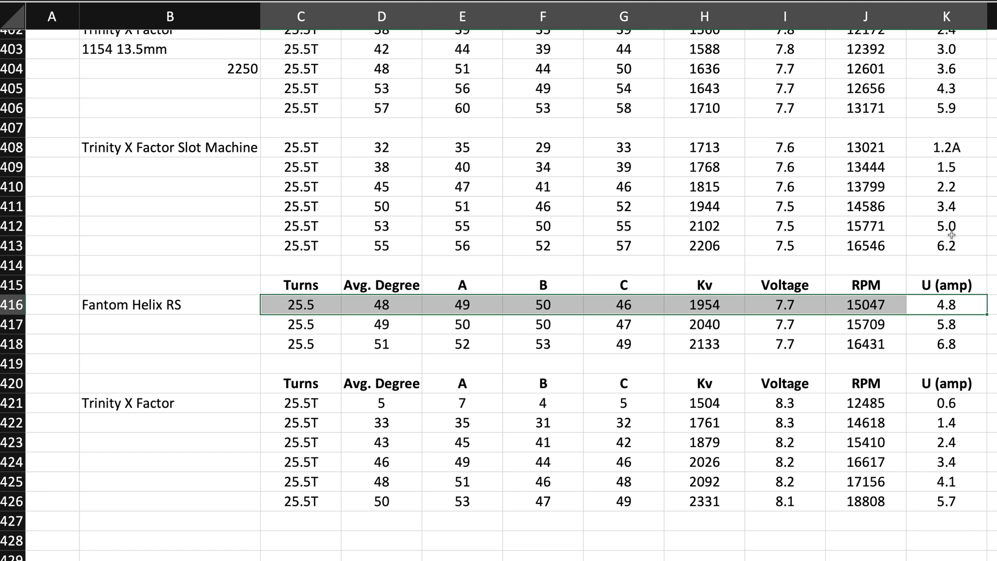
mouse_move(695, 227)
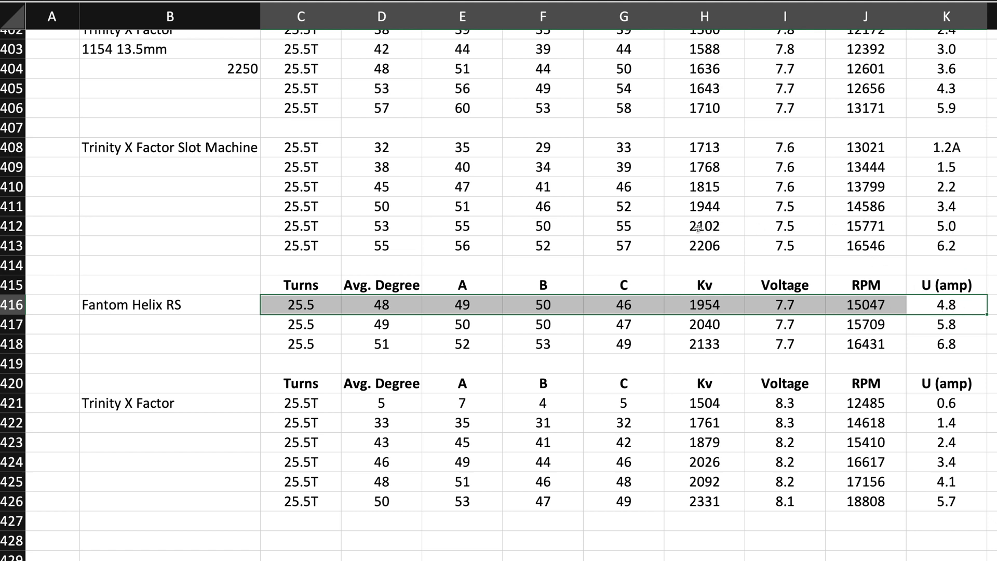
mouse_move(696, 239)
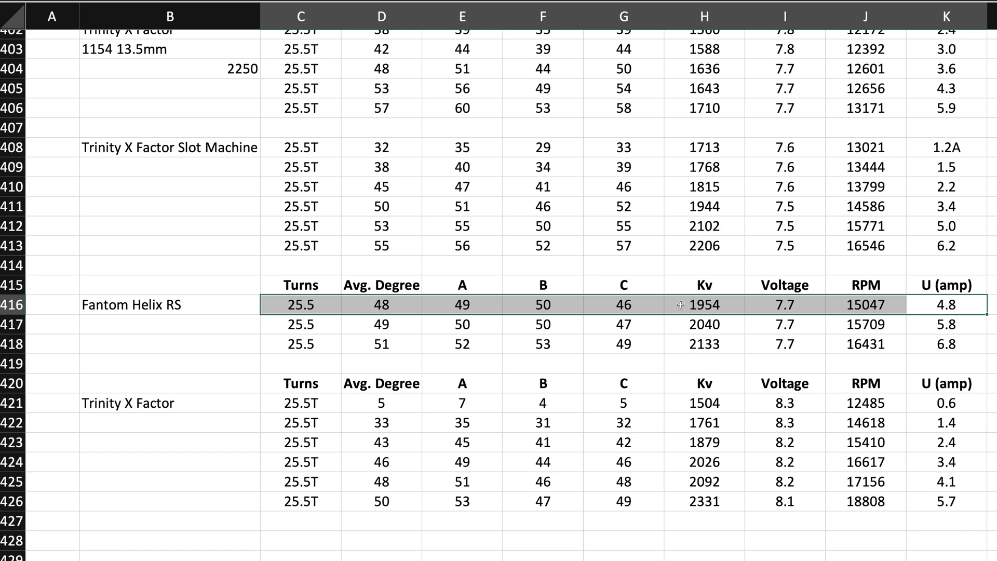
mouse_move(717, 307)
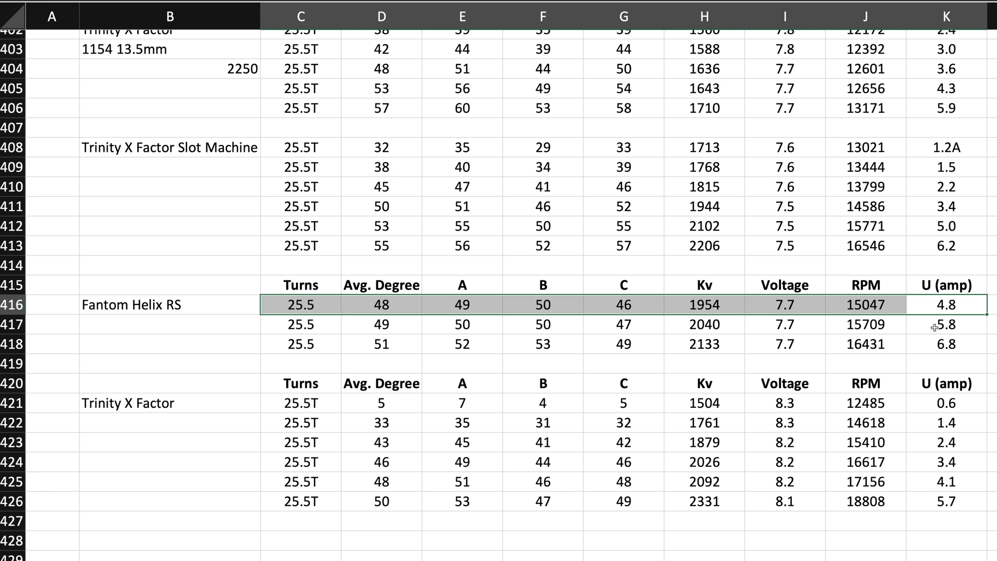
mouse_move(942, 255)
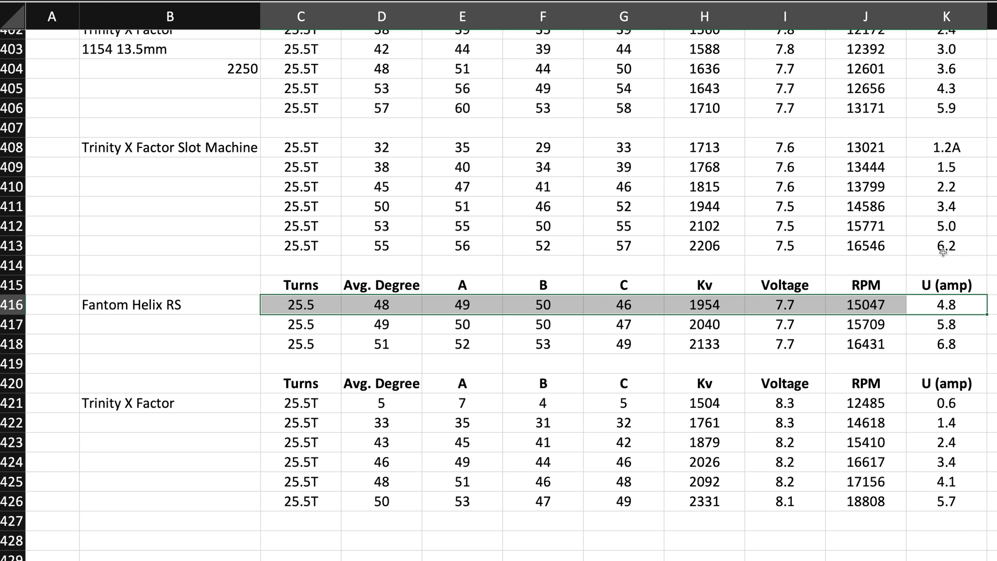
mouse_move(941, 347)
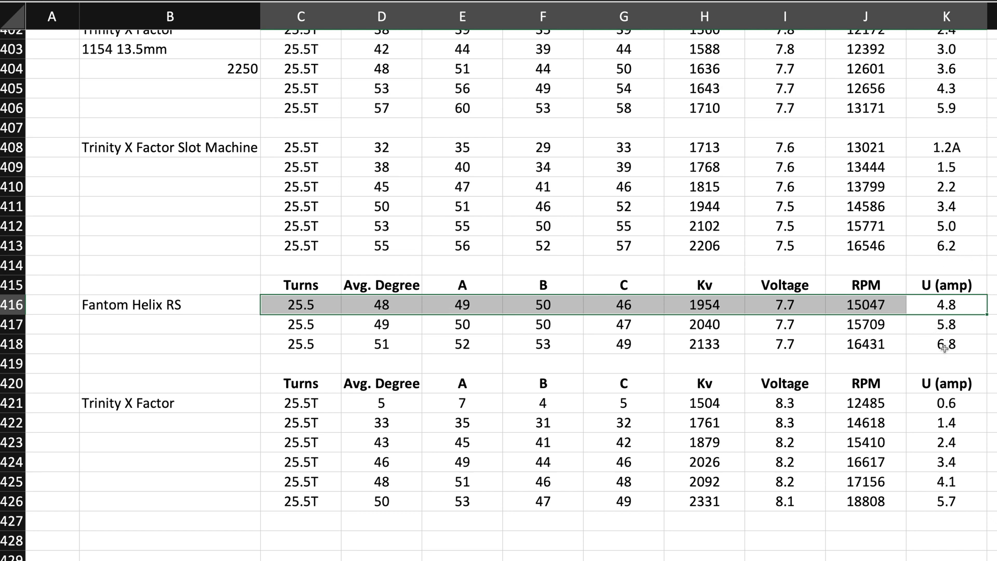
mouse_move(930, 338)
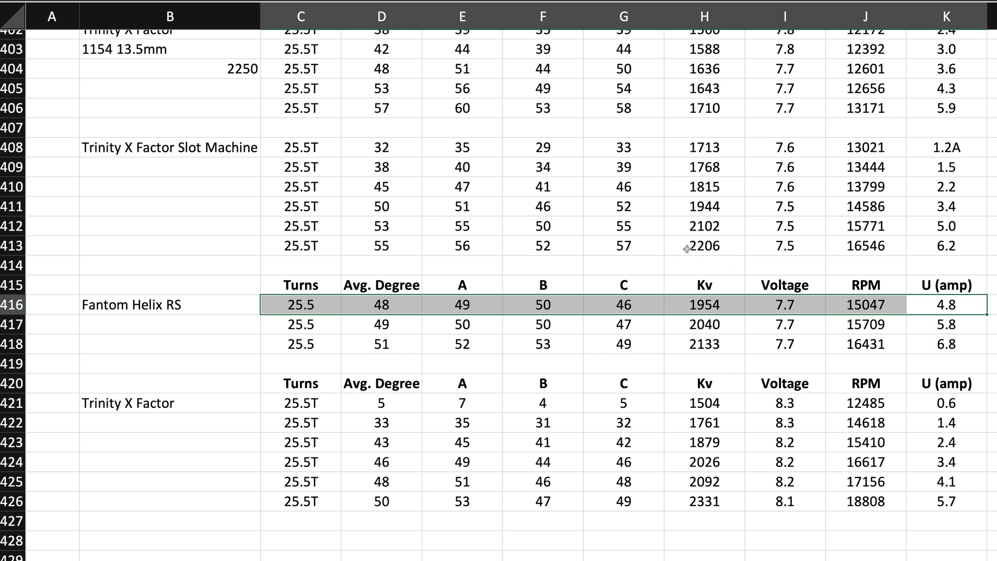
mouse_move(689, 327)
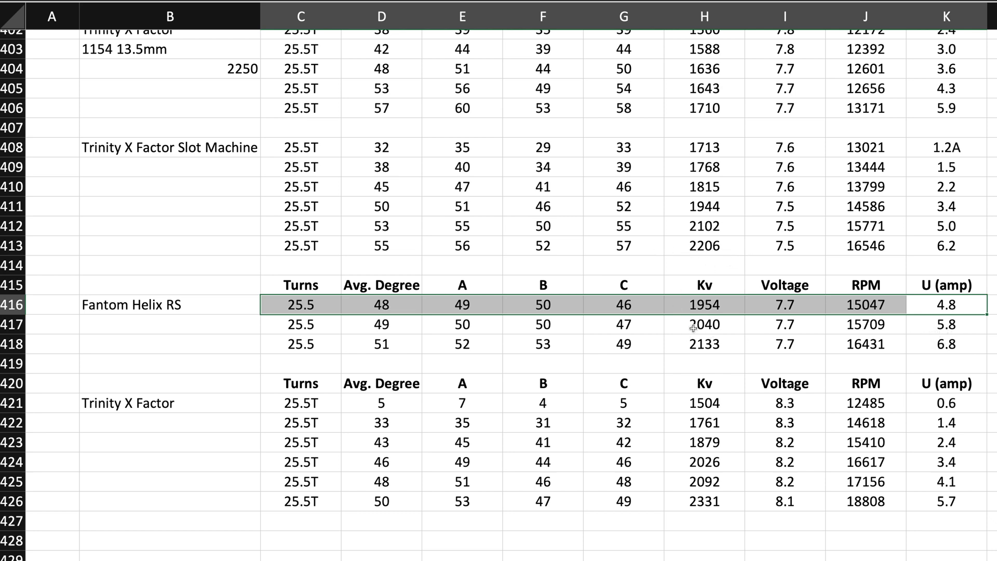
mouse_move(690, 351)
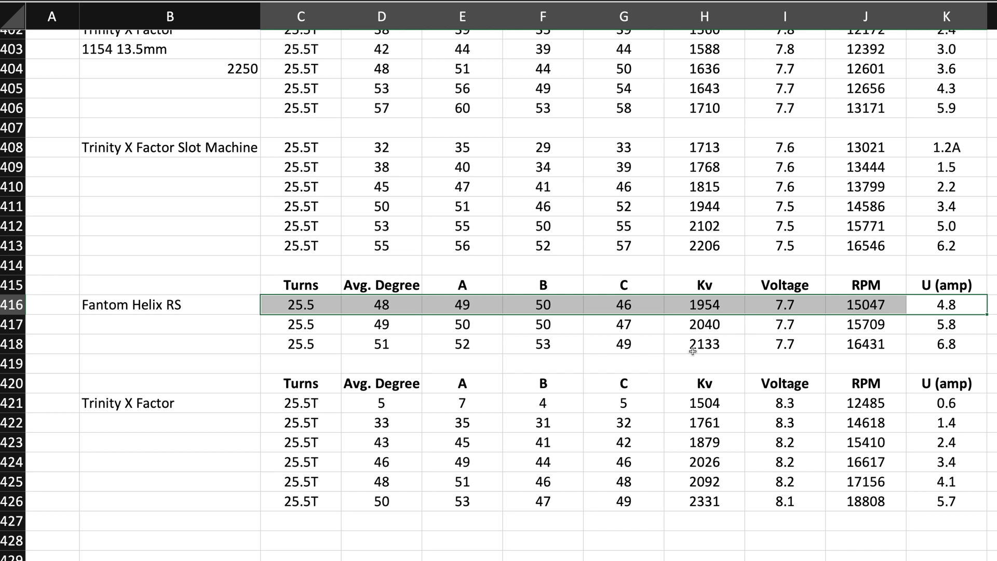
mouse_move(687, 284)
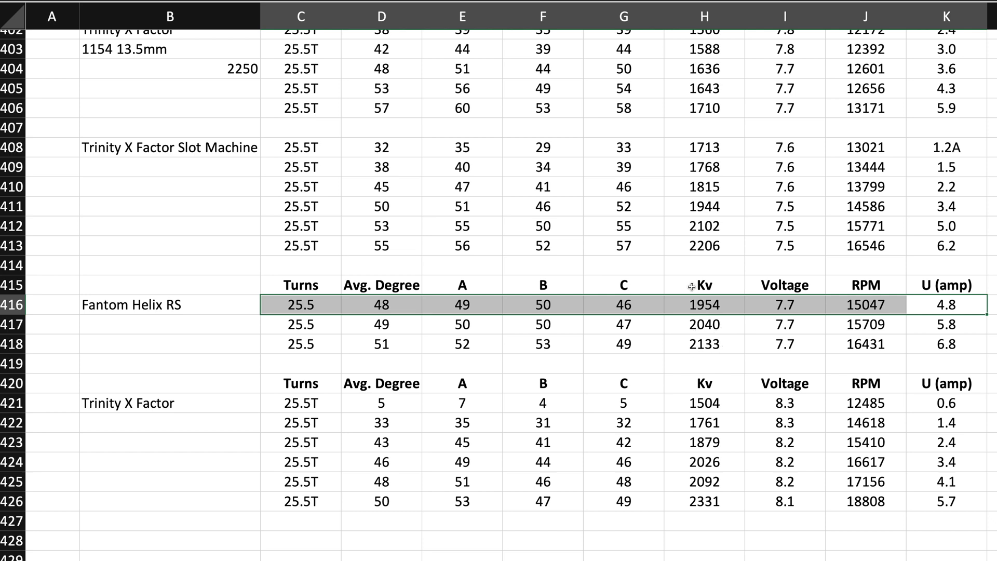
mouse_move(584, 240)
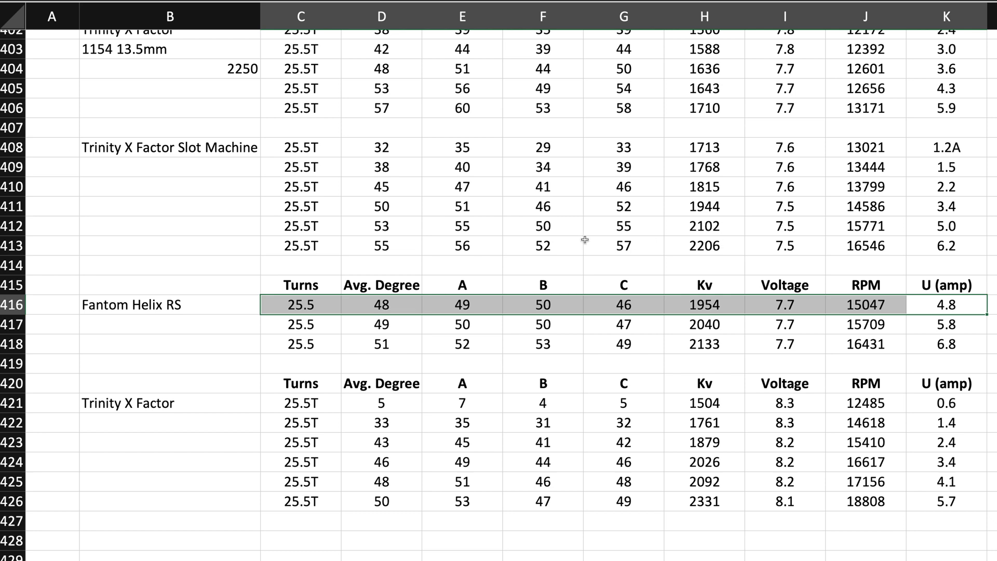
mouse_move(701, 308)
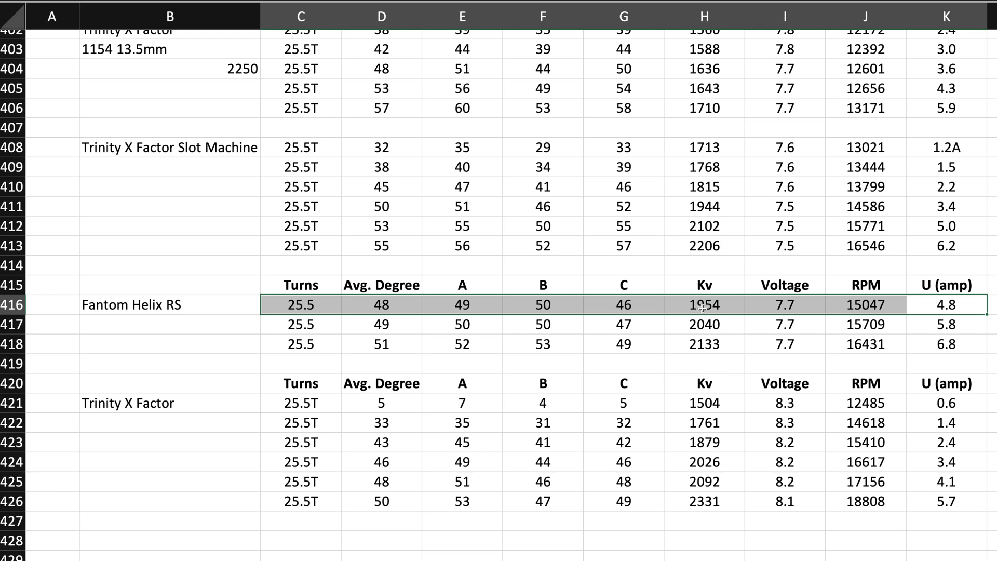
mouse_move(690, 332)
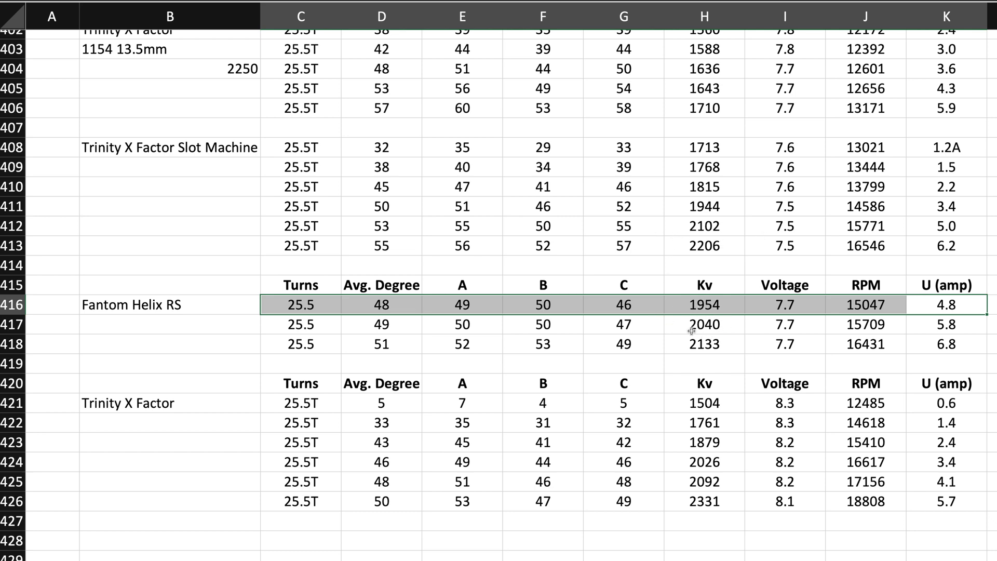
mouse_move(578, 258)
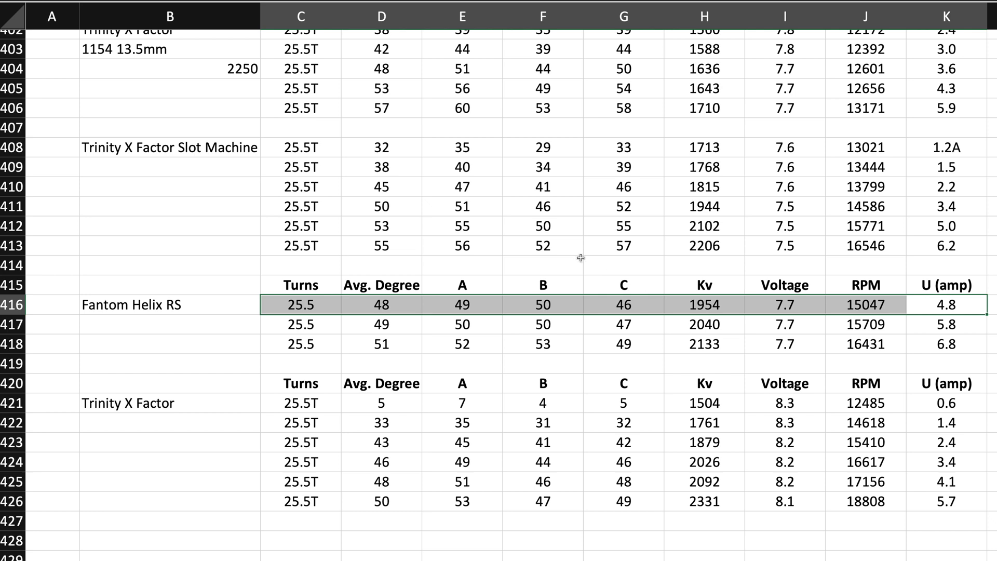
mouse_move(266, 168)
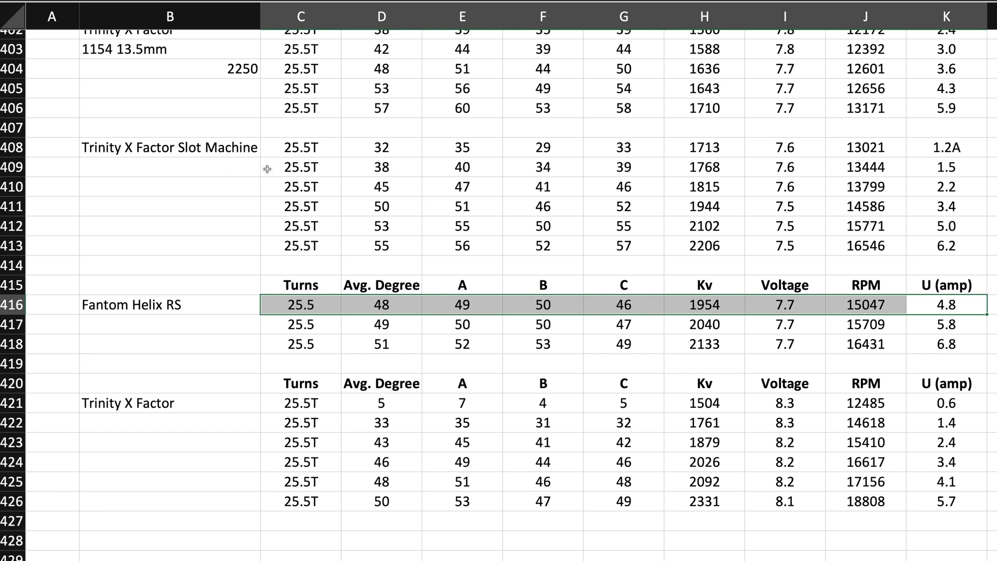
mouse_move(254, 202)
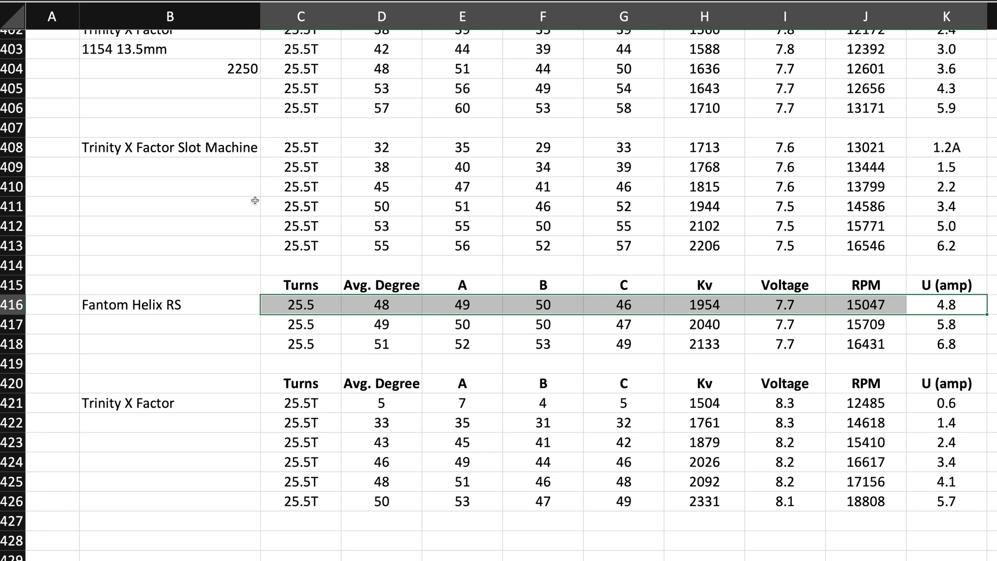
mouse_move(322, 206)
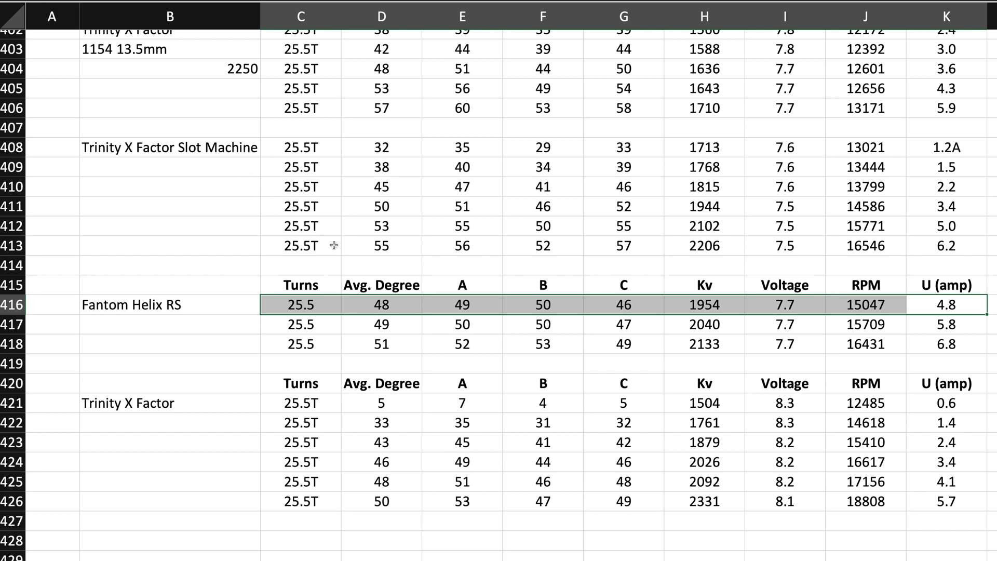
mouse_move(654, 228)
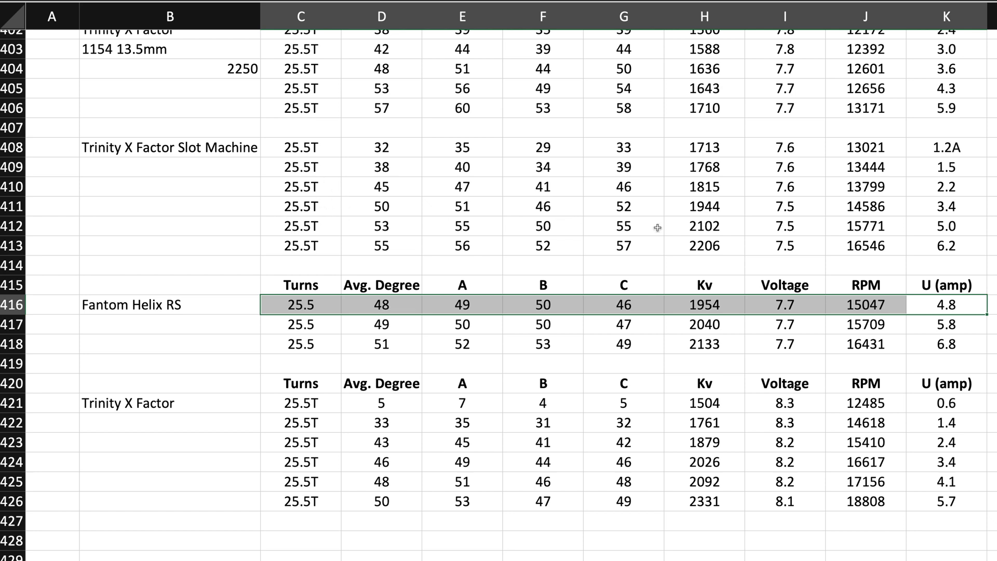
mouse_move(691, 238)
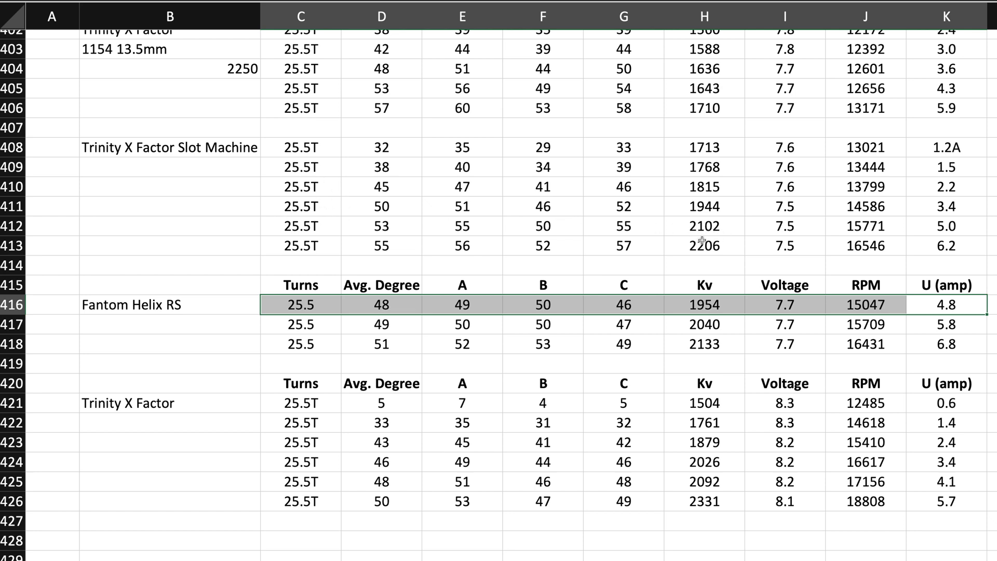
mouse_move(161, 183)
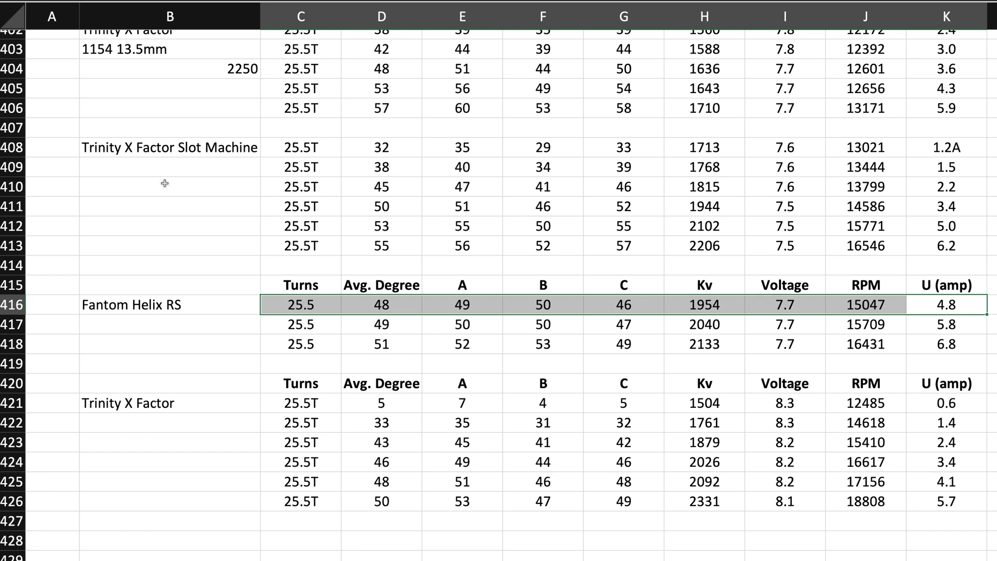
mouse_move(197, 237)
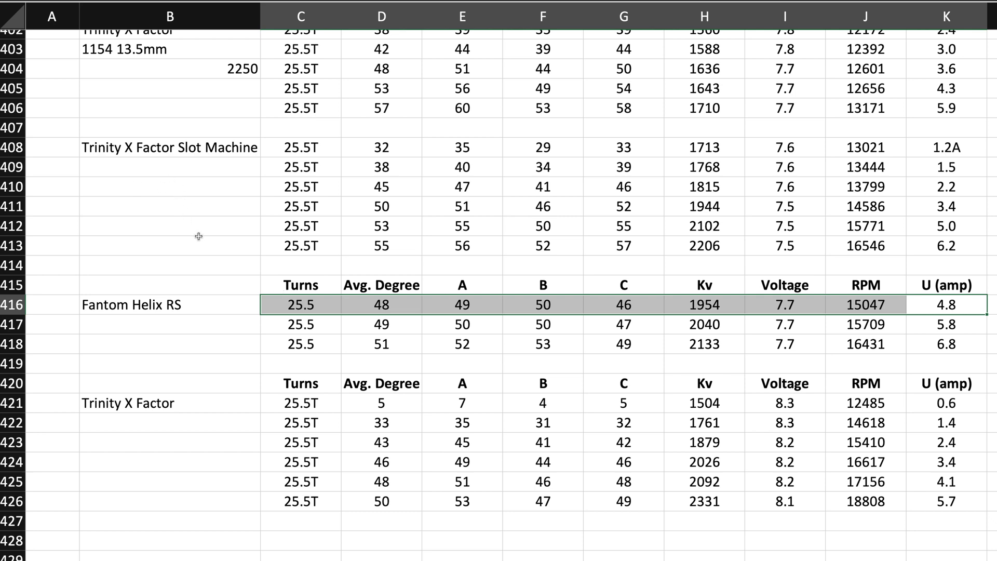
mouse_move(667, 339)
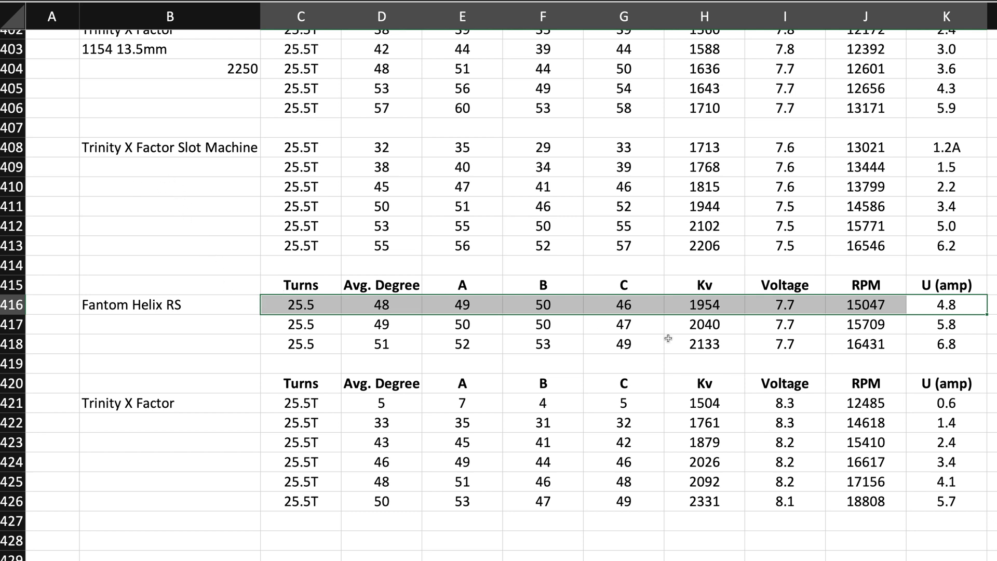
mouse_move(653, 329)
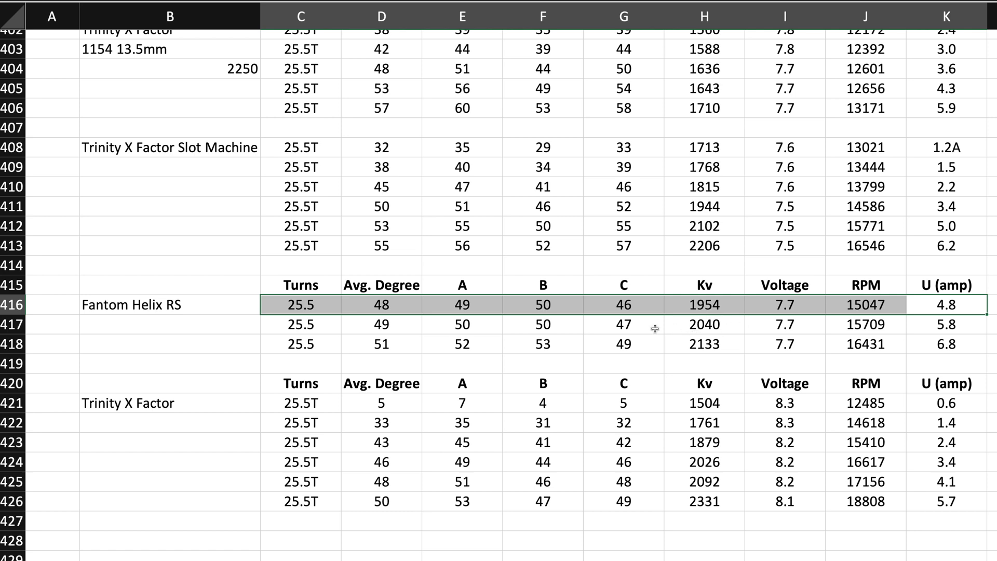
mouse_move(225, 307)
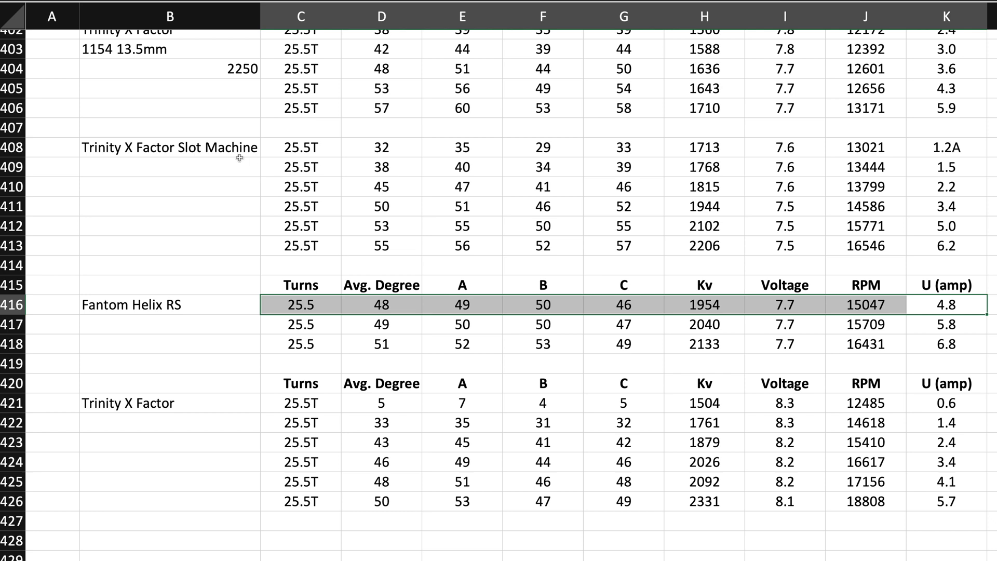
mouse_move(161, 175)
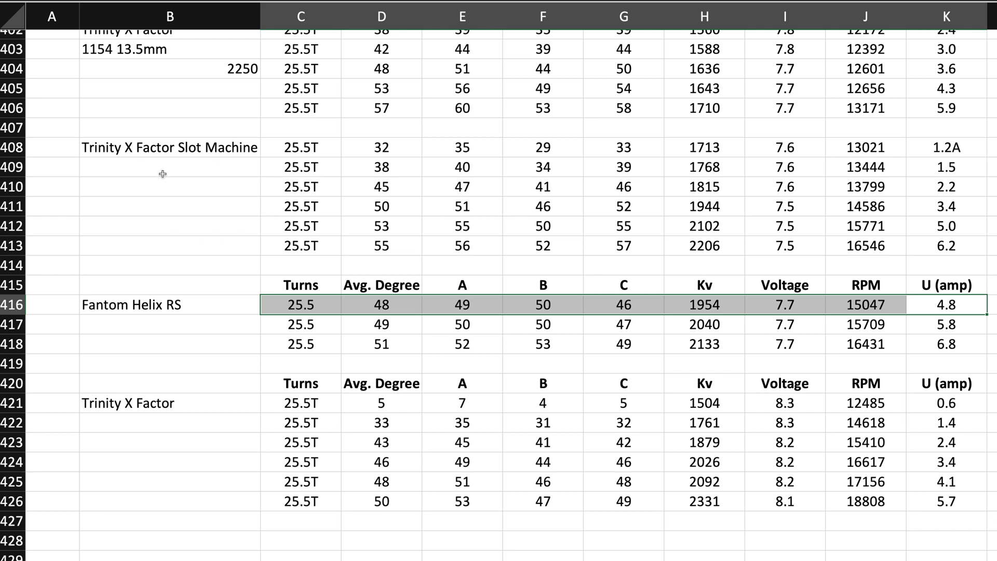
mouse_move(165, 181)
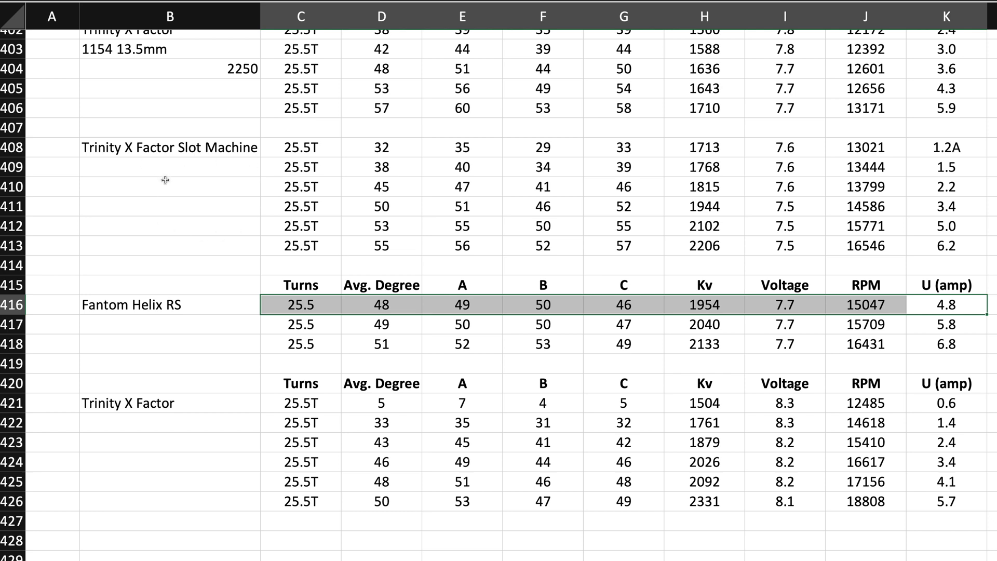
mouse_move(280, 177)
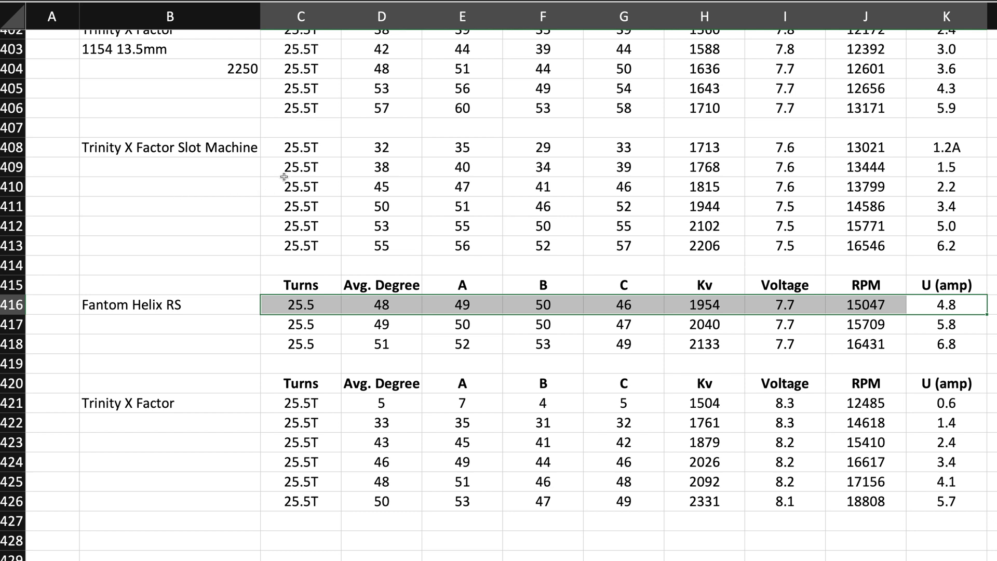
mouse_move(180, 197)
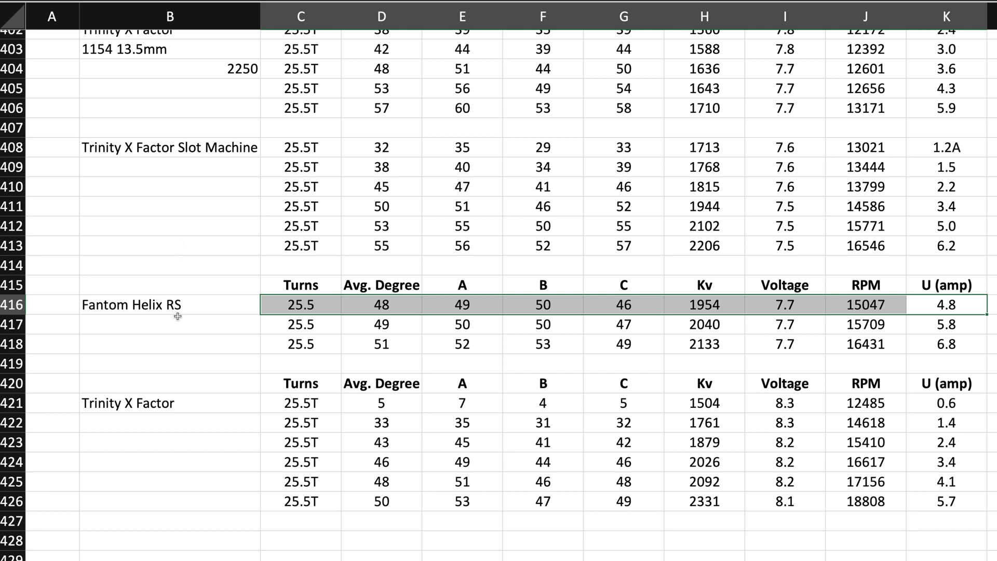
mouse_move(165, 346)
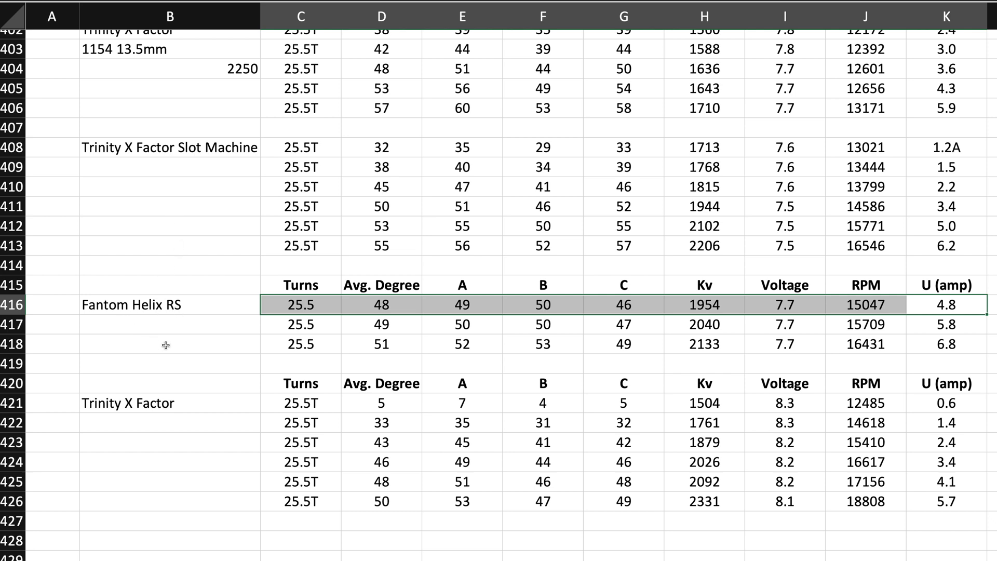
mouse_move(193, 309)
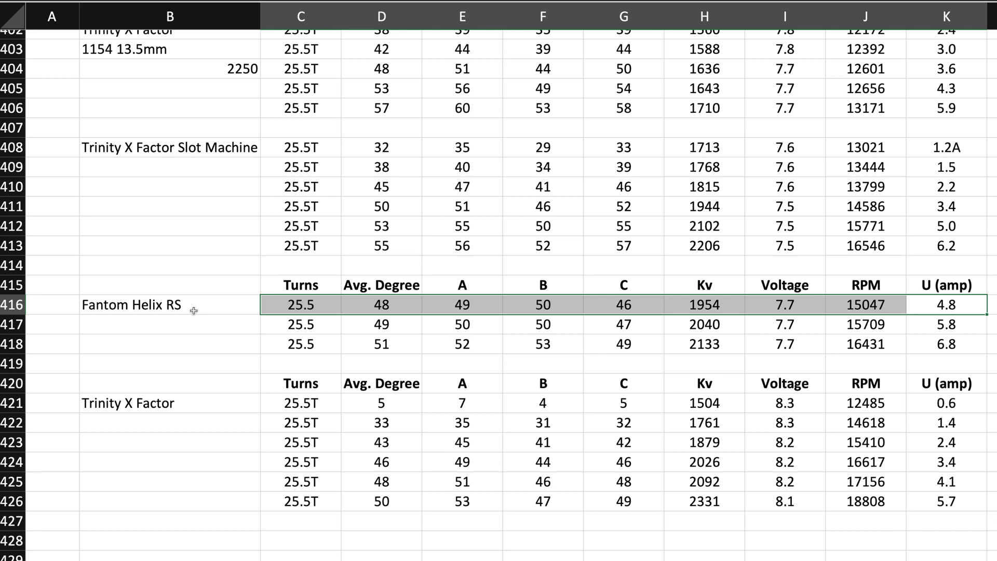
mouse_move(187, 324)
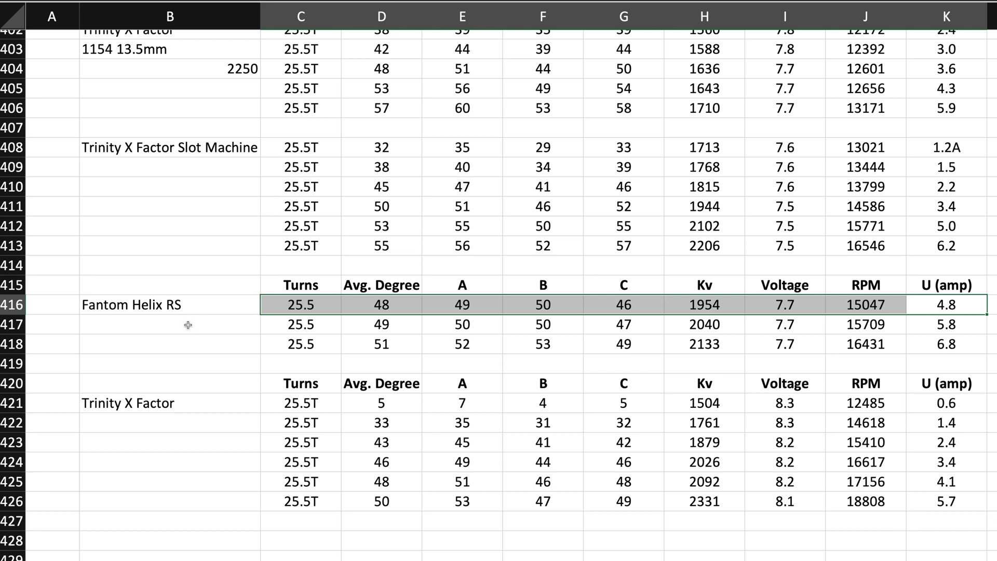
mouse_move(212, 271)
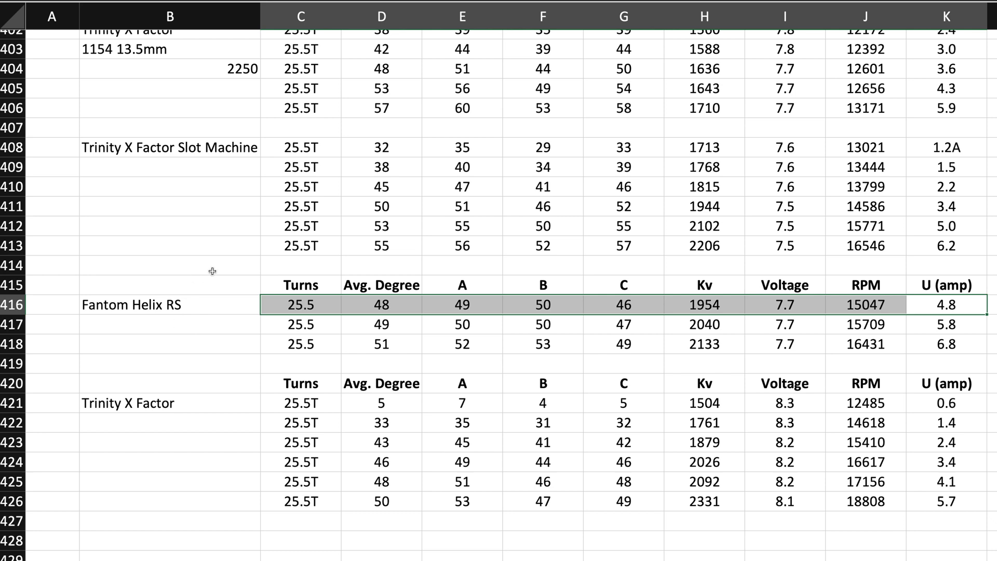
mouse_move(217, 297)
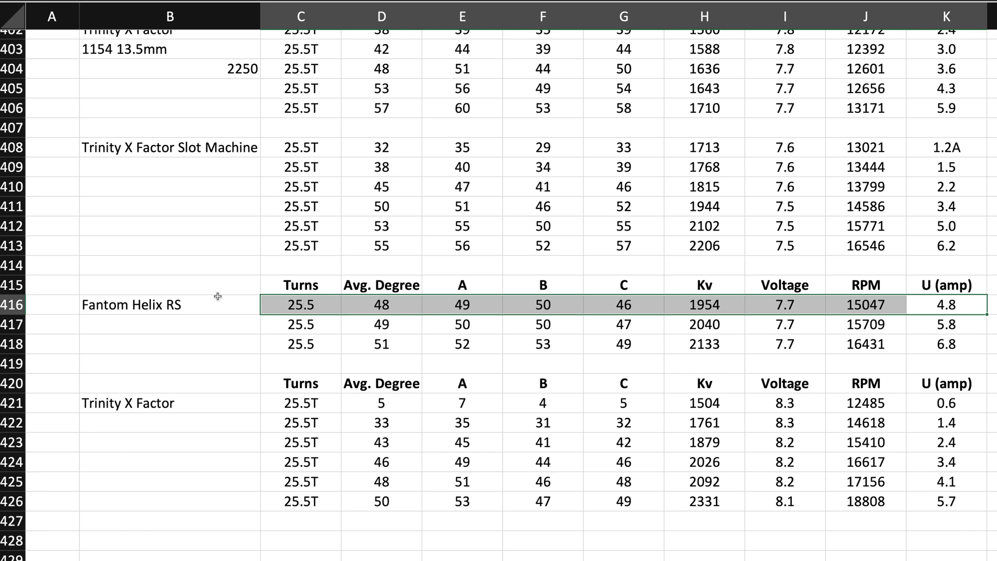
mouse_move(314, 382)
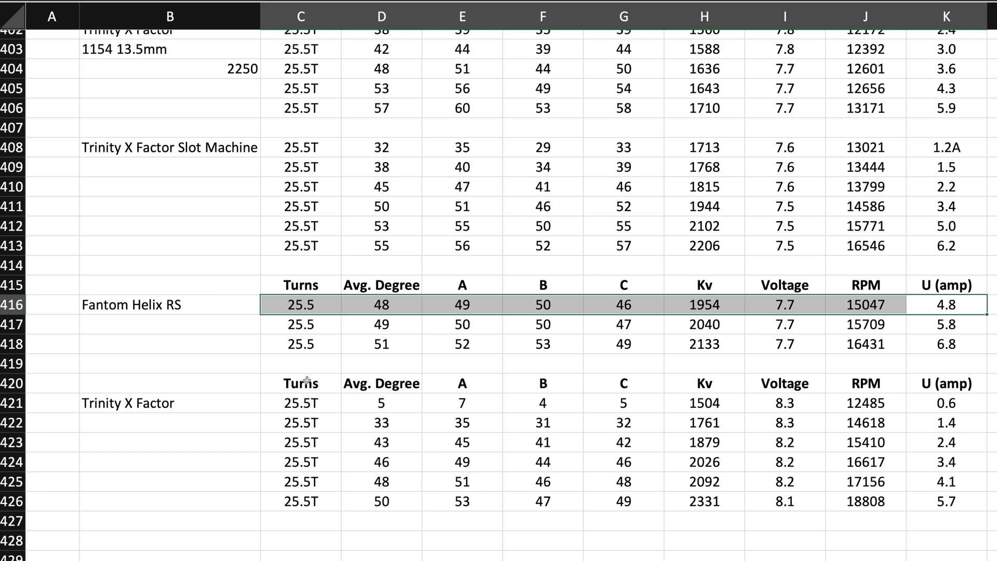
mouse_move(209, 409)
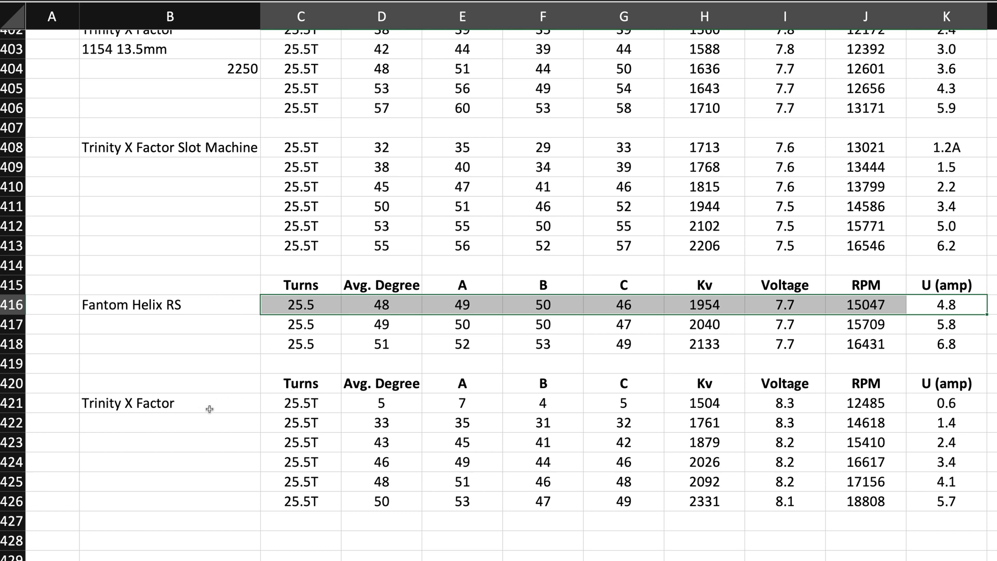
mouse_move(428, 450)
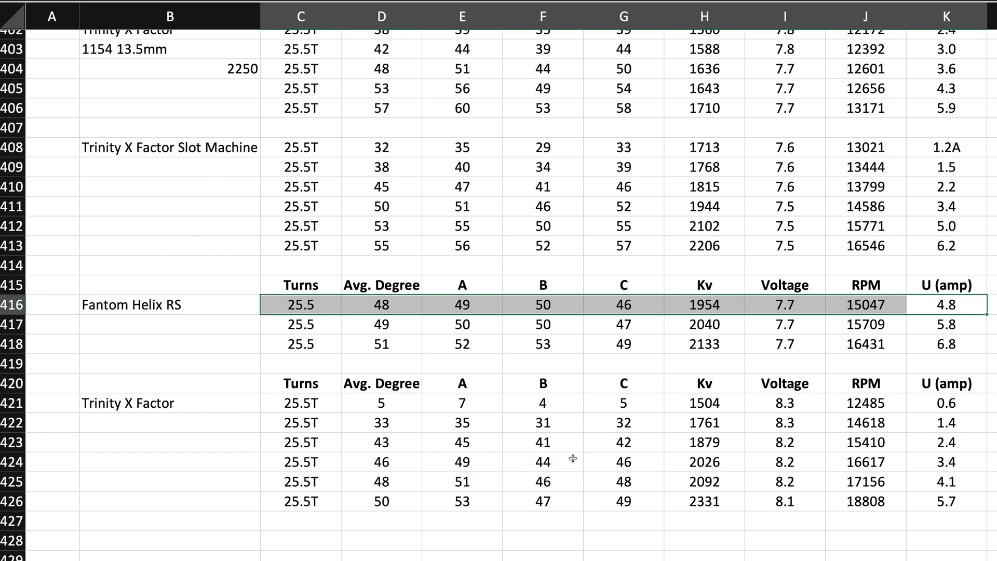
mouse_move(599, 442)
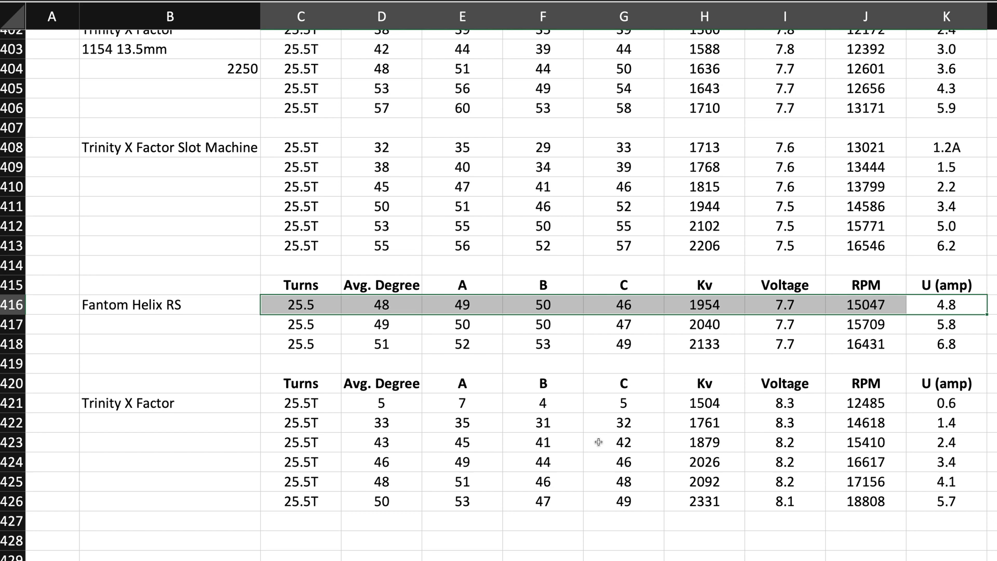
click(623, 442)
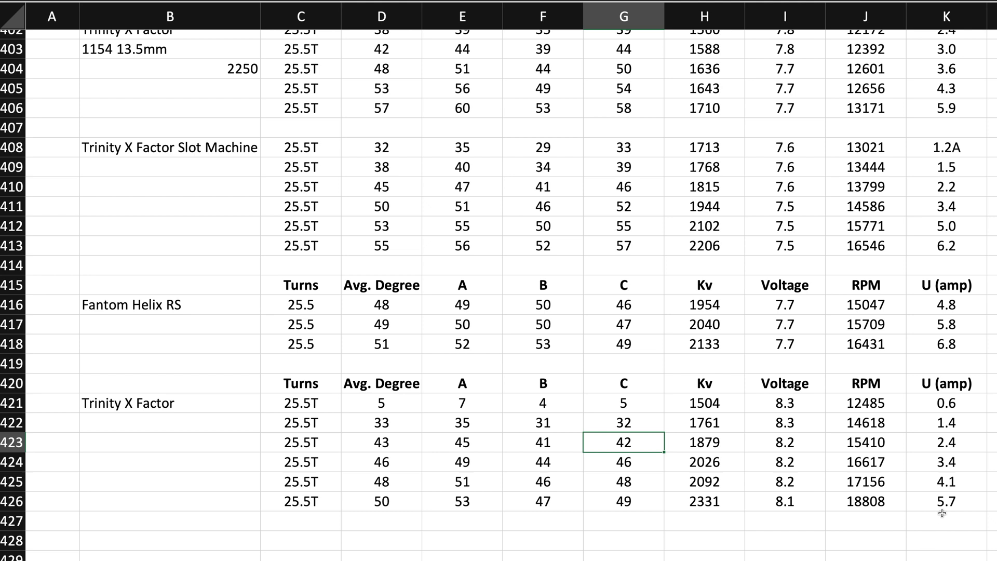
click(622, 503)
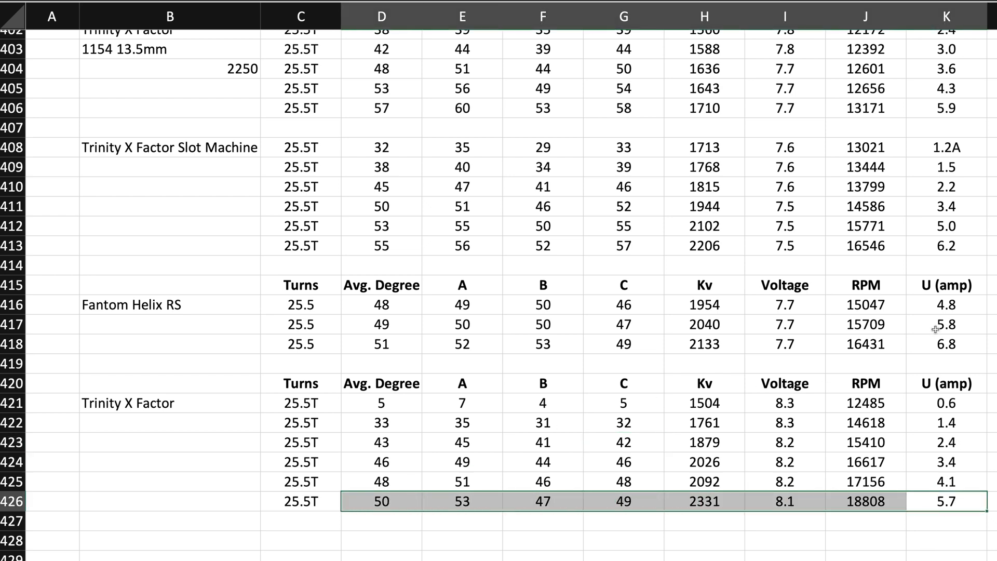
mouse_move(478, 322)
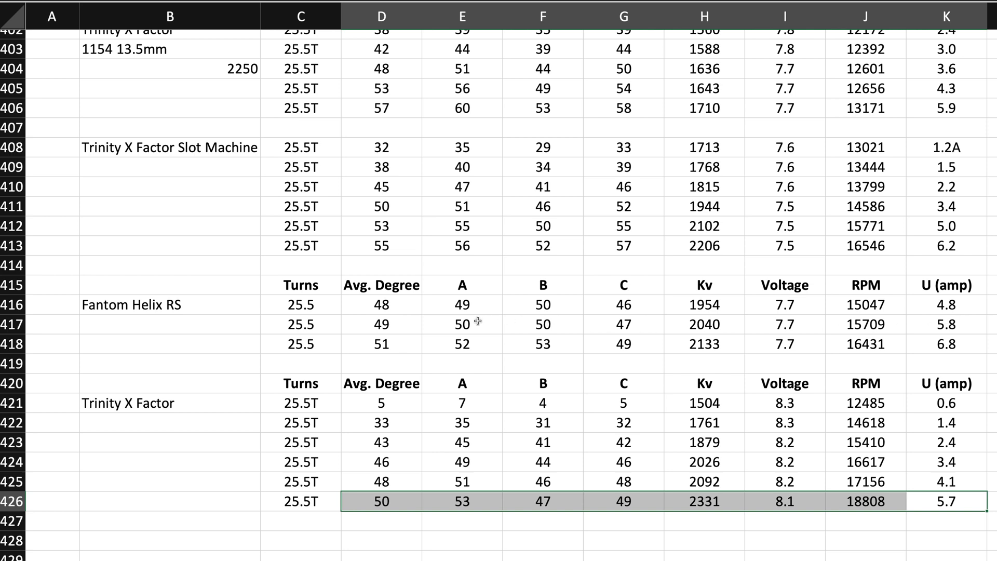
mouse_move(682, 331)
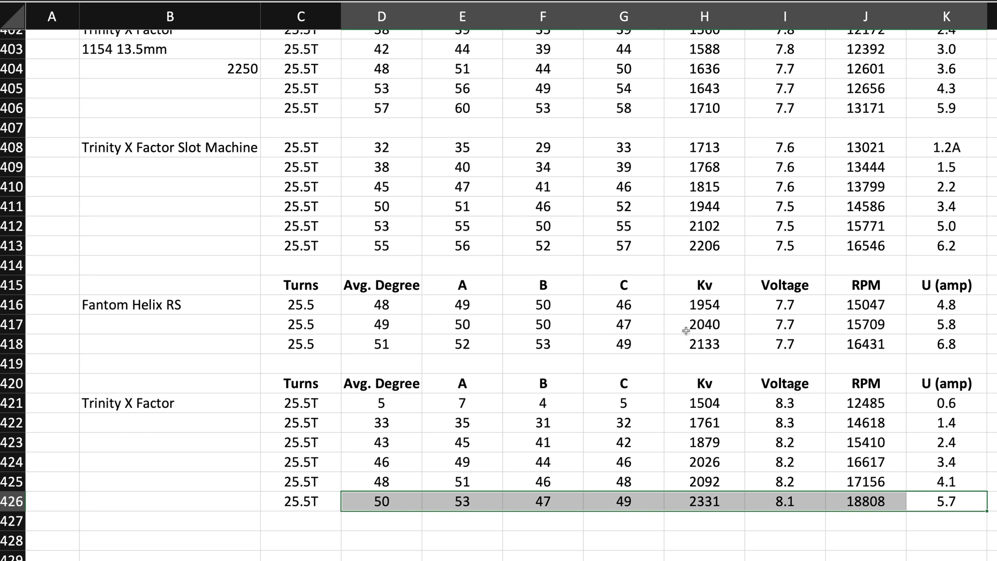
mouse_move(939, 326)
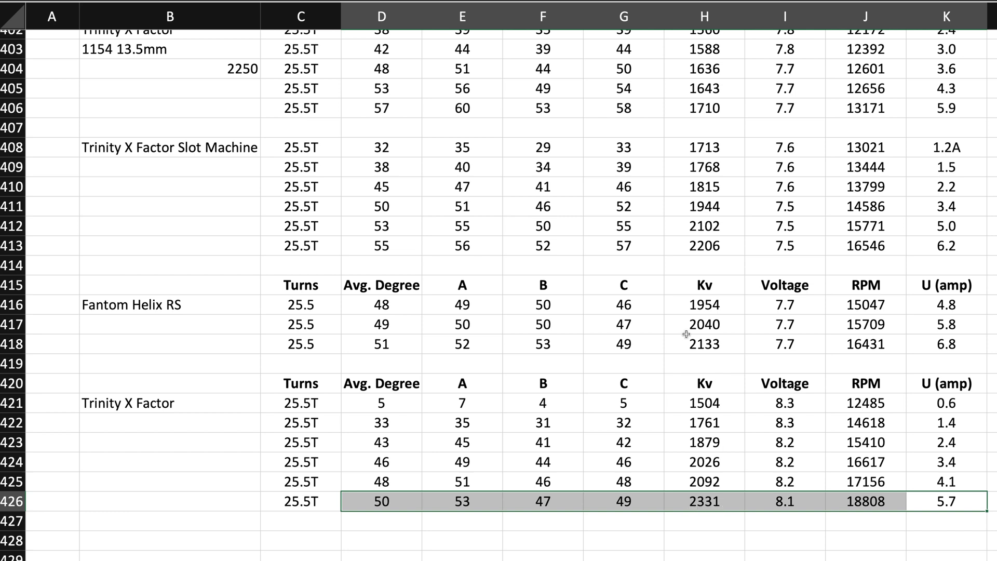
mouse_move(710, 324)
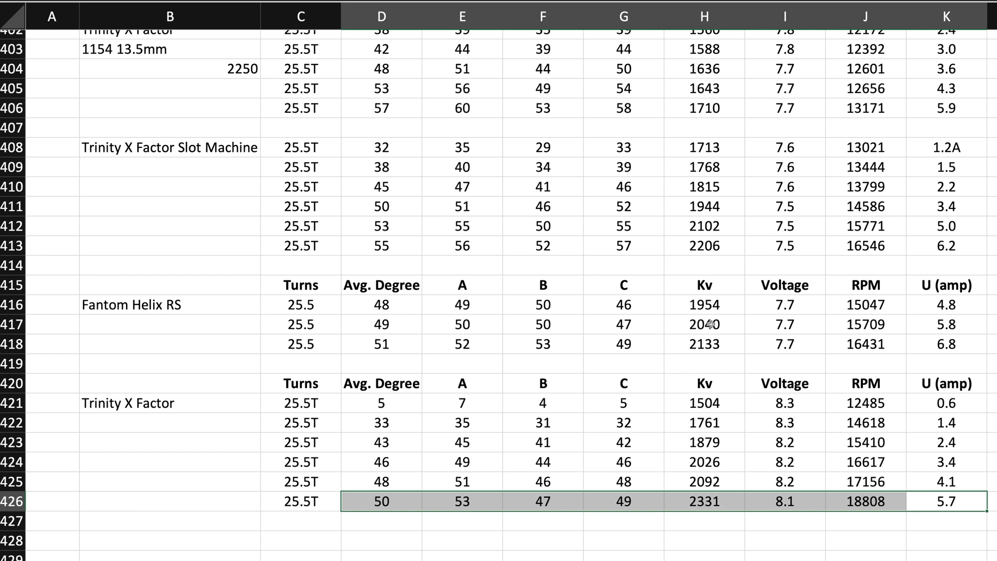
mouse_move(730, 324)
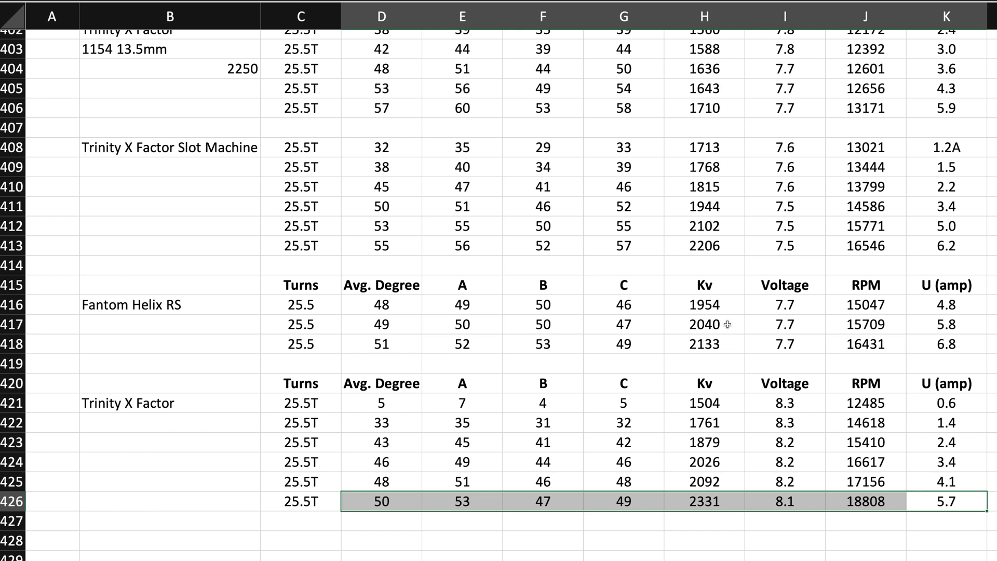
mouse_move(707, 214)
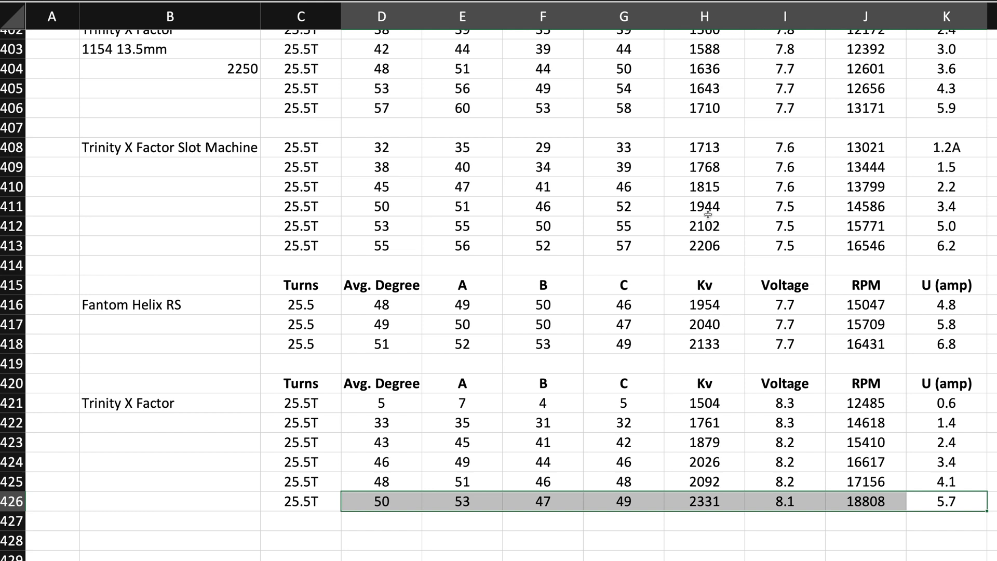
mouse_move(150, 428)
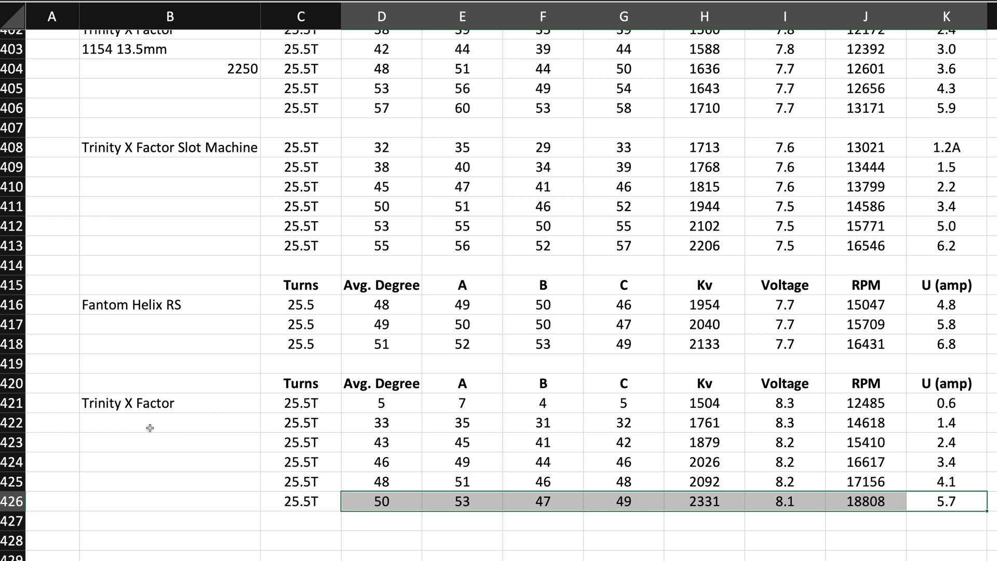
mouse_move(251, 207)
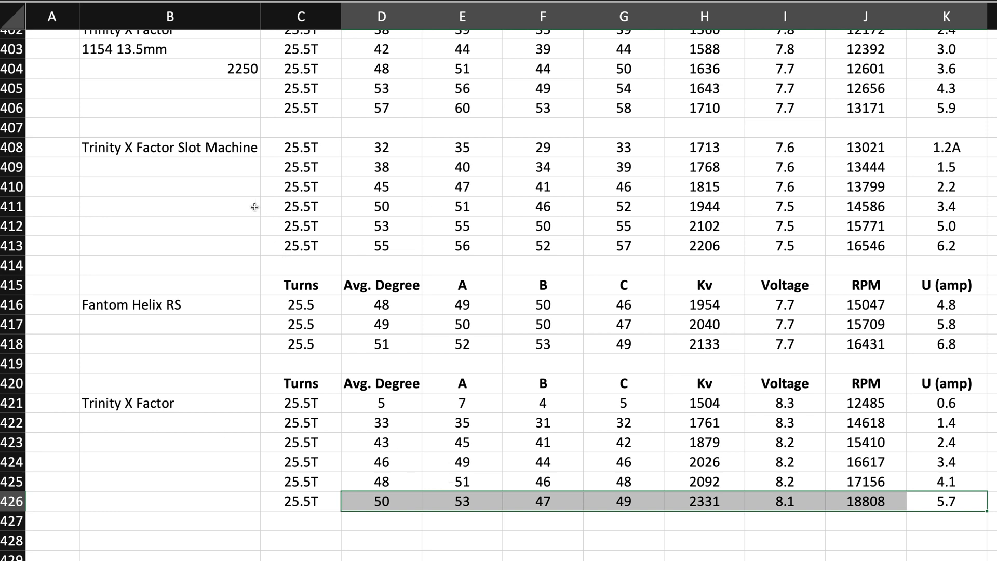
mouse_move(196, 171)
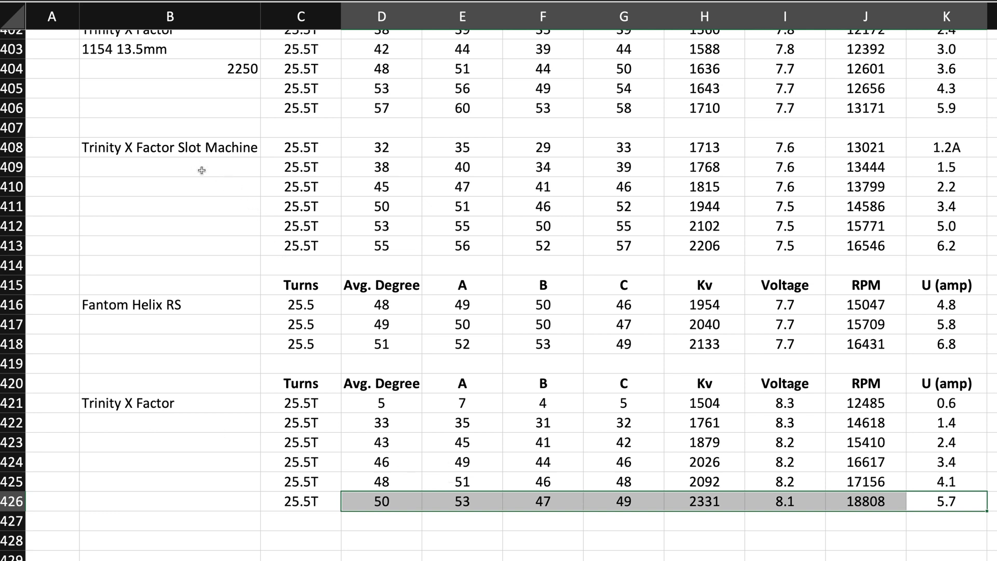
mouse_move(229, 472)
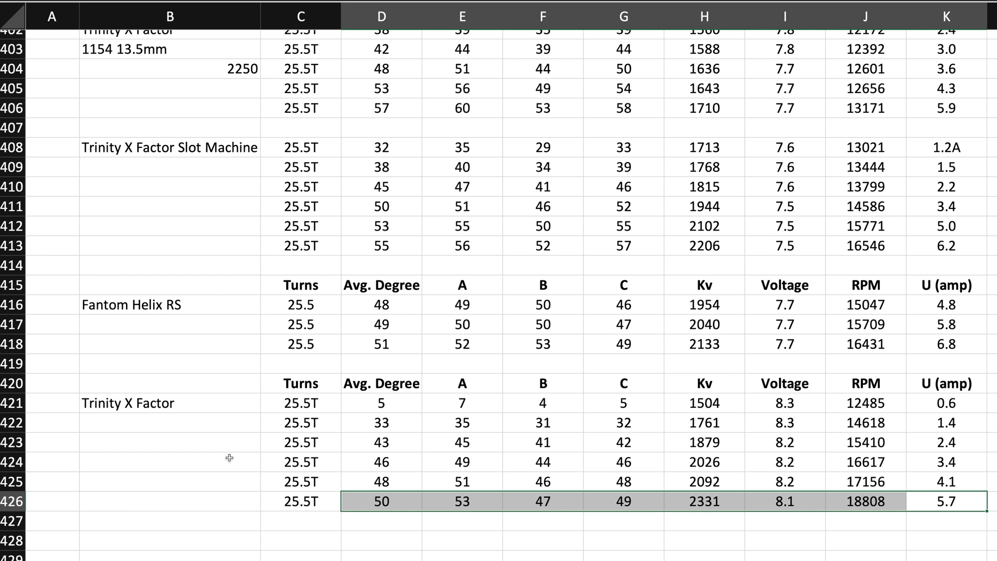
mouse_move(200, 414)
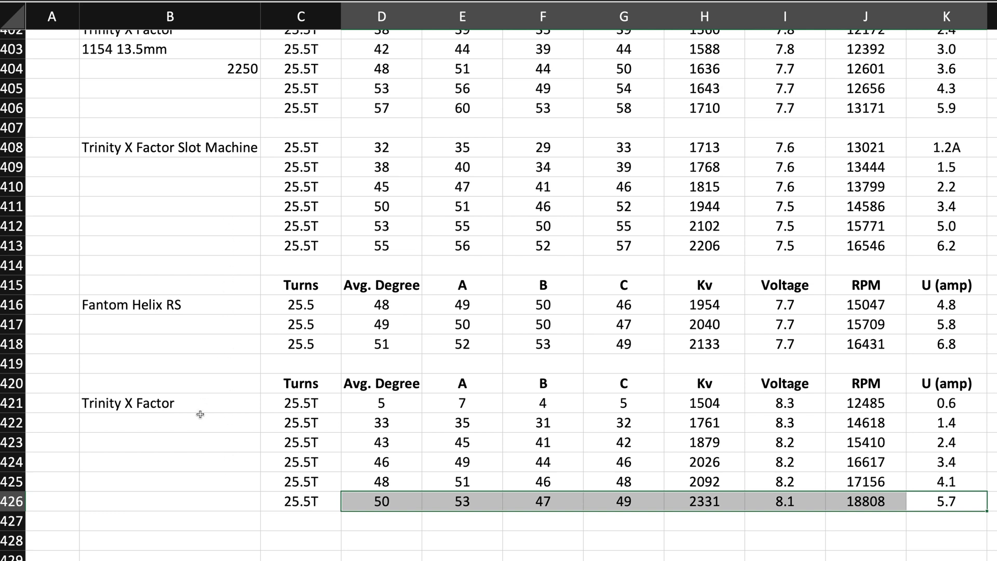
mouse_move(211, 430)
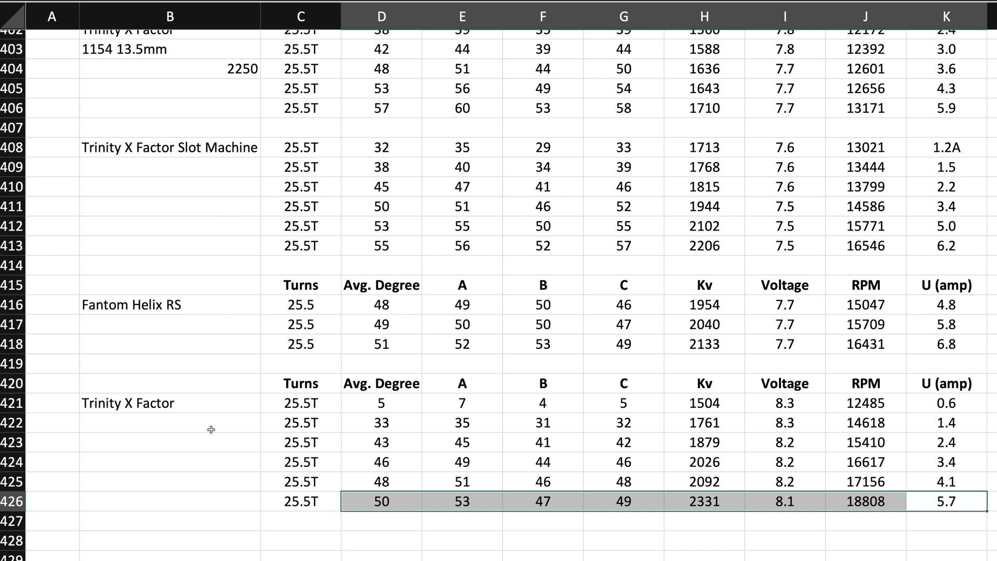
mouse_move(204, 417)
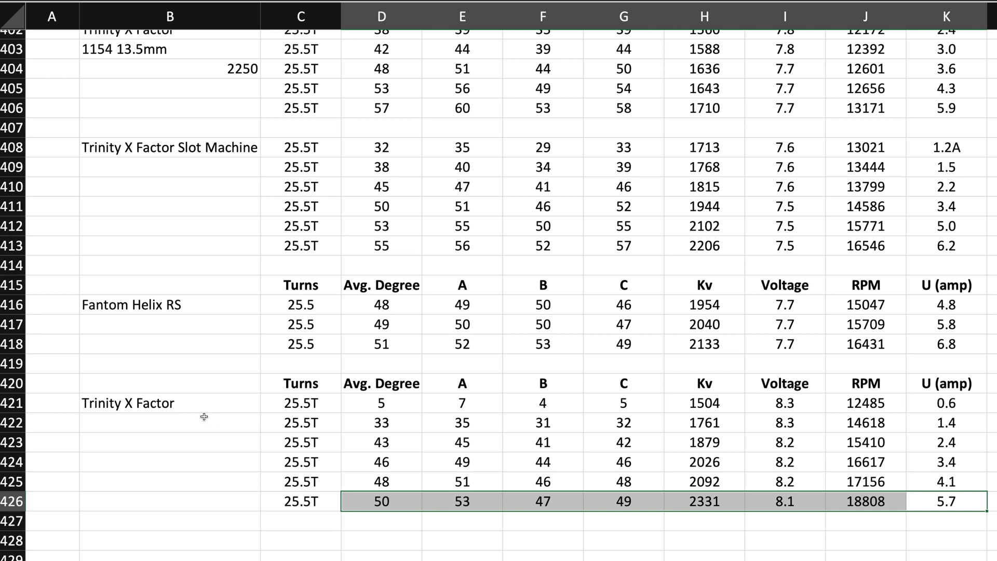
mouse_move(193, 415)
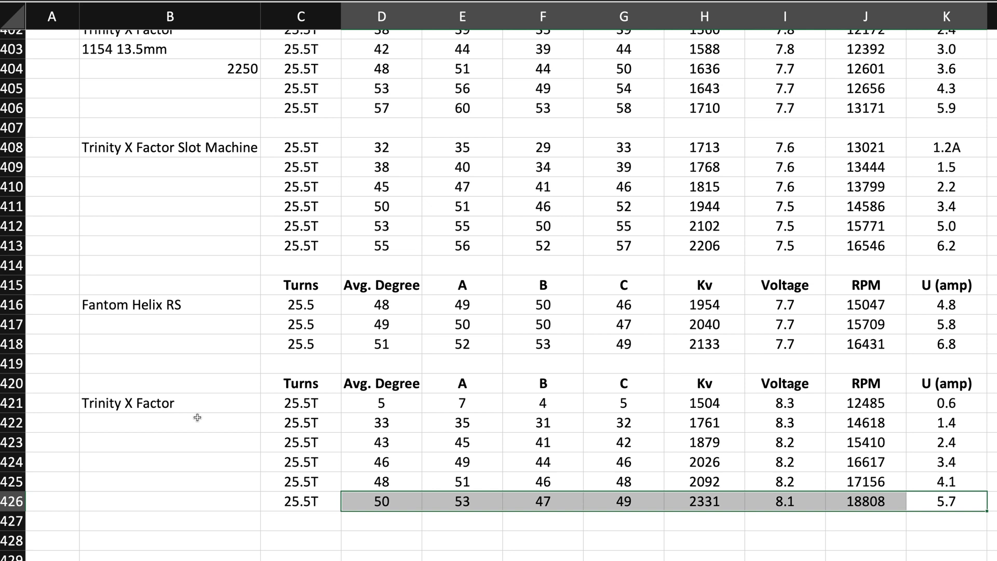
mouse_move(220, 177)
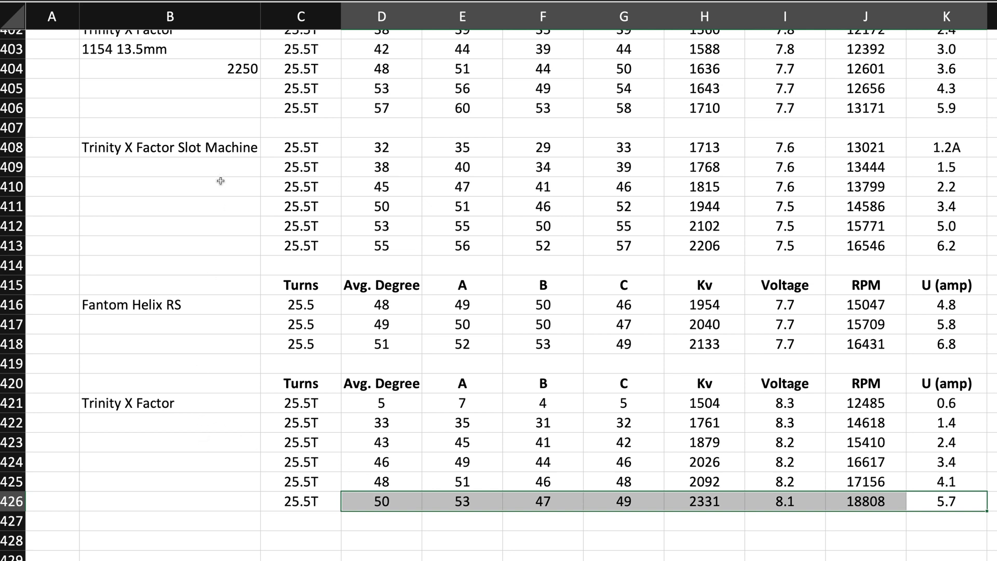
mouse_move(427, 285)
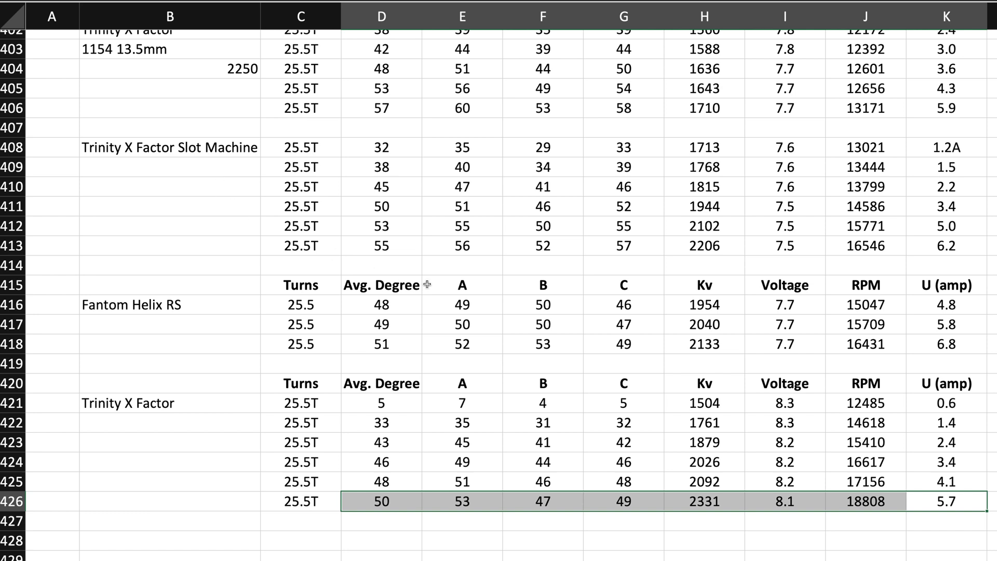
mouse_move(673, 456)
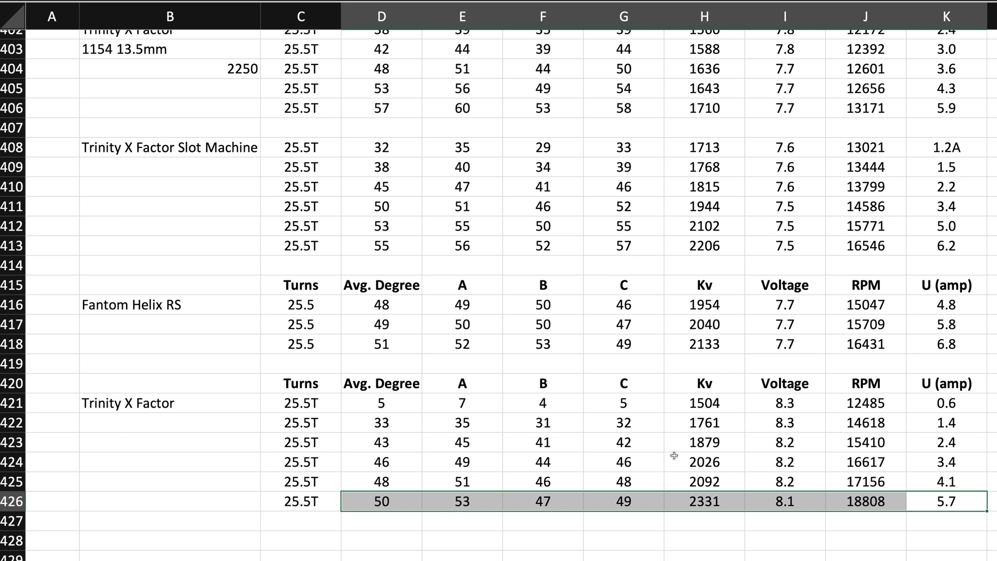
mouse_move(682, 496)
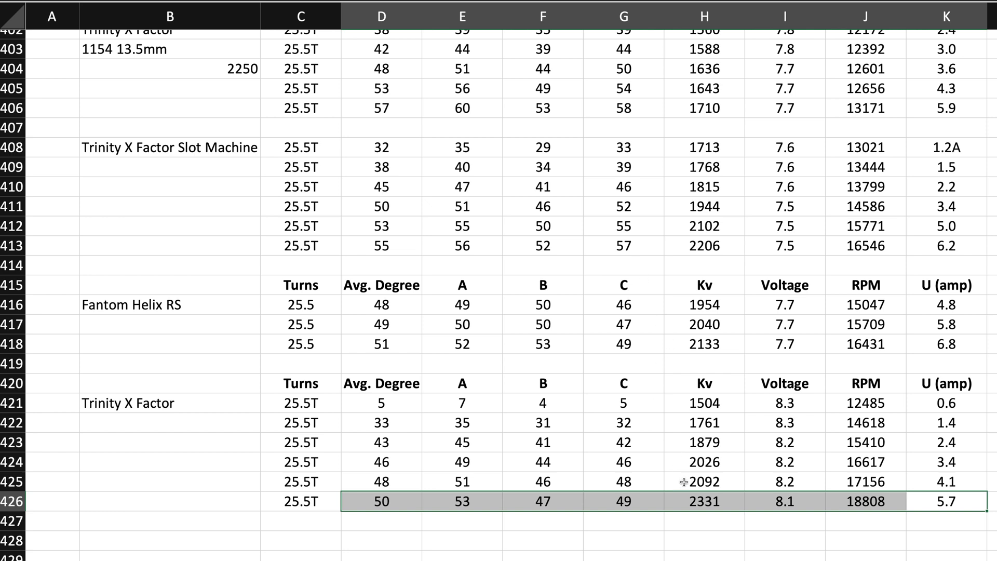
mouse_move(960, 509)
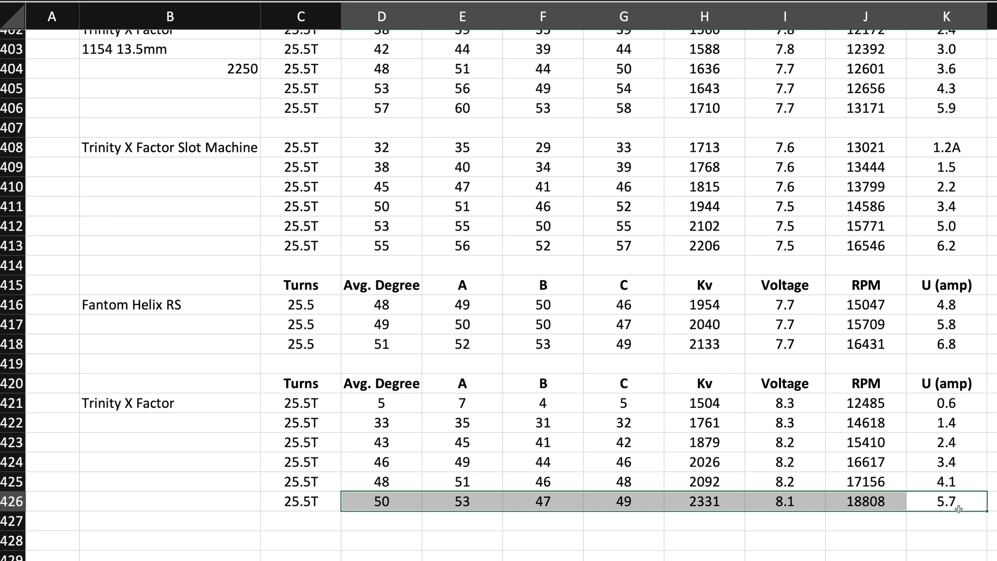
mouse_move(731, 359)
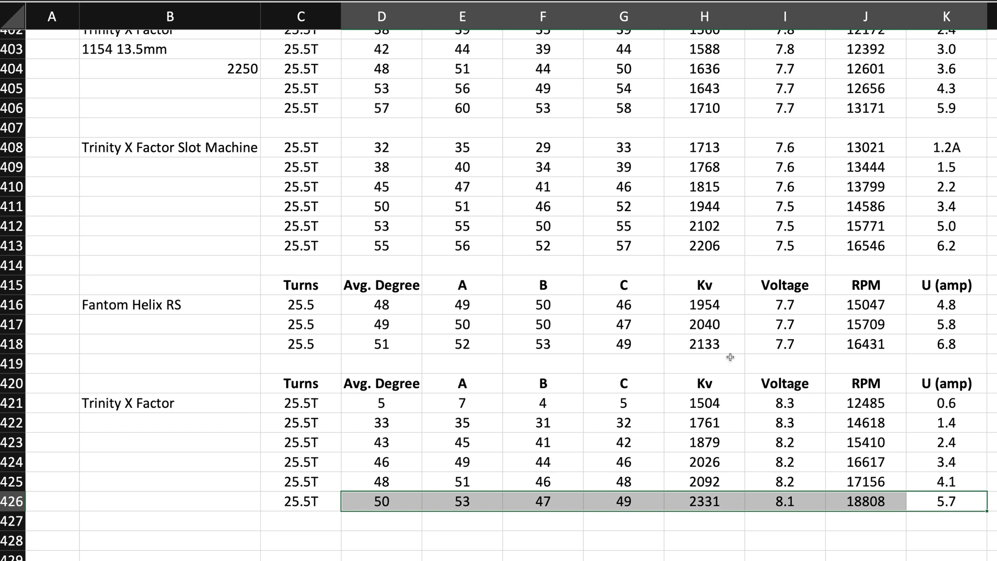
mouse_move(717, 244)
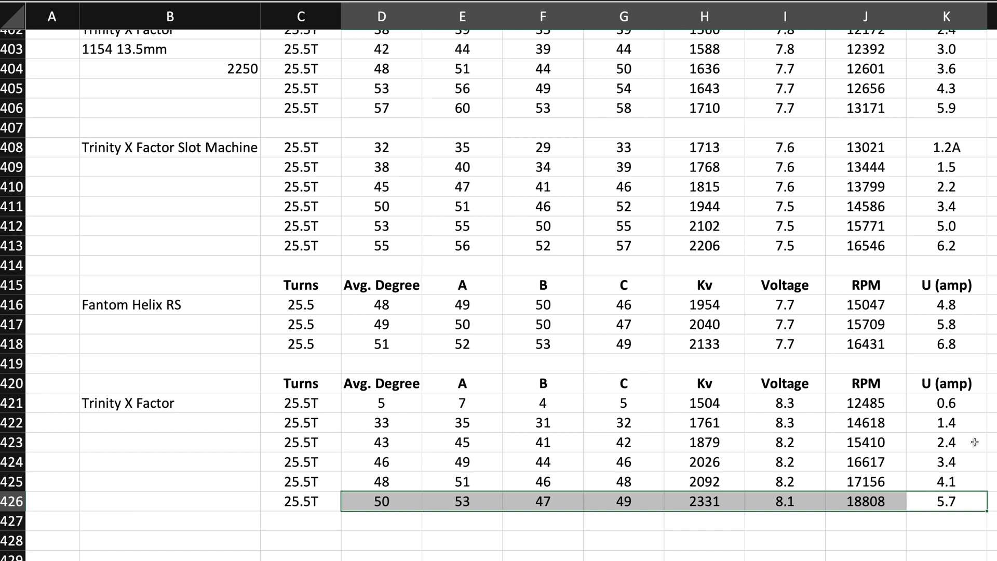
mouse_move(692, 227)
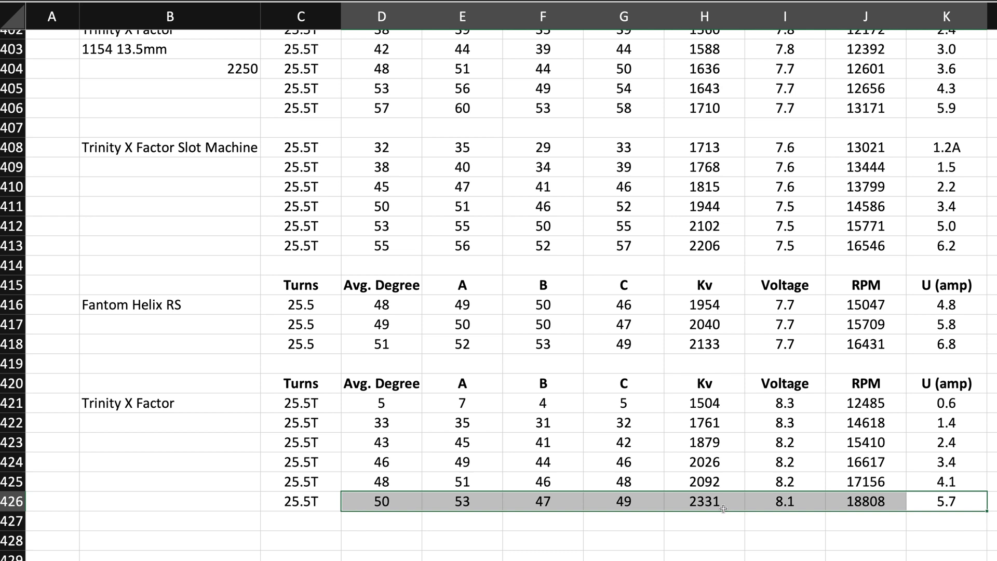
click(953, 485)
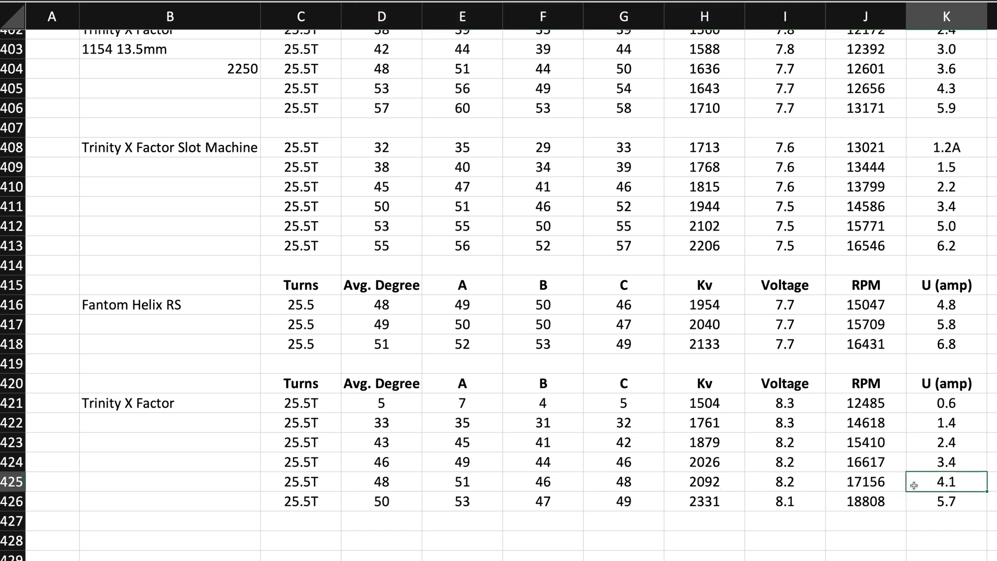
mouse_move(717, 482)
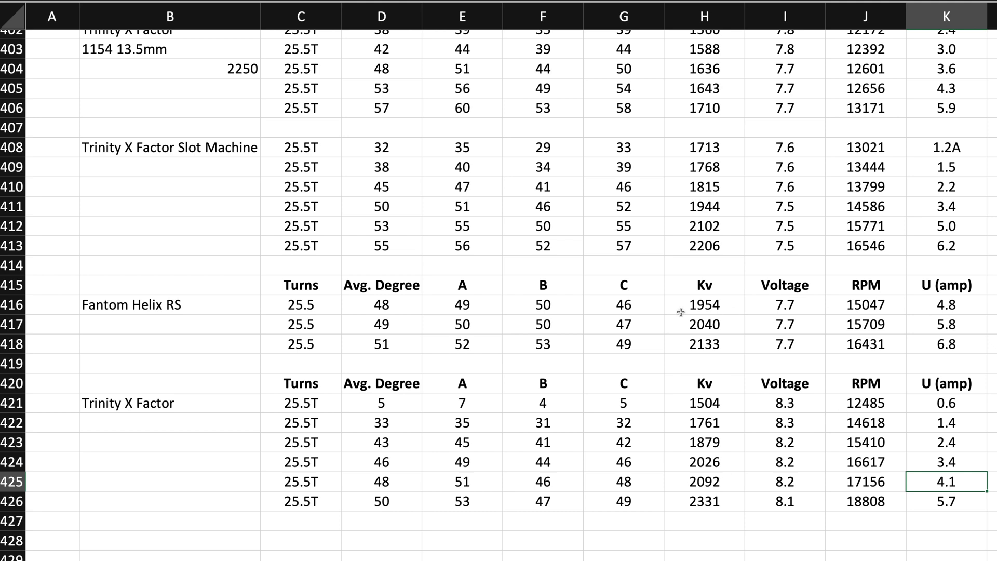
mouse_move(728, 306)
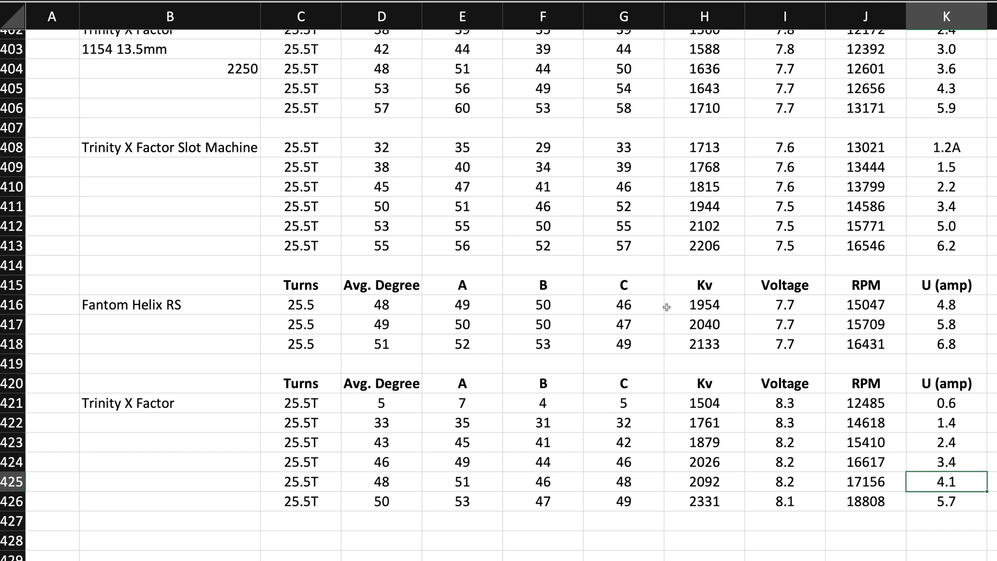
mouse_move(668, 325)
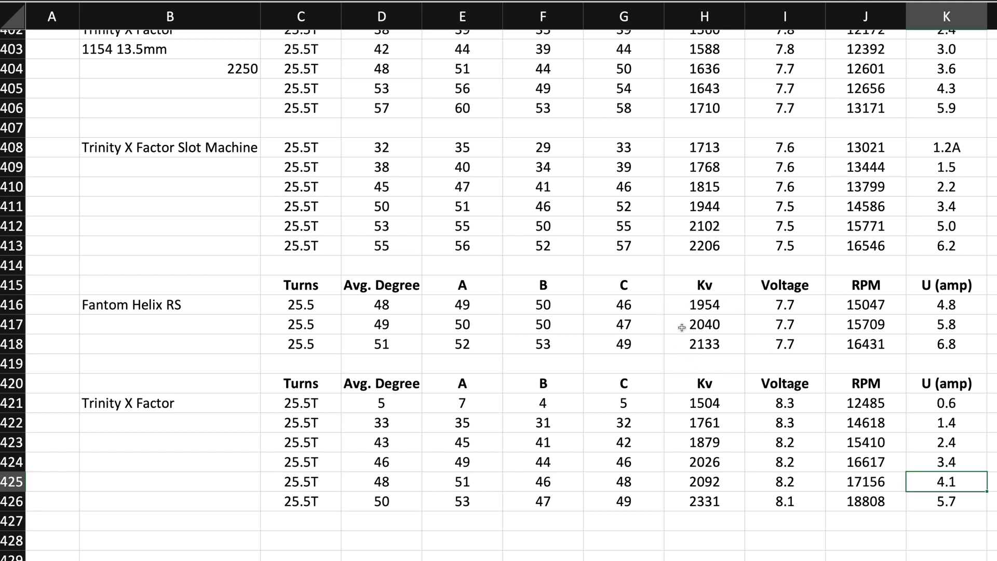
mouse_move(225, 355)
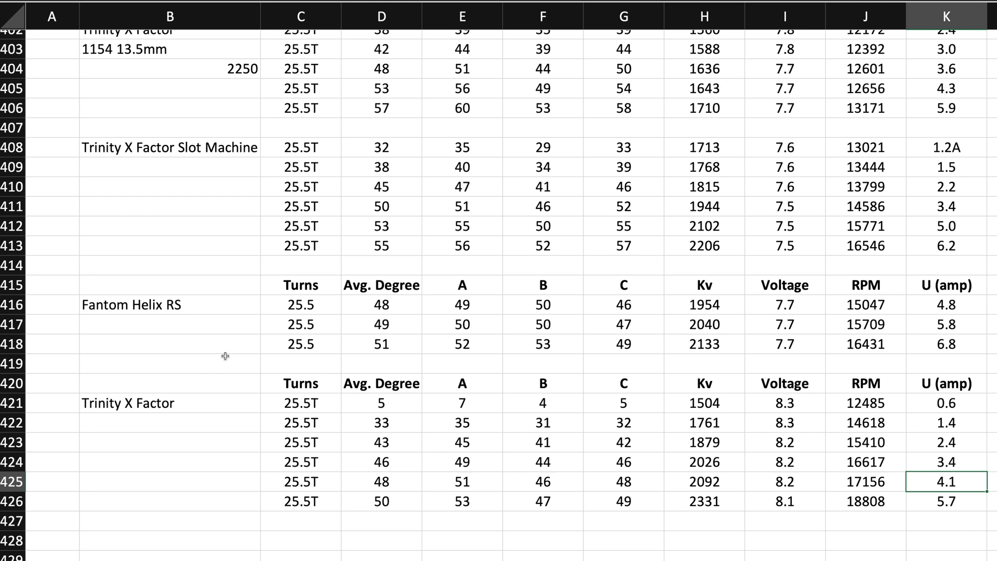
mouse_move(176, 425)
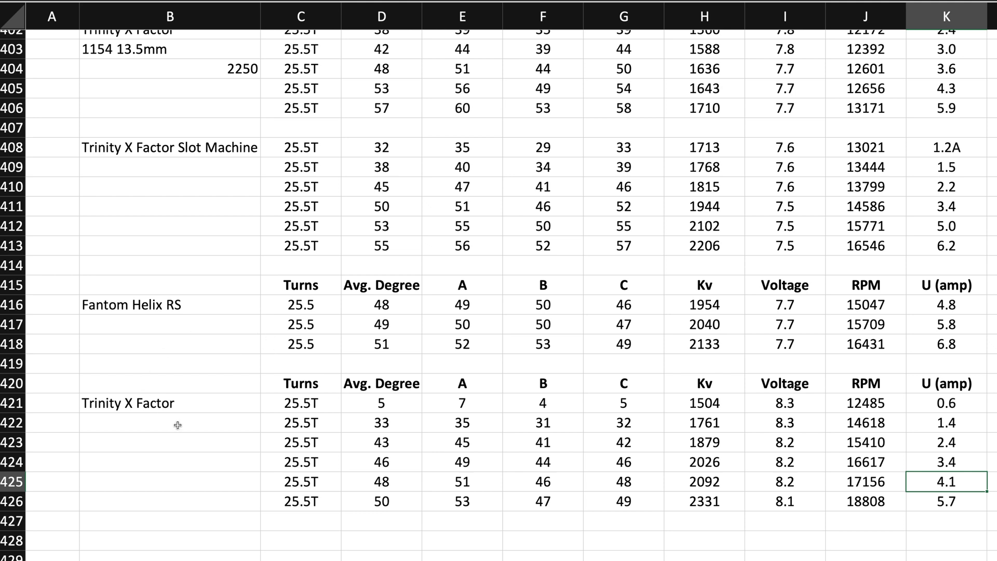
mouse_move(175, 283)
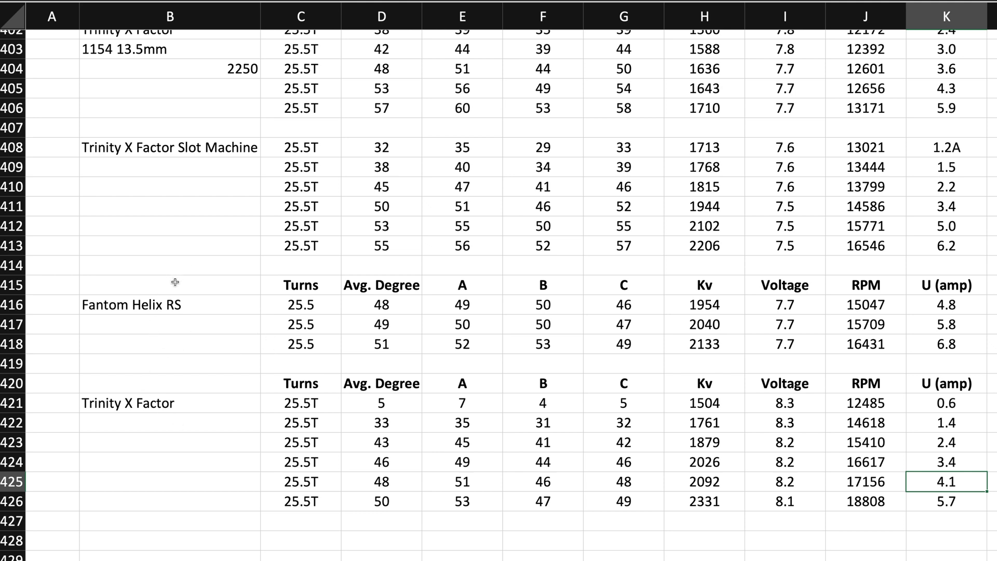
mouse_move(178, 162)
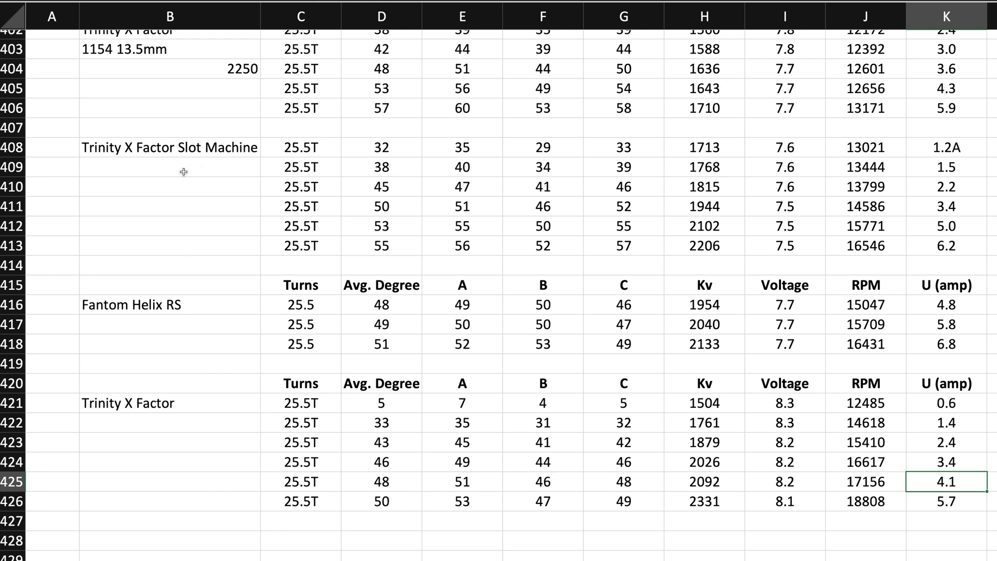
mouse_move(197, 427)
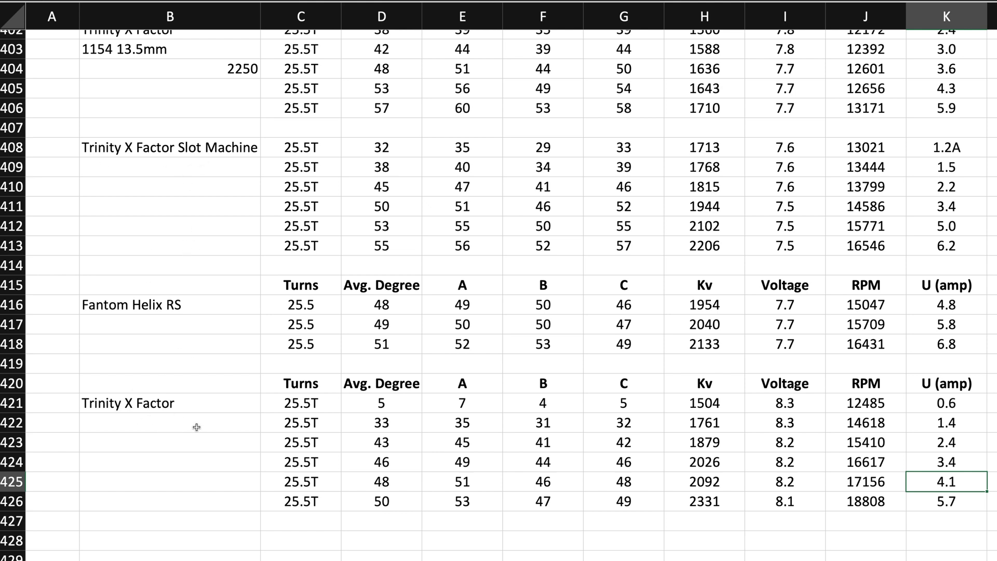
mouse_move(253, 308)
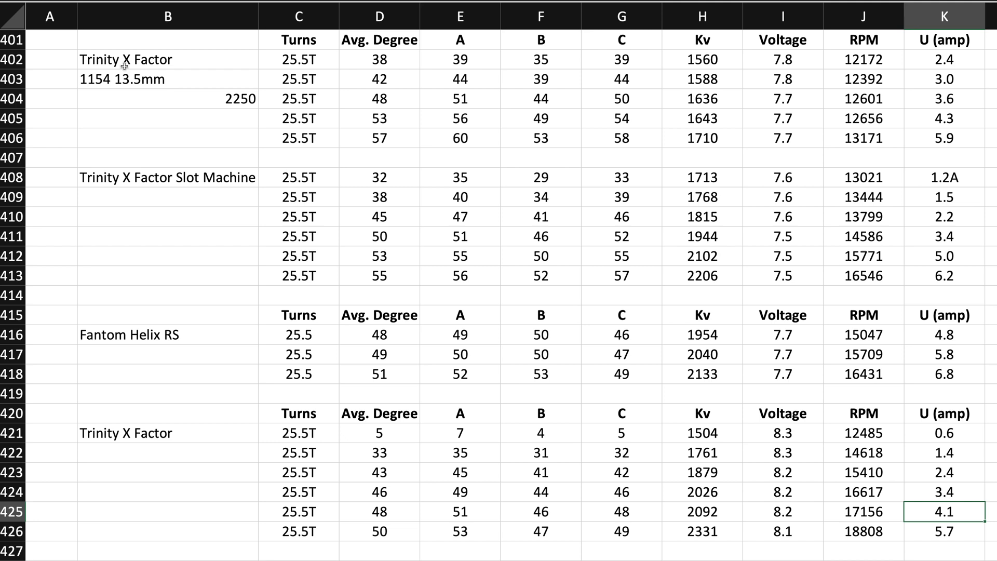
mouse_move(150, 90)
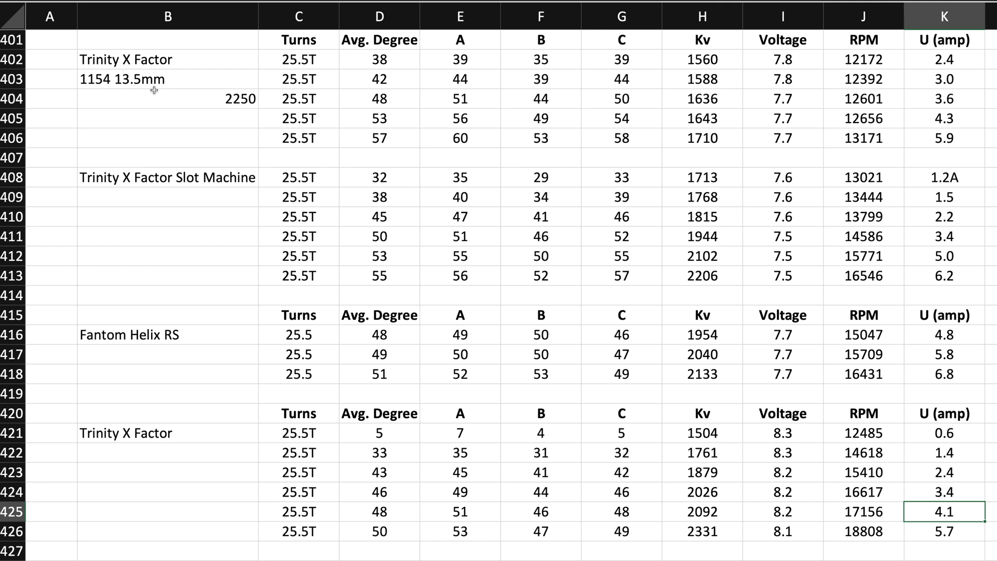
mouse_move(133, 85)
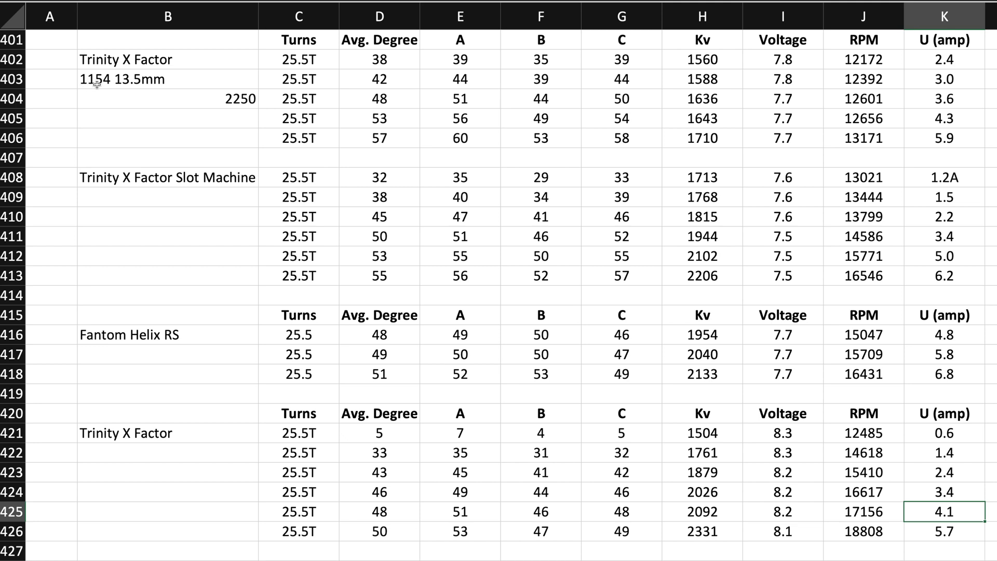
mouse_move(212, 102)
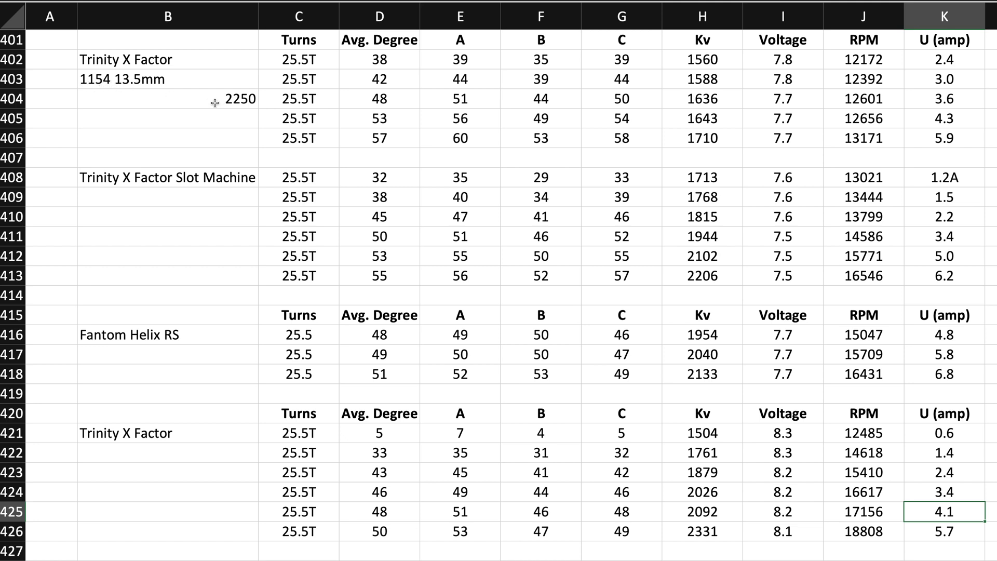
mouse_move(342, 112)
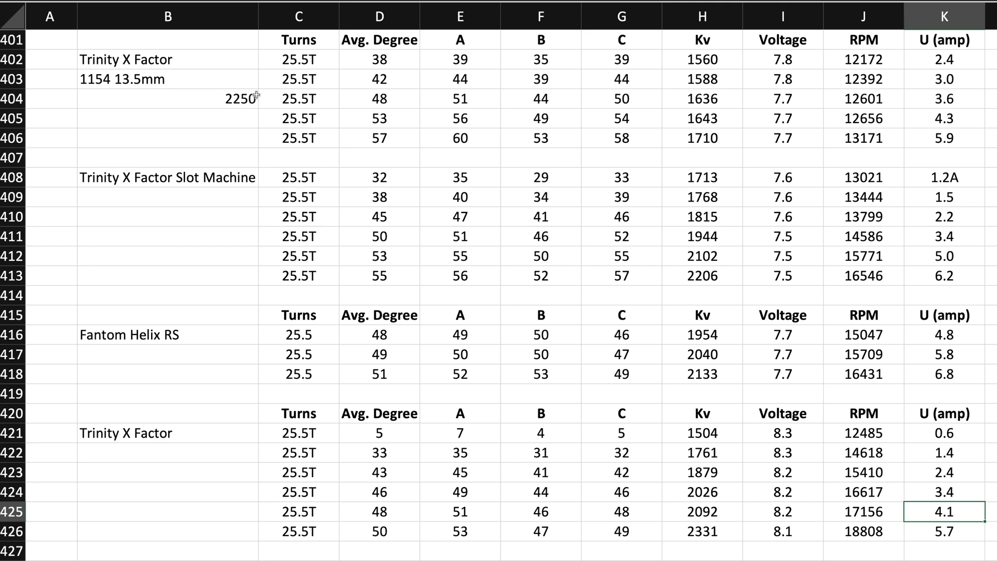
mouse_move(245, 100)
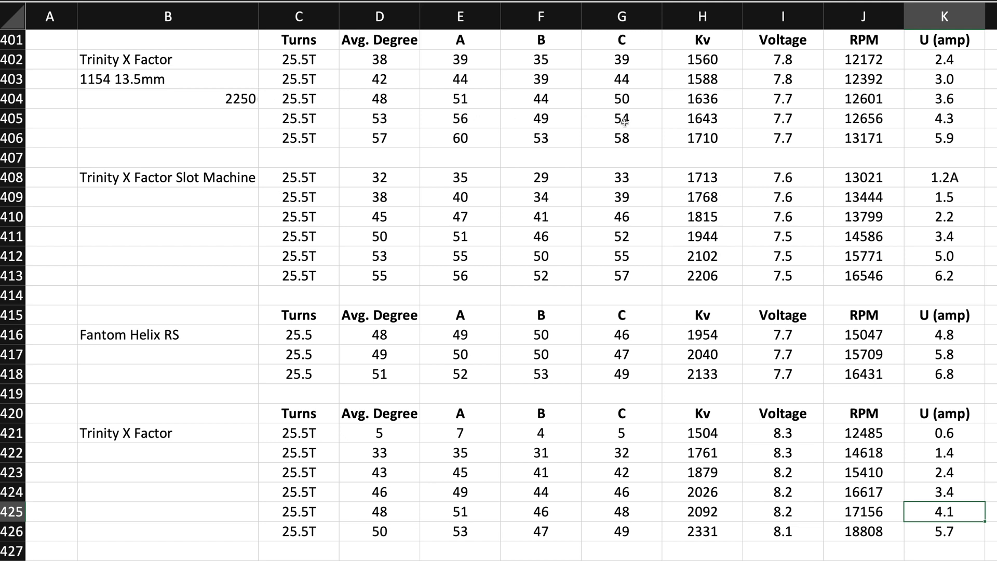
mouse_move(735, 139)
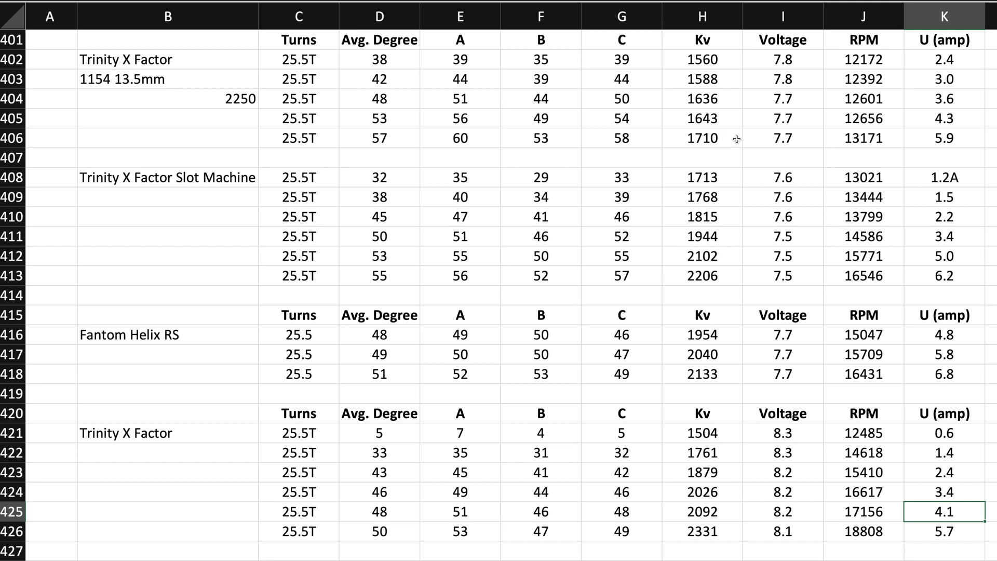
mouse_move(193, 226)
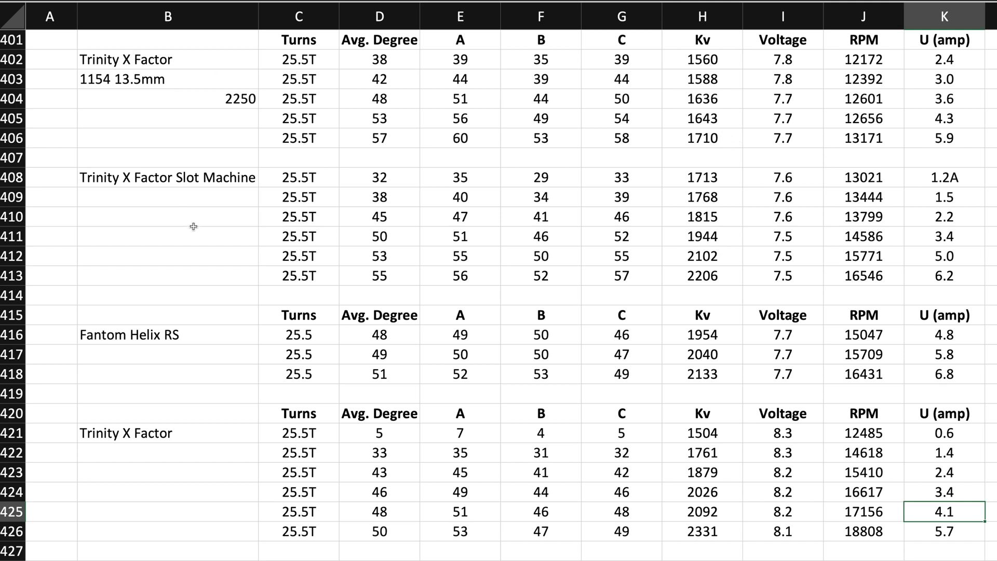
mouse_move(151, 442)
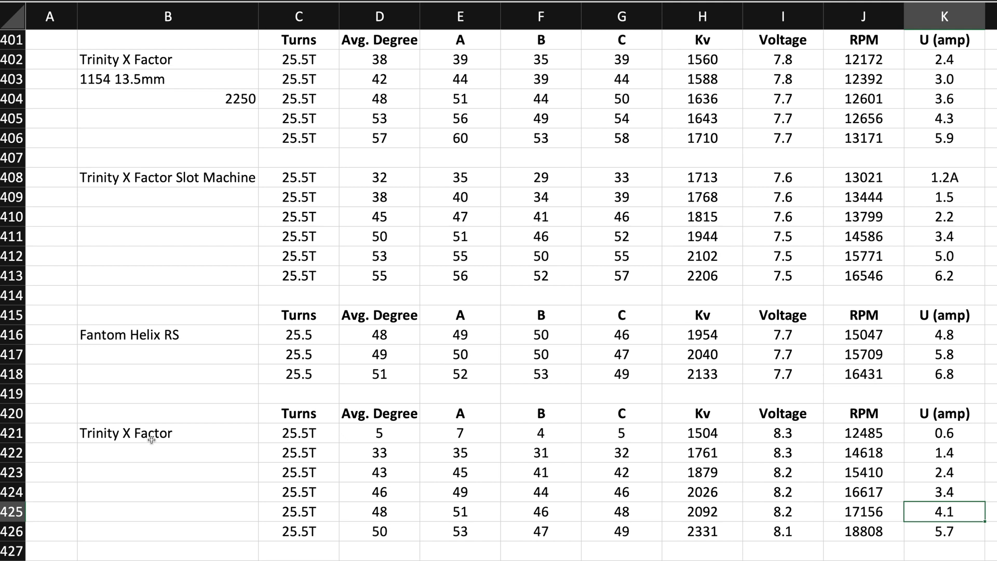
mouse_move(626, 267)
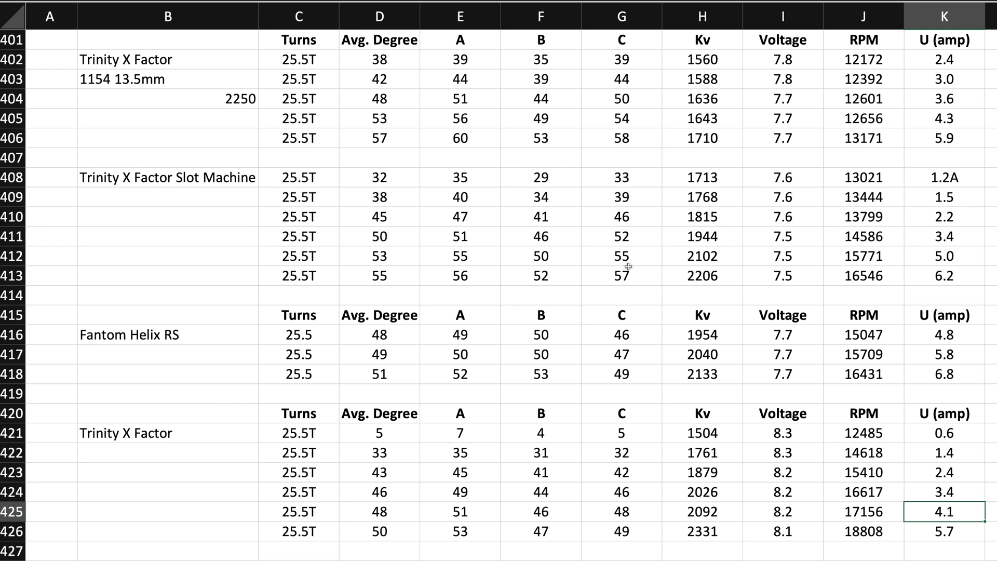
scroll(down, 3)
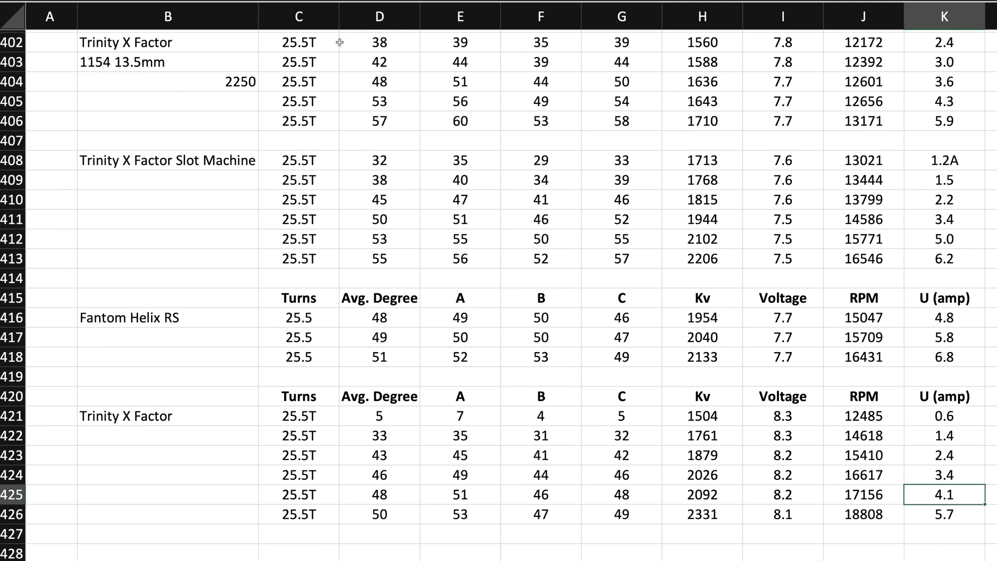
mouse_move(658, 113)
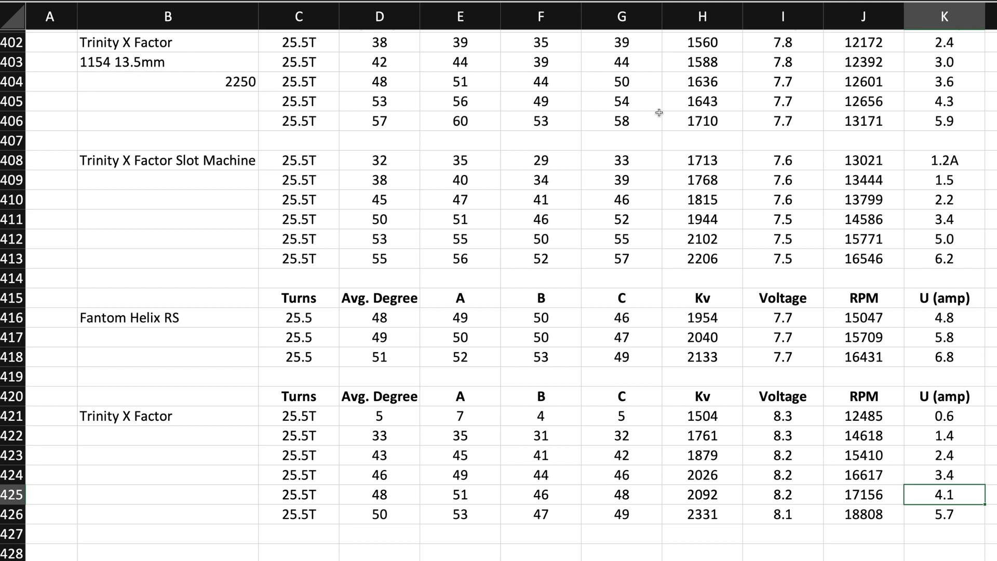
mouse_move(697, 122)
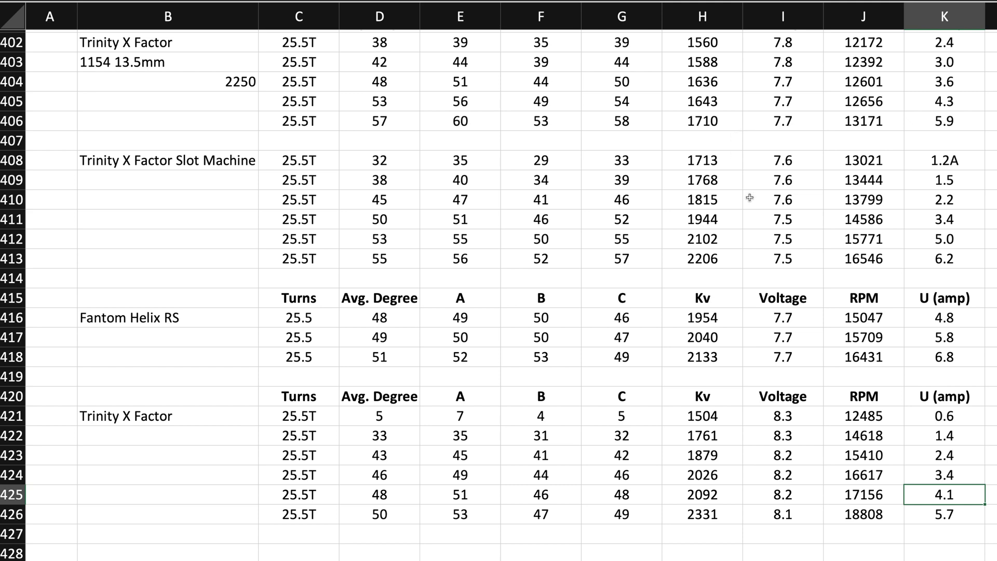
mouse_move(680, 239)
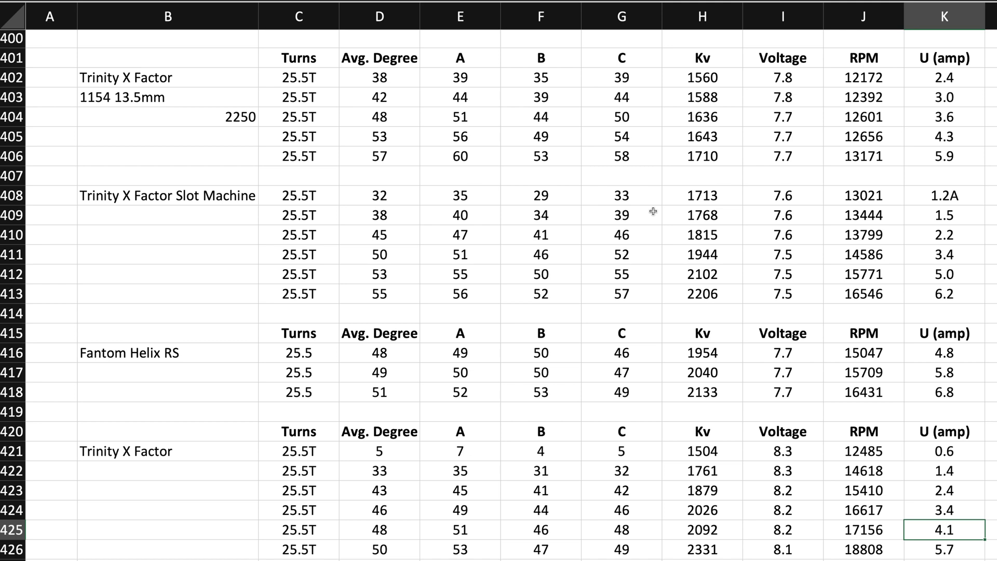
mouse_move(505, 289)
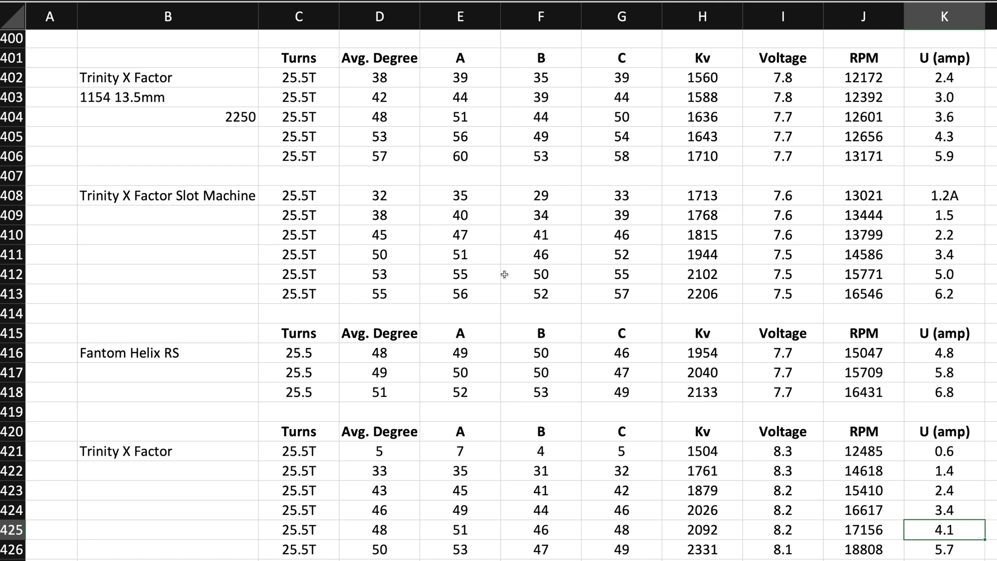
mouse_move(512, 279)
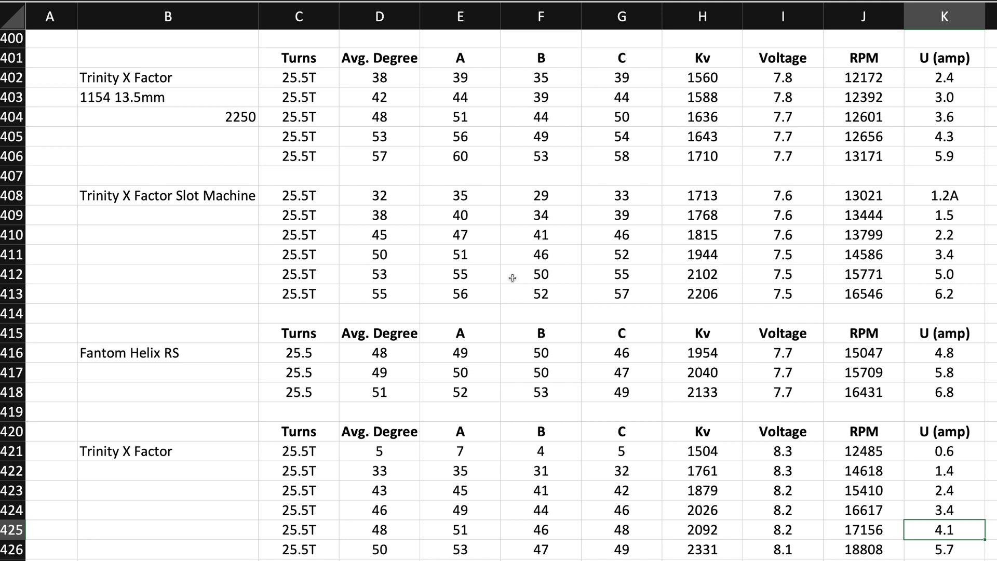
mouse_move(519, 277)
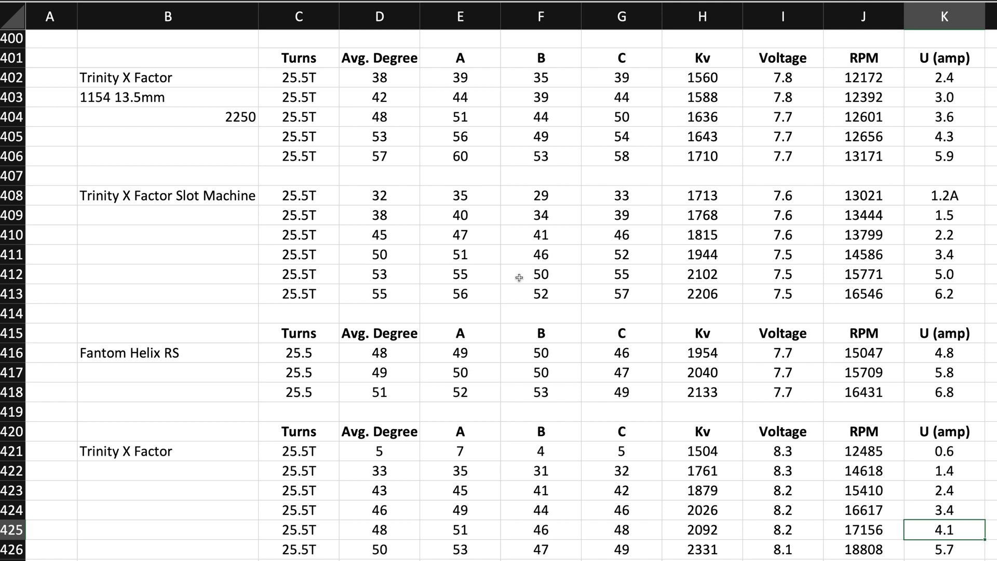
mouse_move(535, 293)
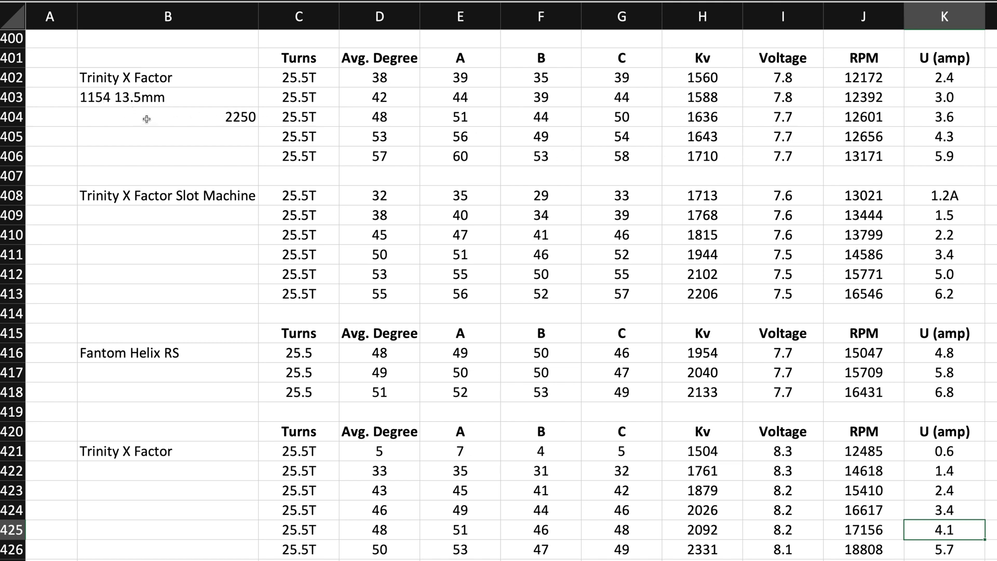
mouse_move(149, 103)
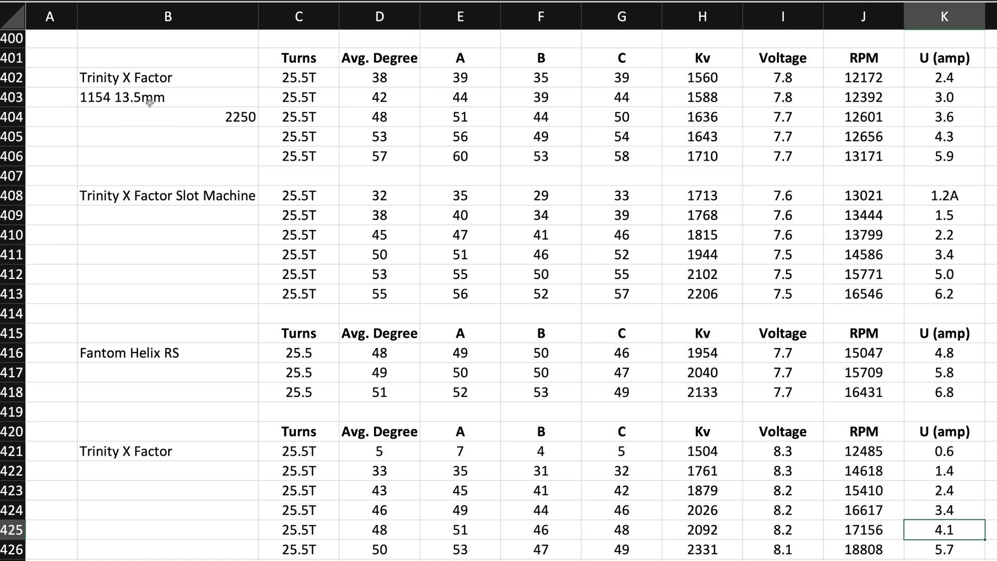
mouse_move(163, 117)
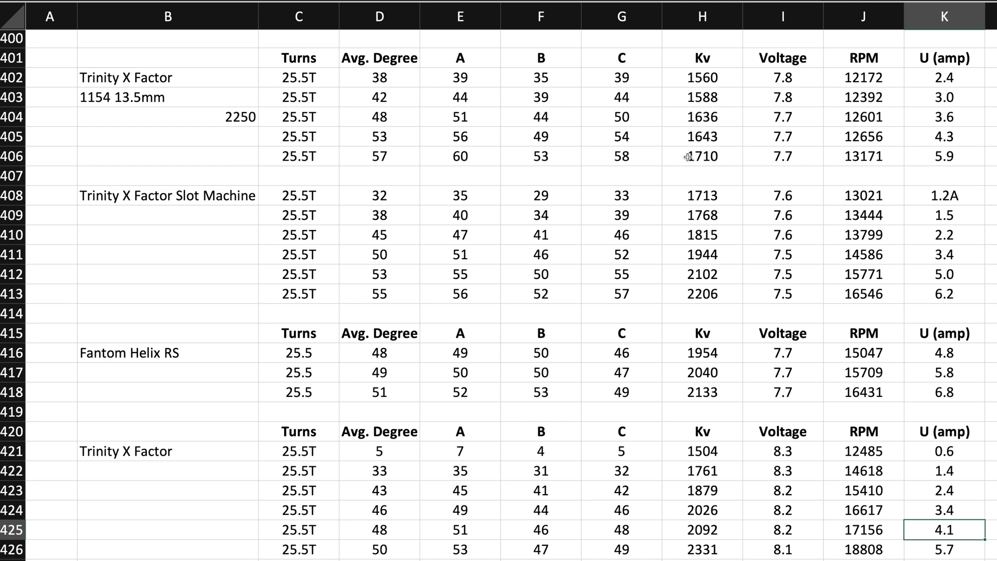
mouse_move(729, 156)
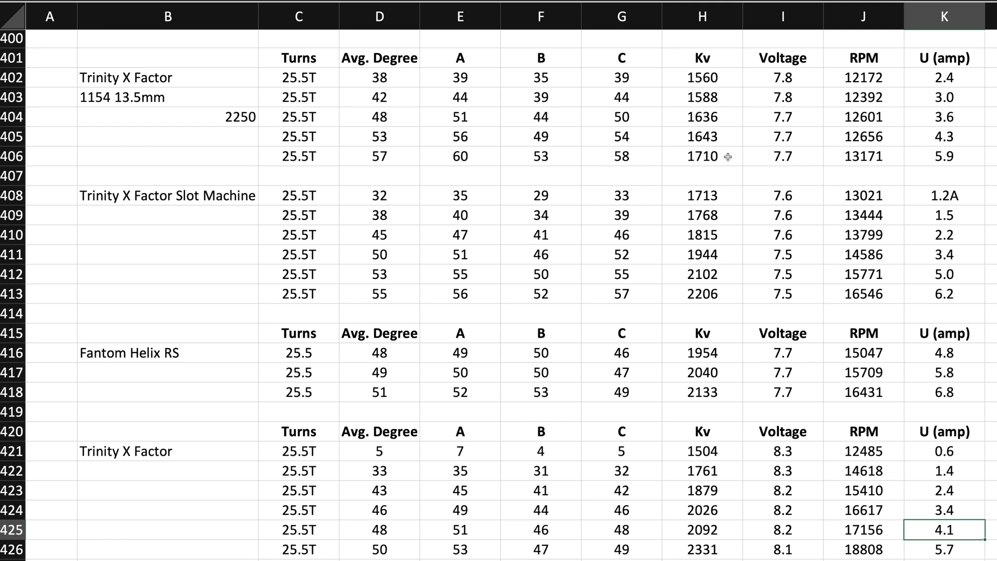
mouse_move(147, 97)
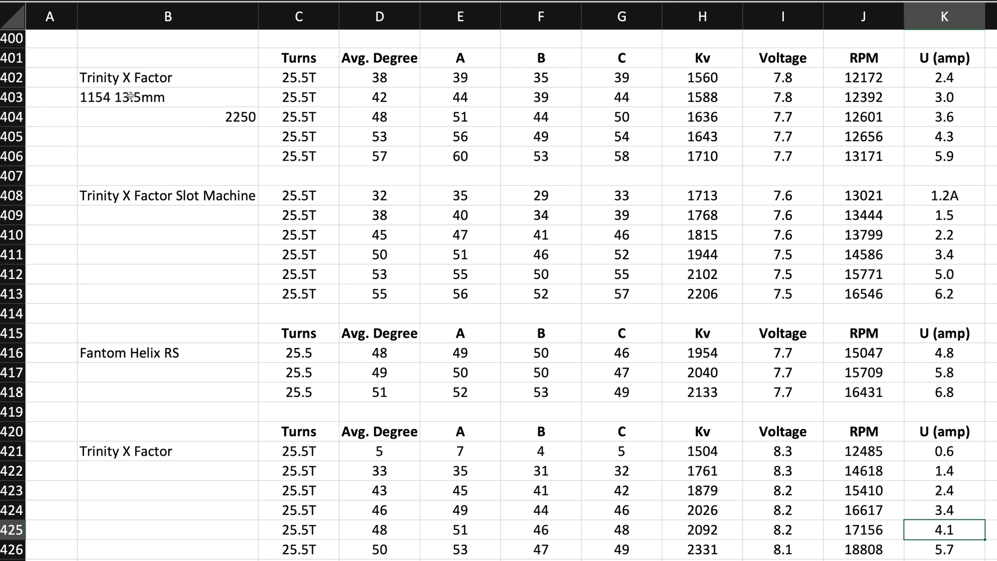
mouse_move(494, 133)
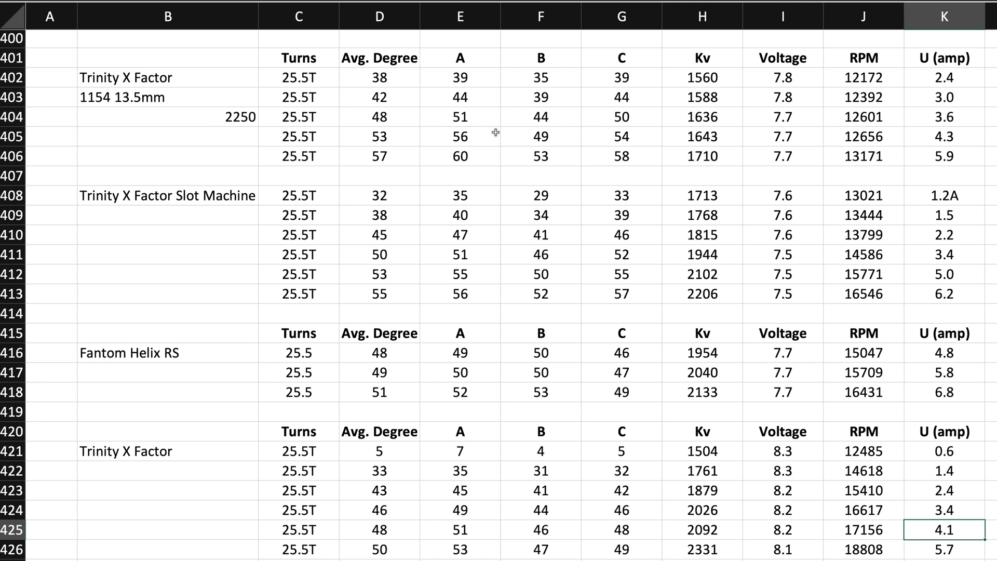
mouse_move(491, 215)
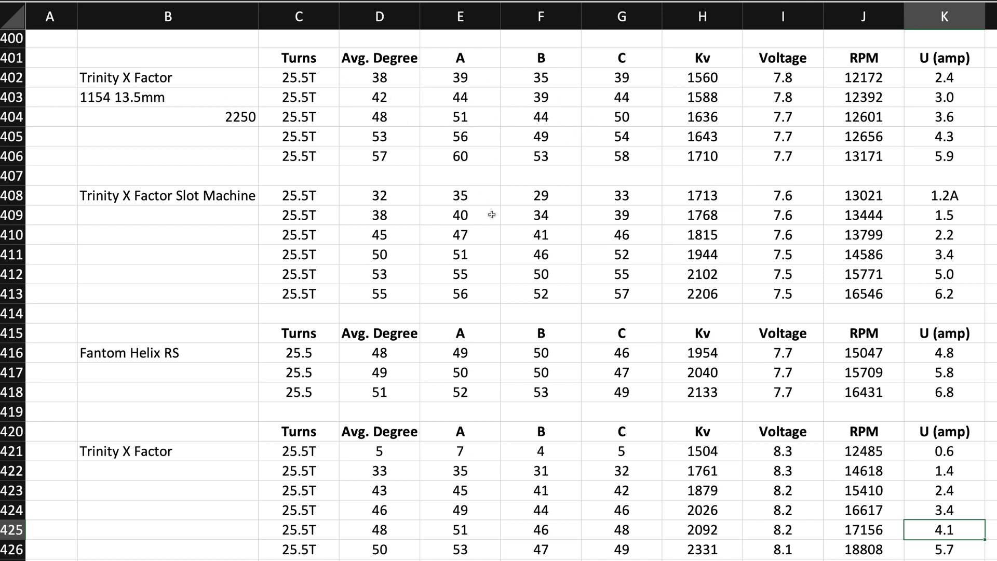
mouse_move(505, 312)
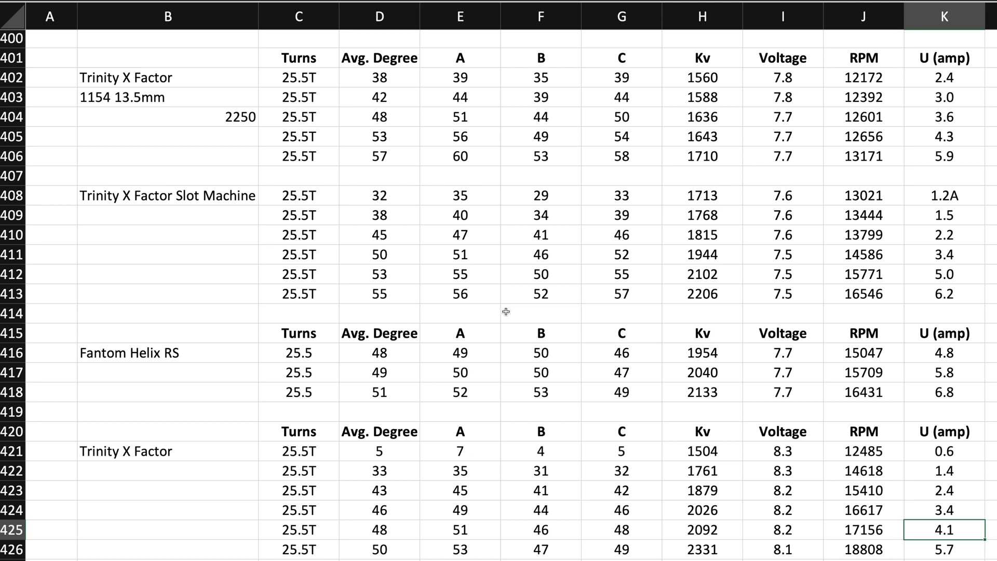
scroll(down, 3)
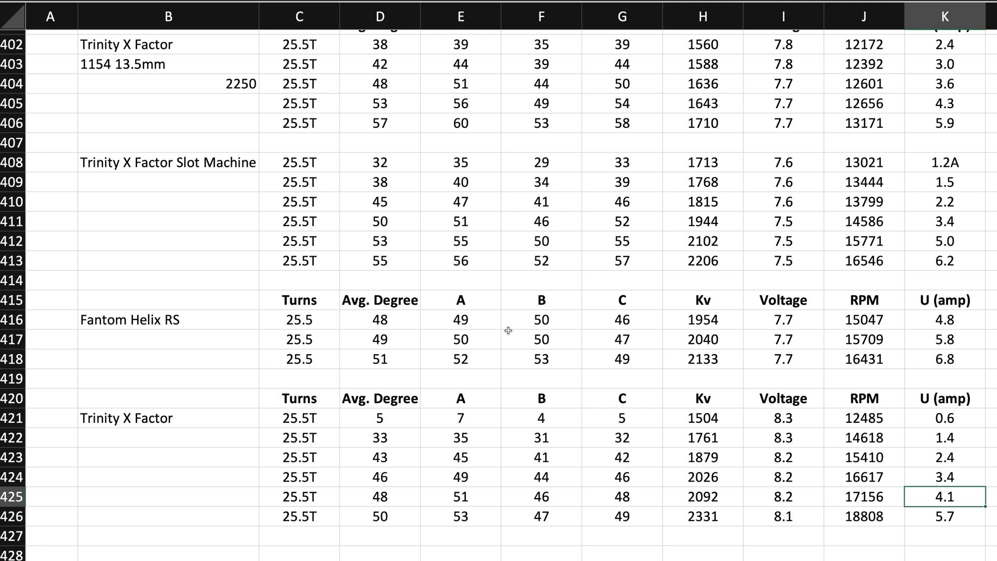
click(541, 340)
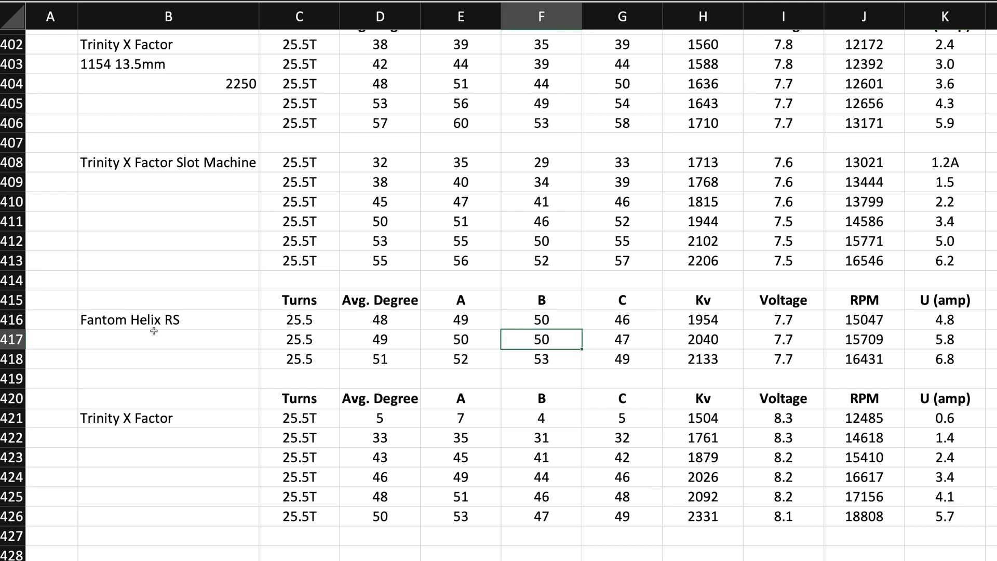
mouse_move(671, 347)
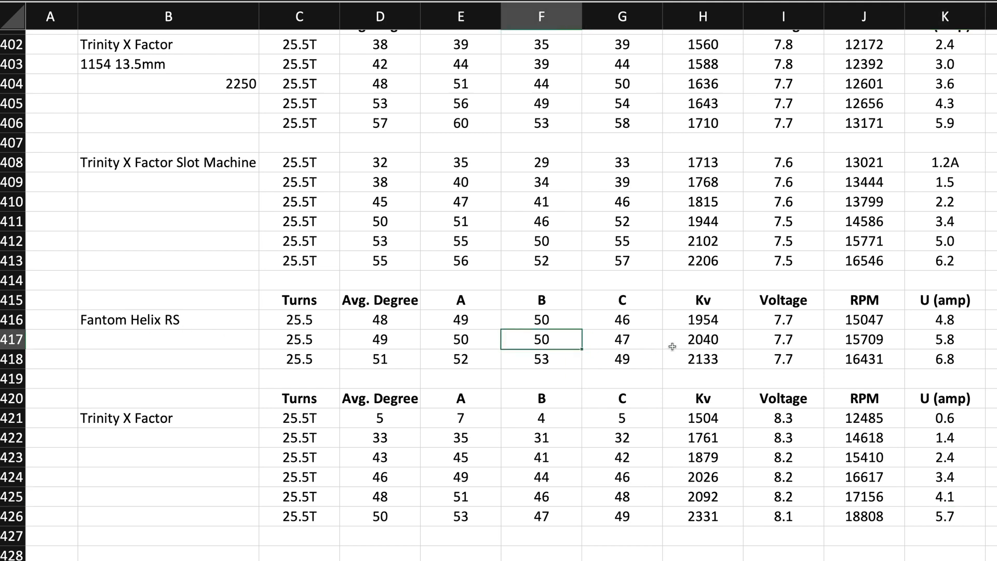
mouse_move(652, 339)
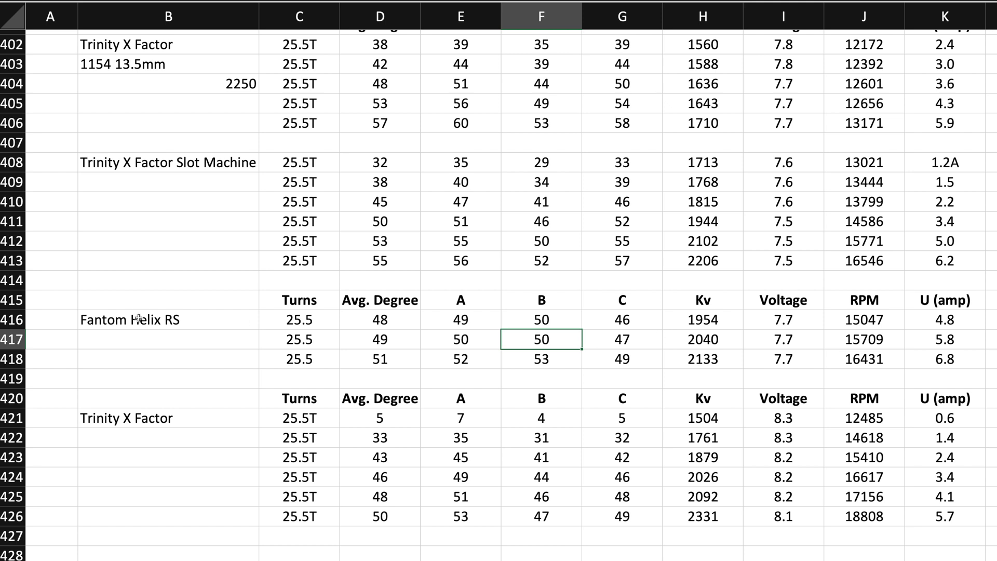
click(172, 281)
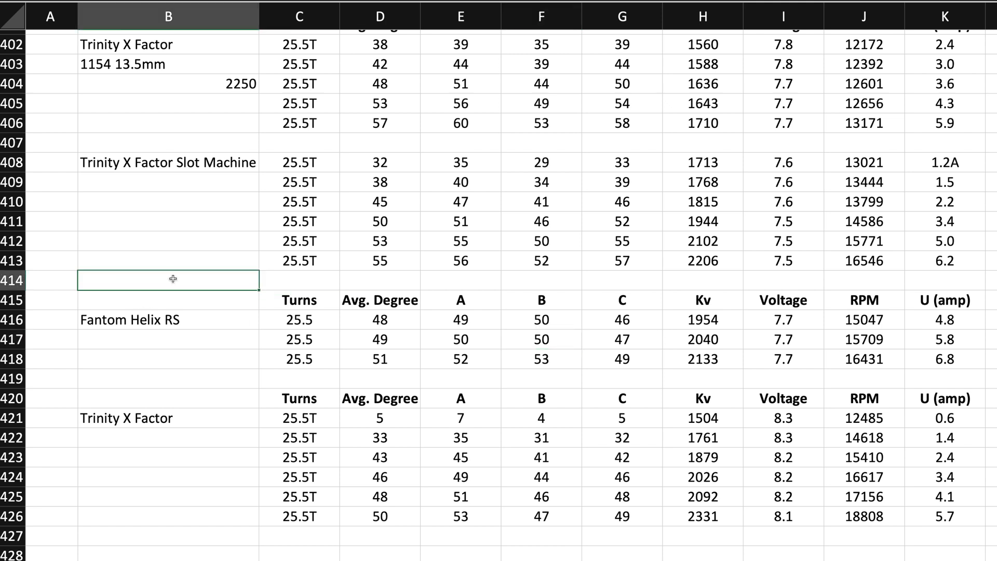